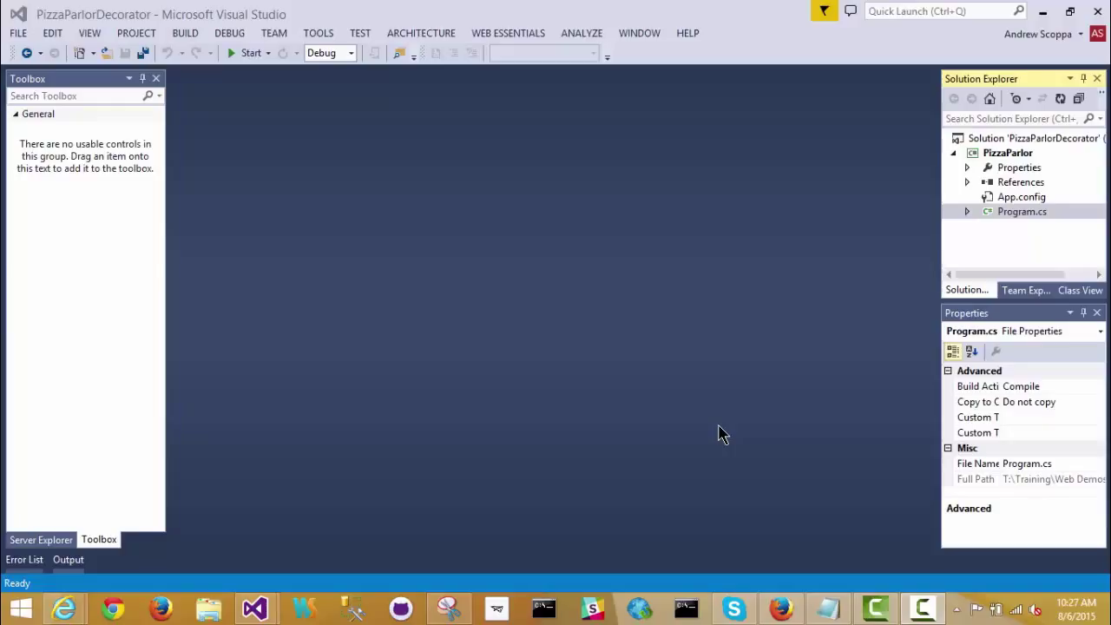
mouse_move(749, 386)
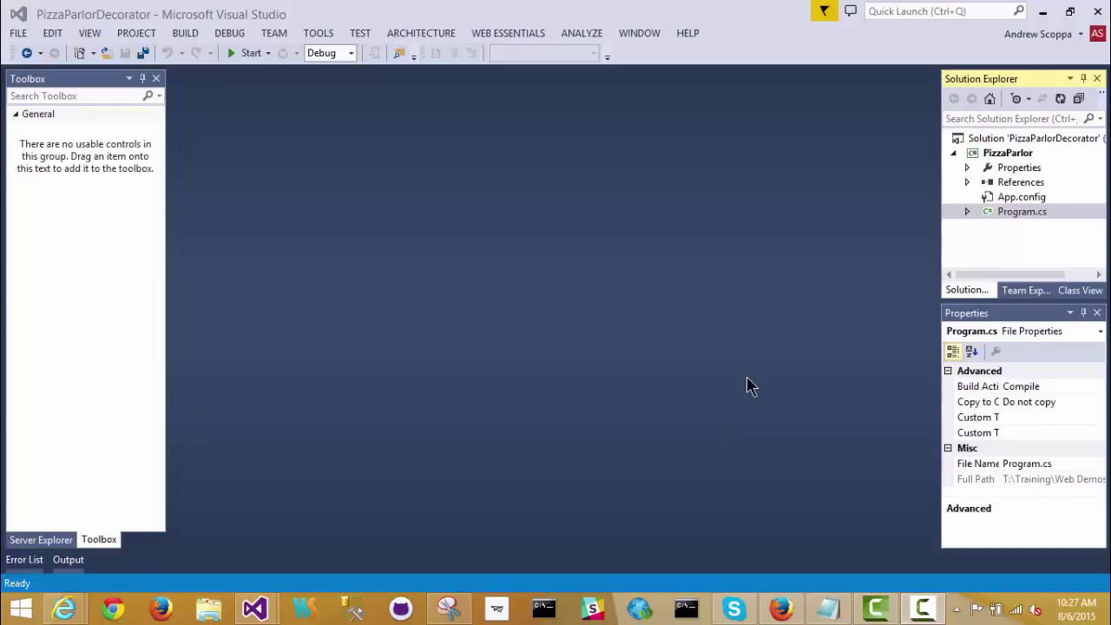
mouse_move(757, 383)
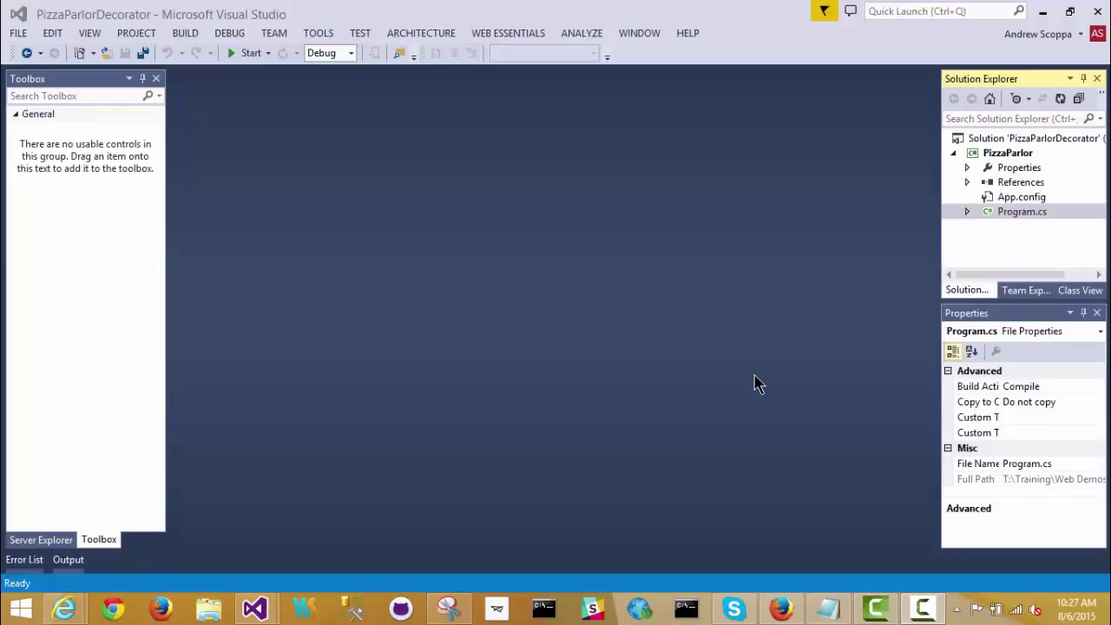
mouse_move(979, 191)
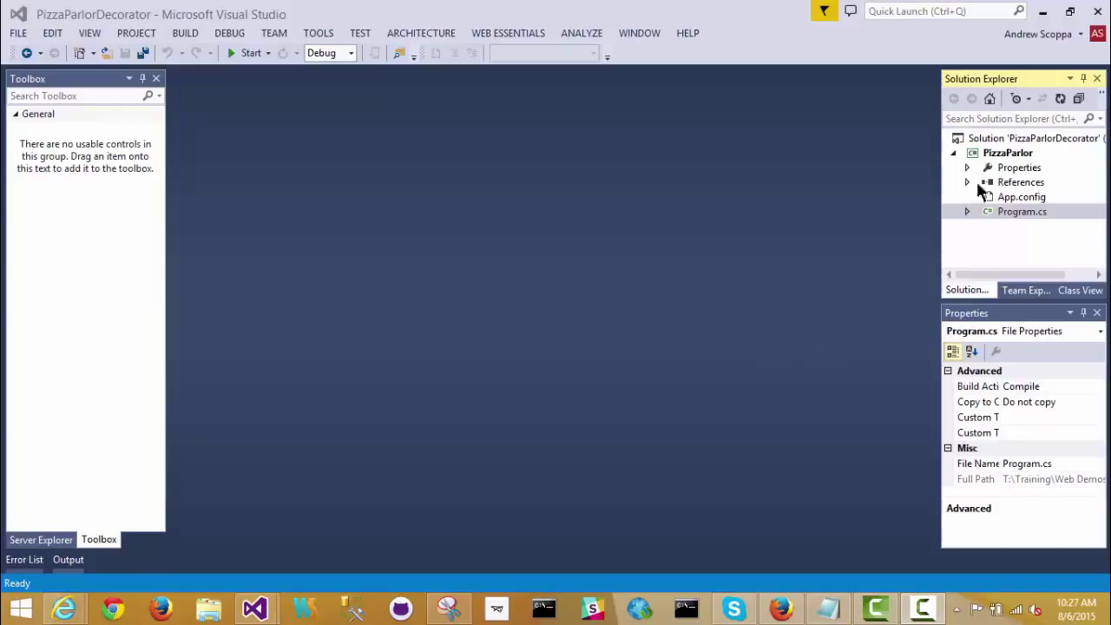
mouse_move(1003, 160)
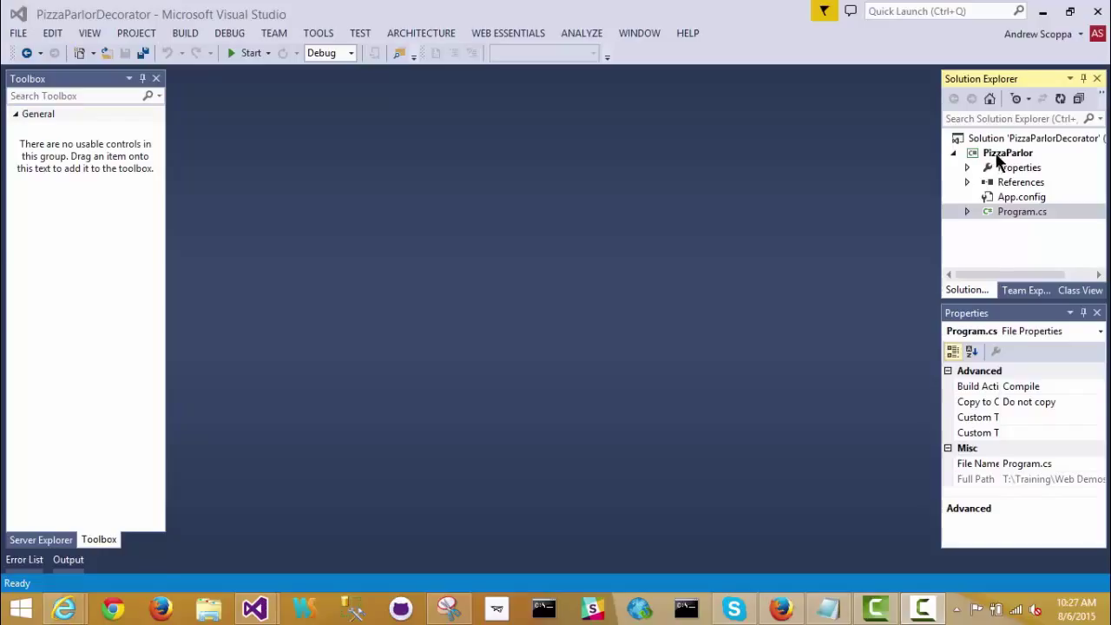
Add a blank ClassDiagram1.cd to the PizzaParlor project from its Add New Item menu.
right_click(1006, 153)
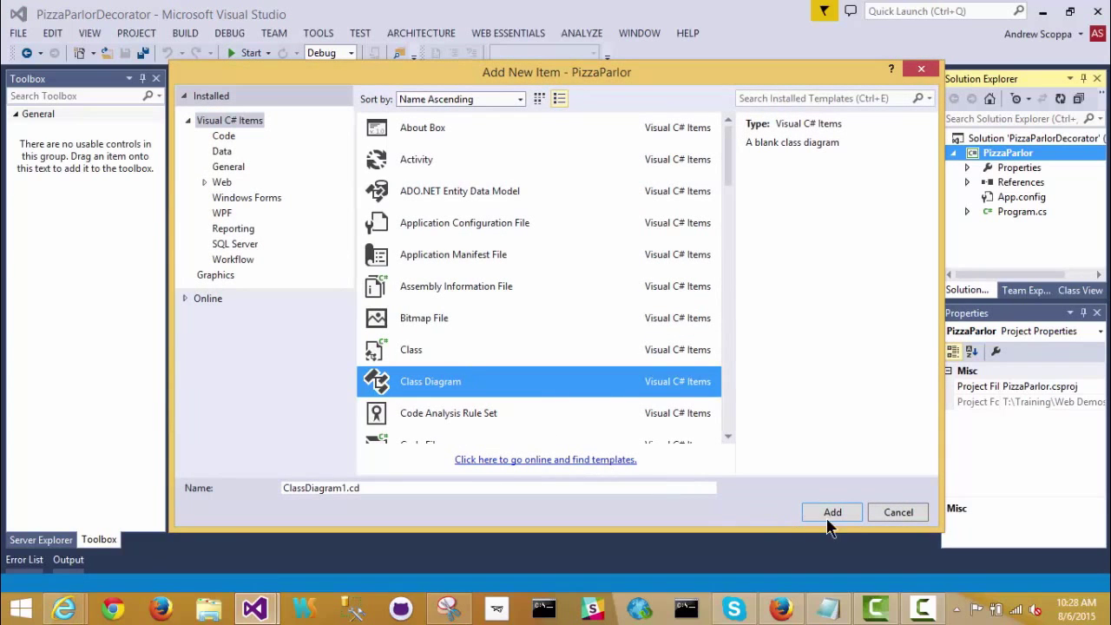
click(829, 510)
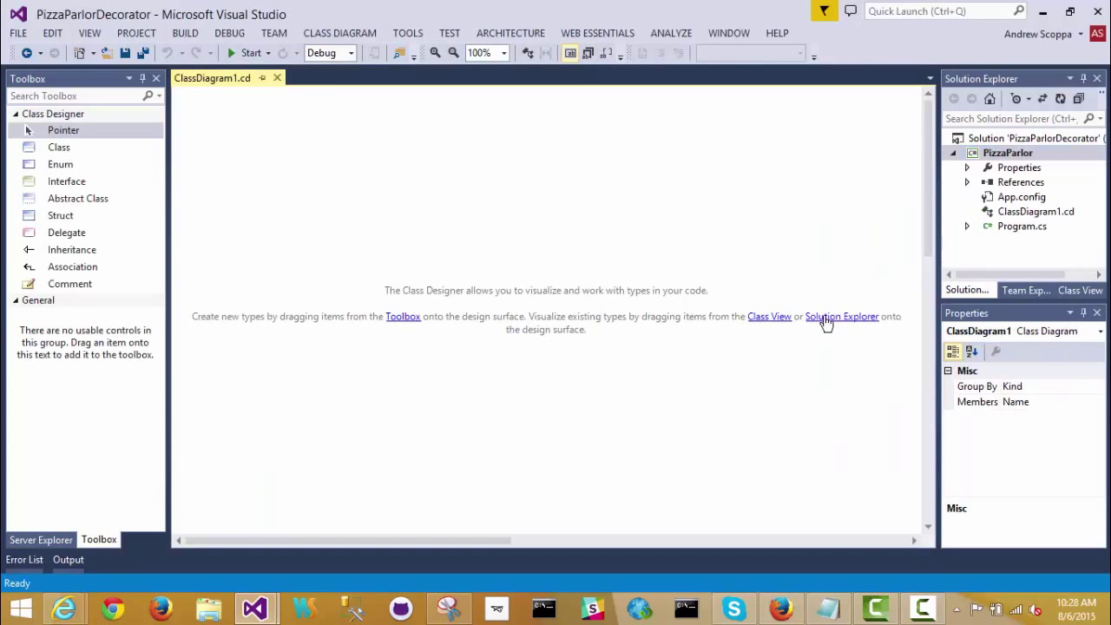
mouse_move(512, 261)
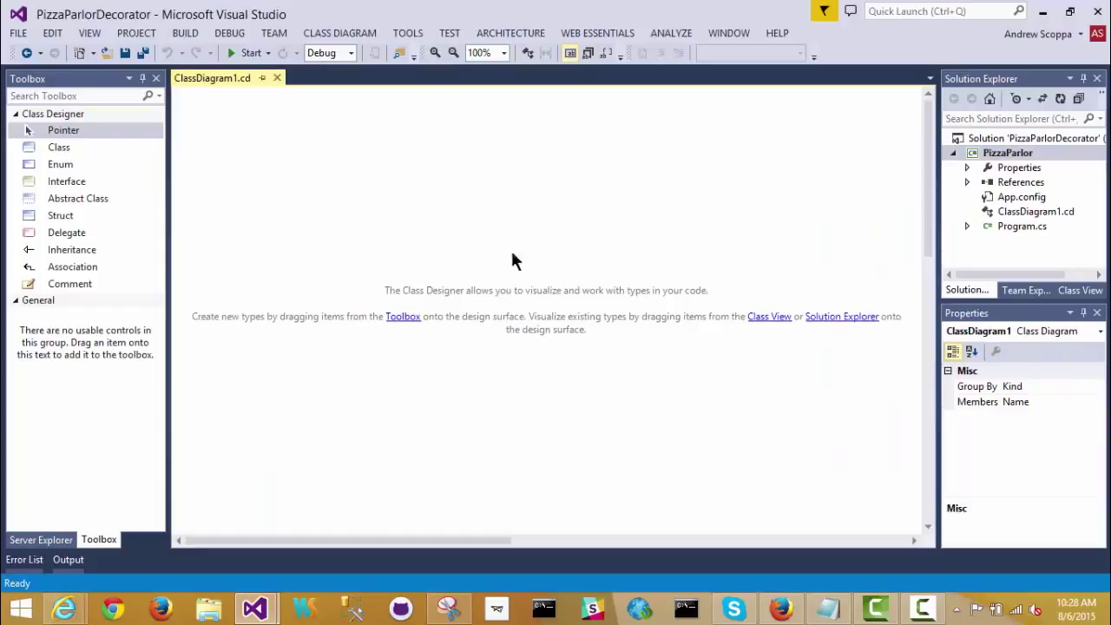
mouse_move(597, 267)
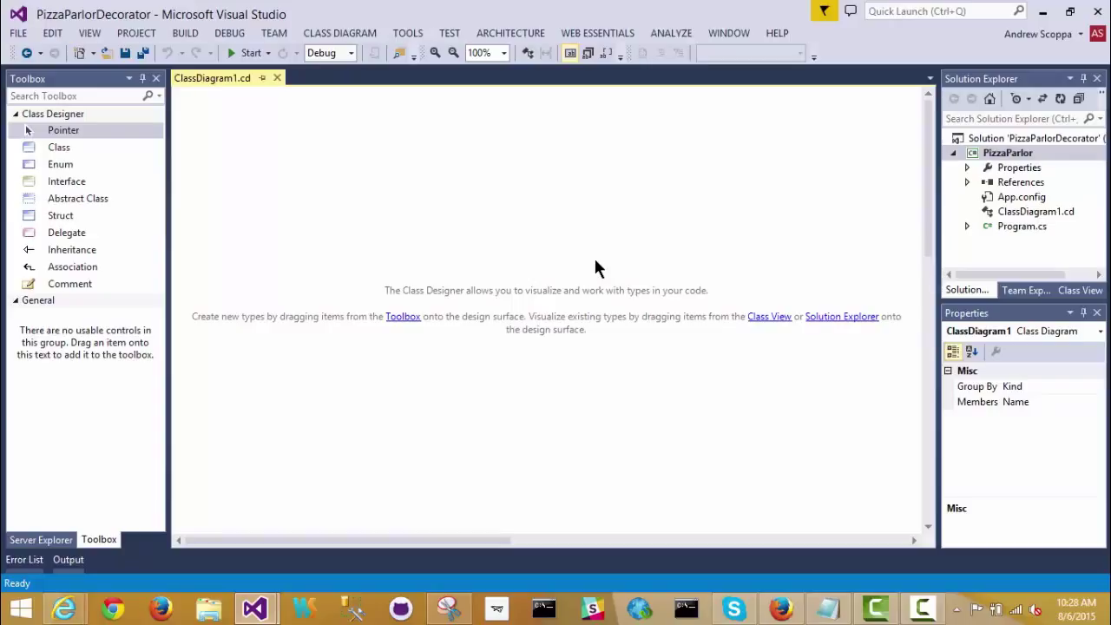
mouse_move(533, 233)
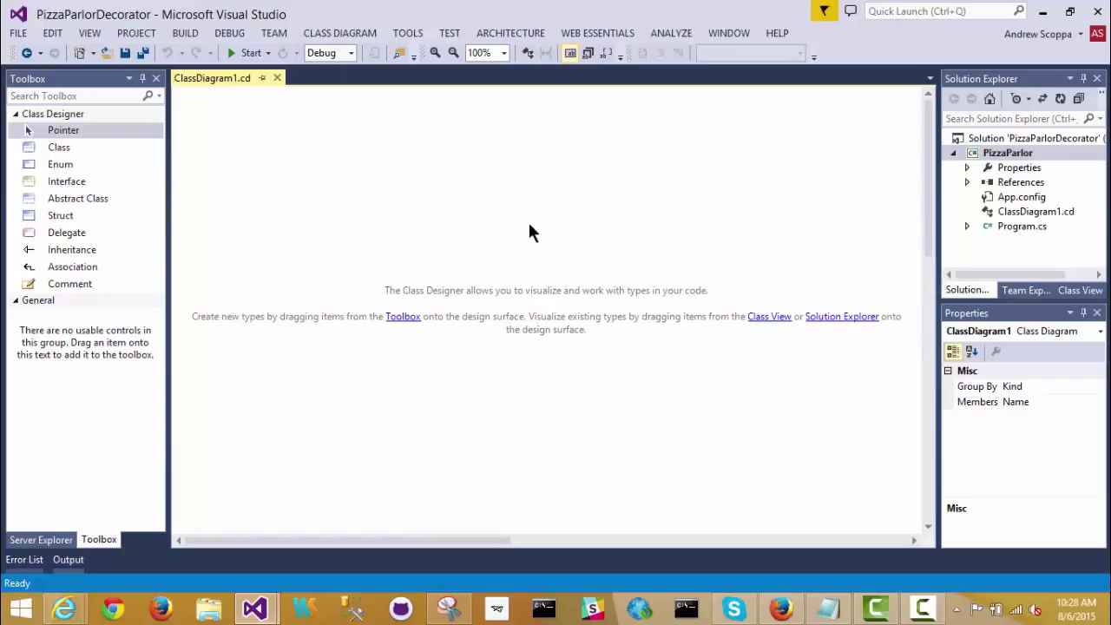
mouse_move(496, 273)
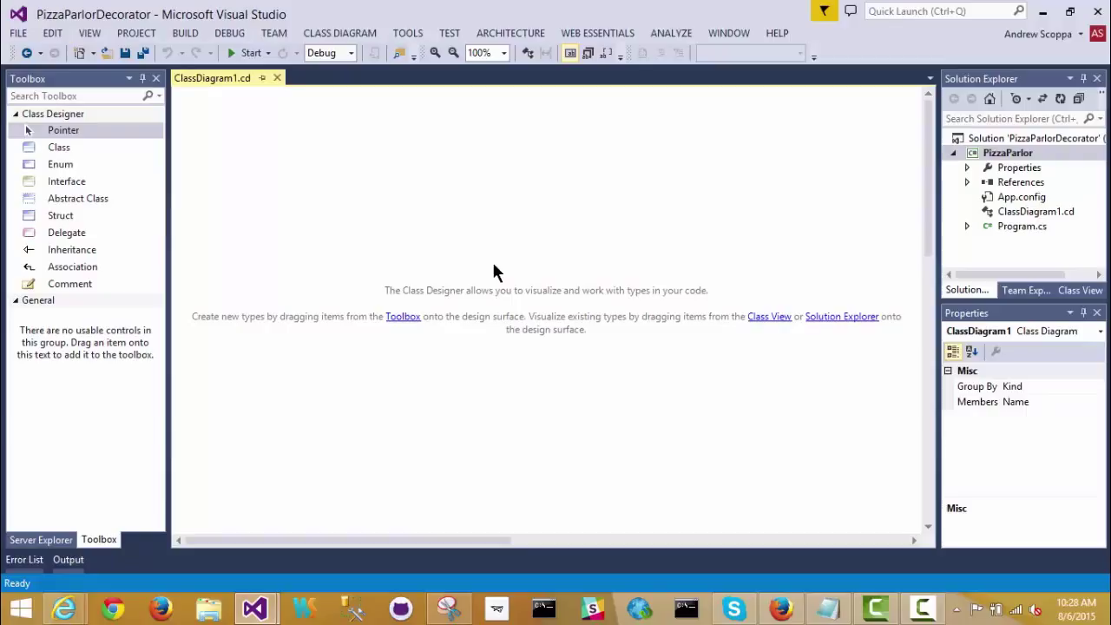
mouse_move(510, 273)
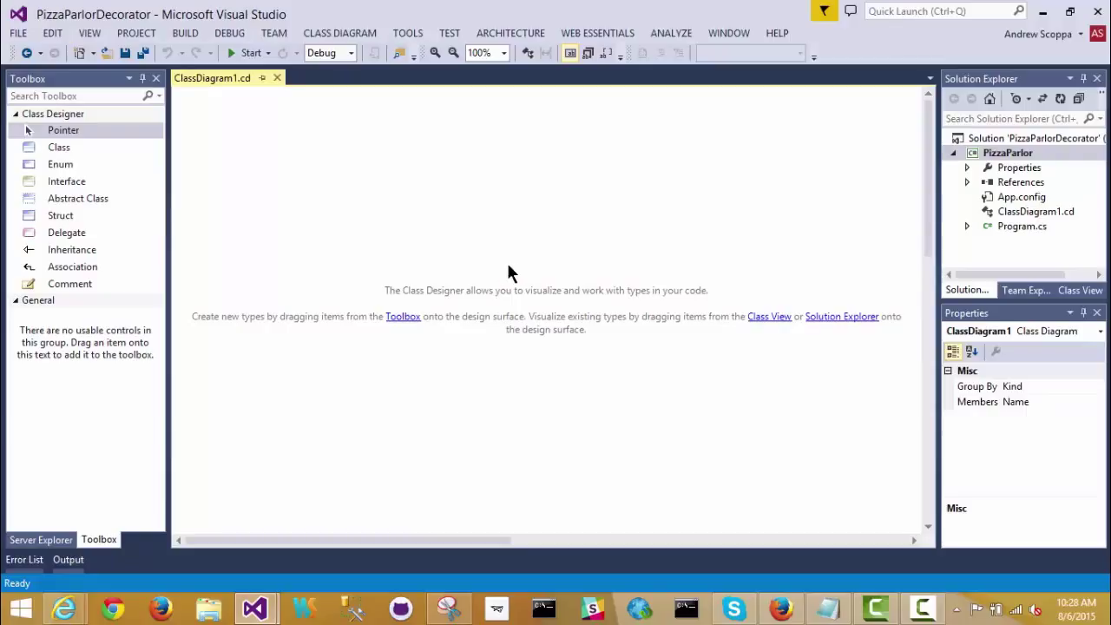
Place a new interface named Pizza on the diagram and show its Class Details pane.
click(63, 128)
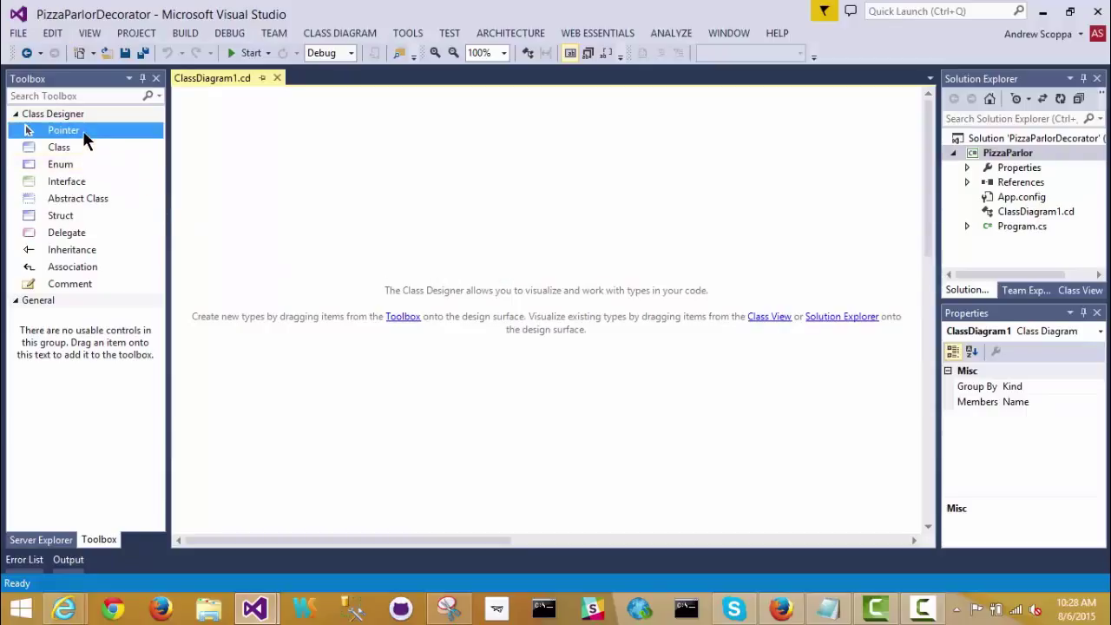
mouse_move(60, 147)
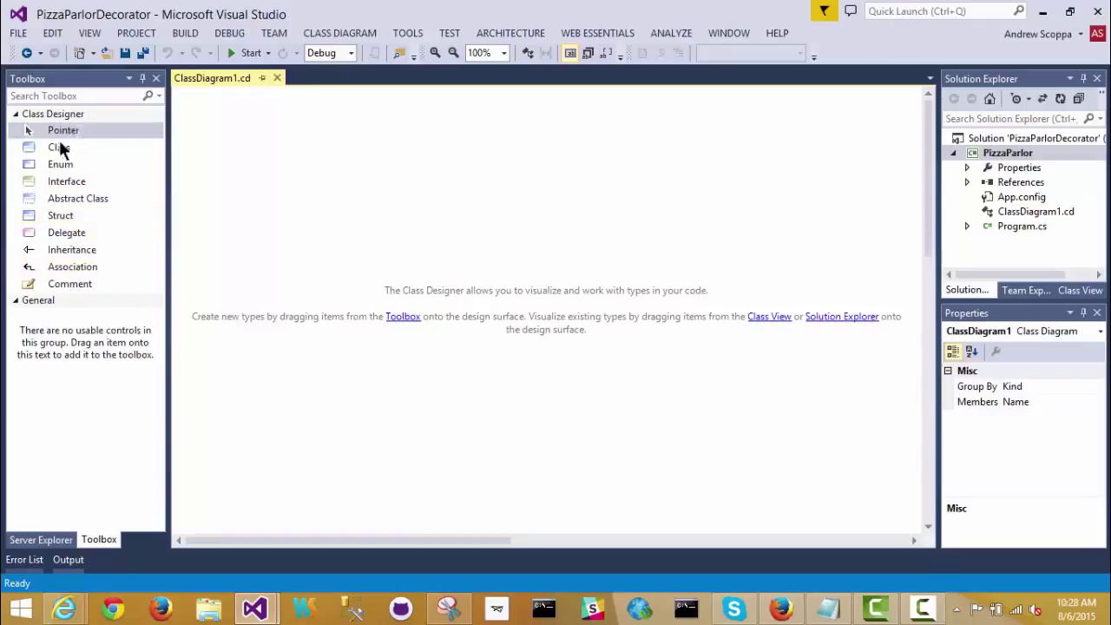
mouse_move(69, 285)
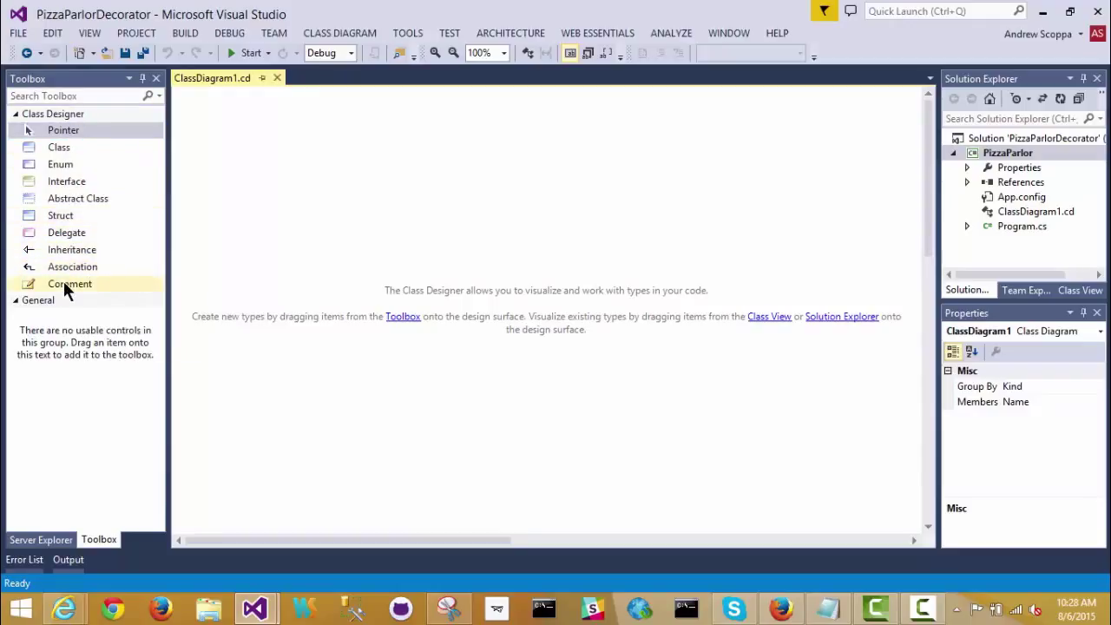
mouse_move(69, 285)
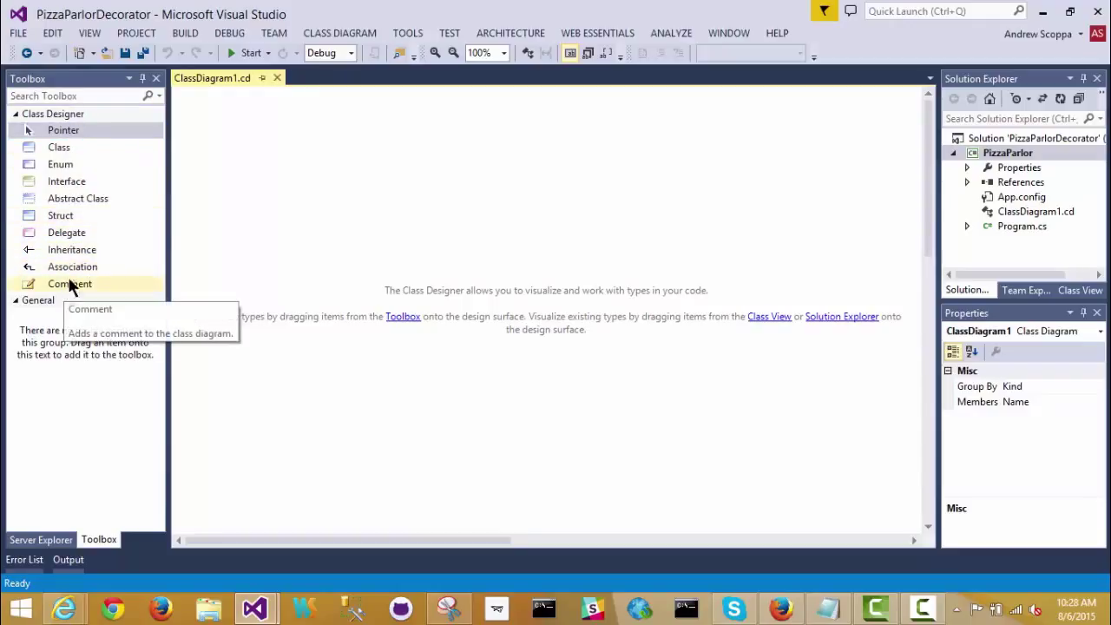
mouse_move(66, 180)
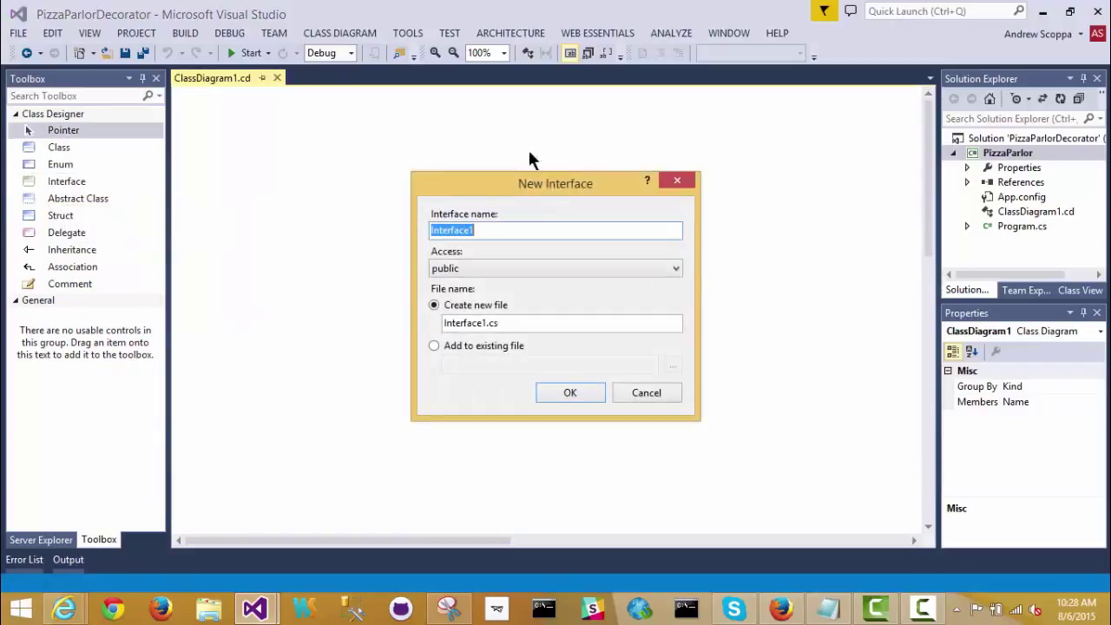
text(Piz)
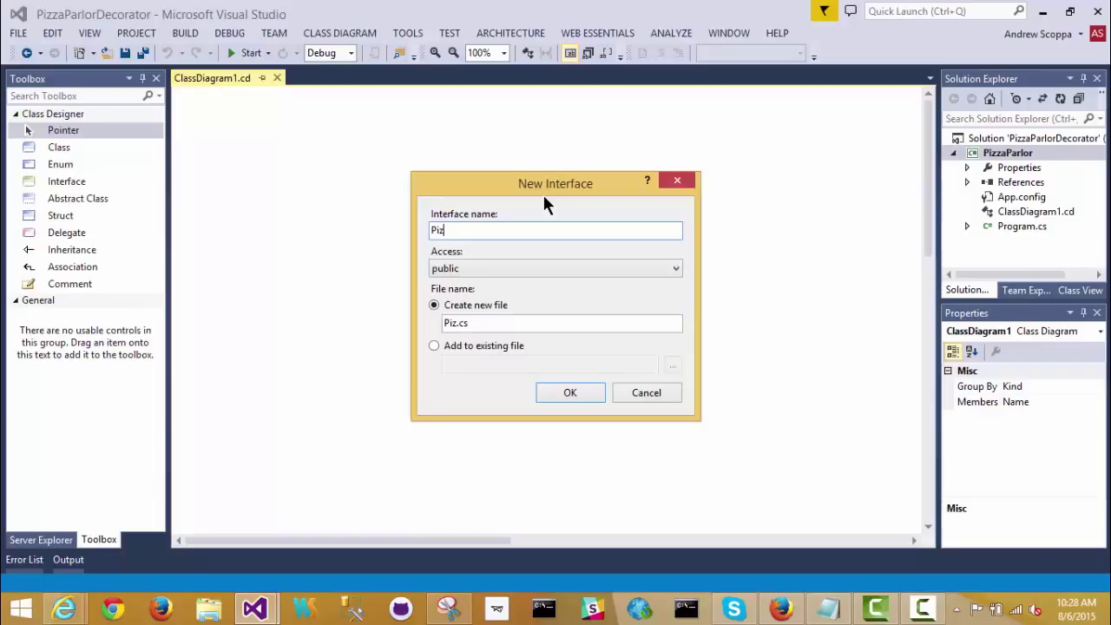
click(570, 392)
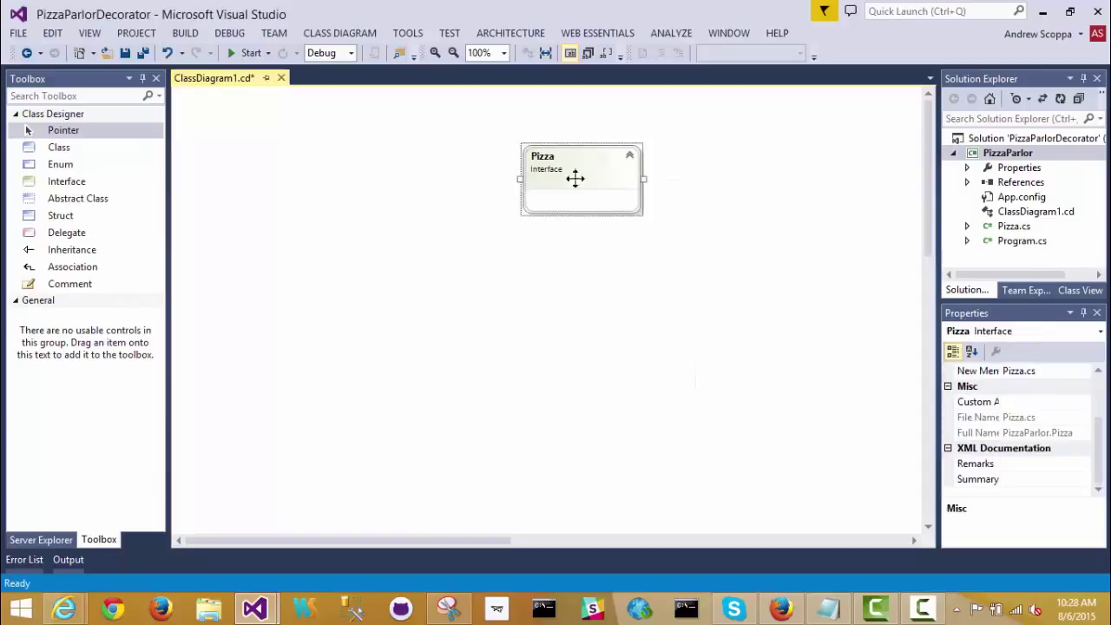
right_click(576, 177)
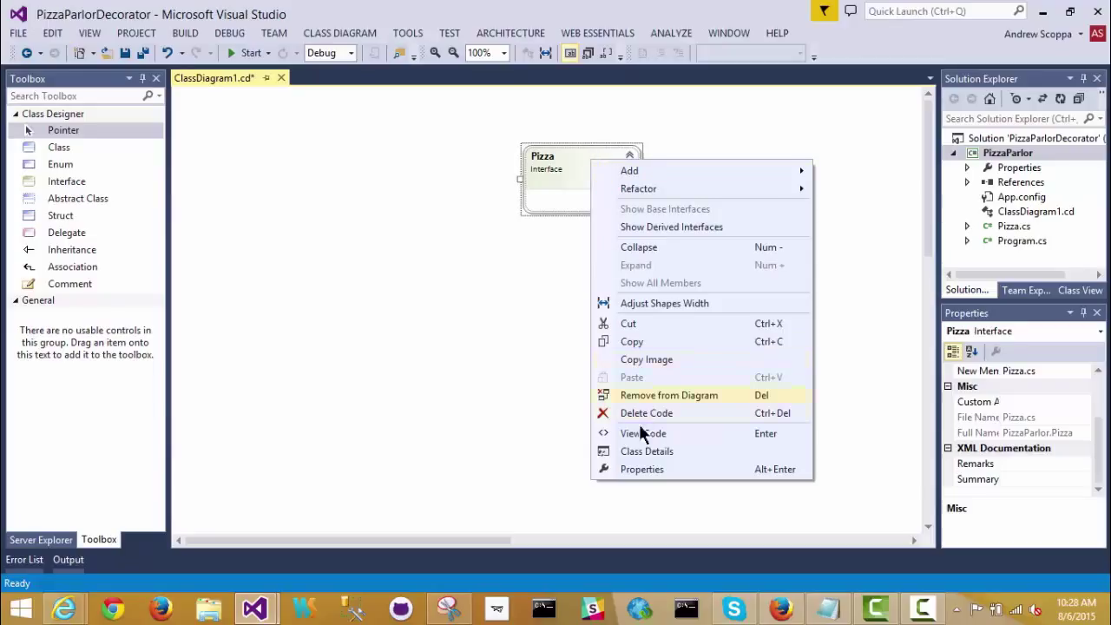
click(646, 452)
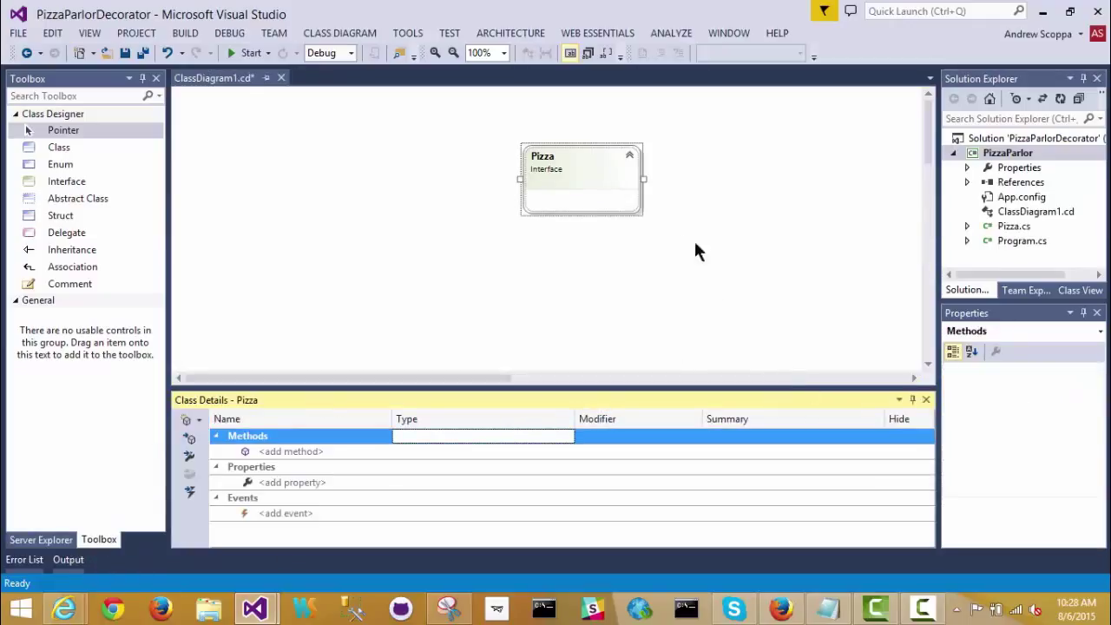
mouse_move(530, 302)
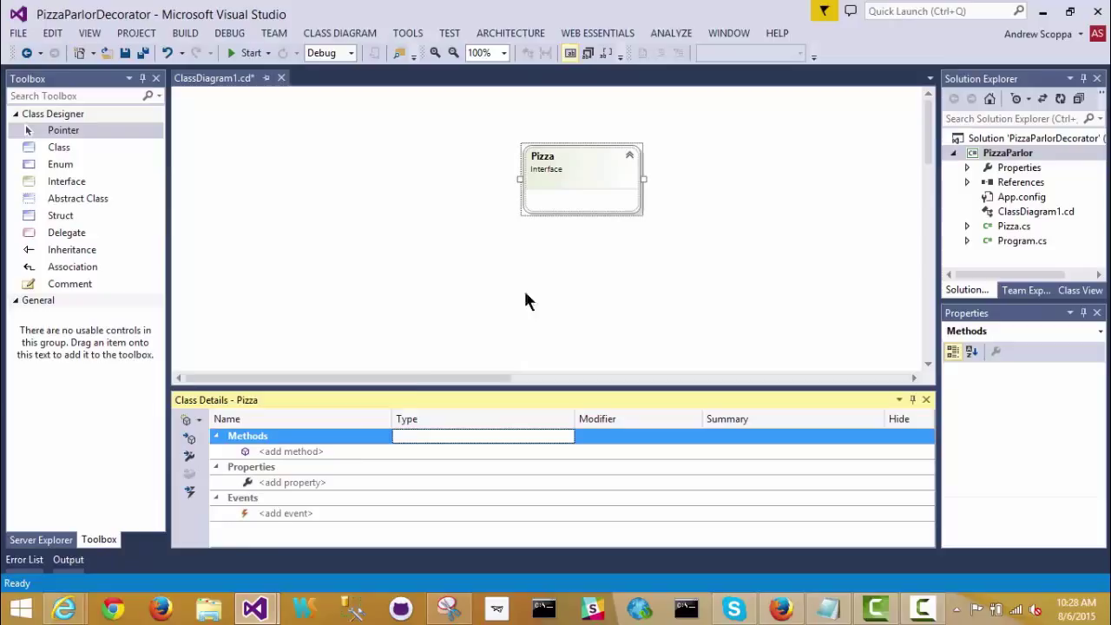
mouse_move(302, 489)
text(decimal)
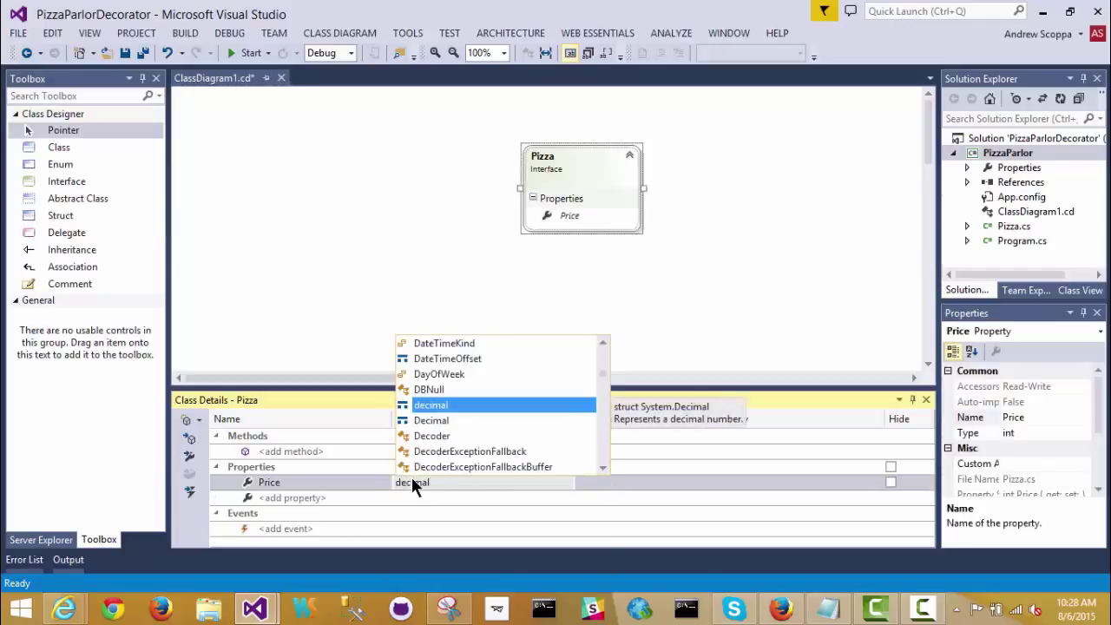
Add a decimal Price property and a string Ingredients property to Pizza.
click(431, 404)
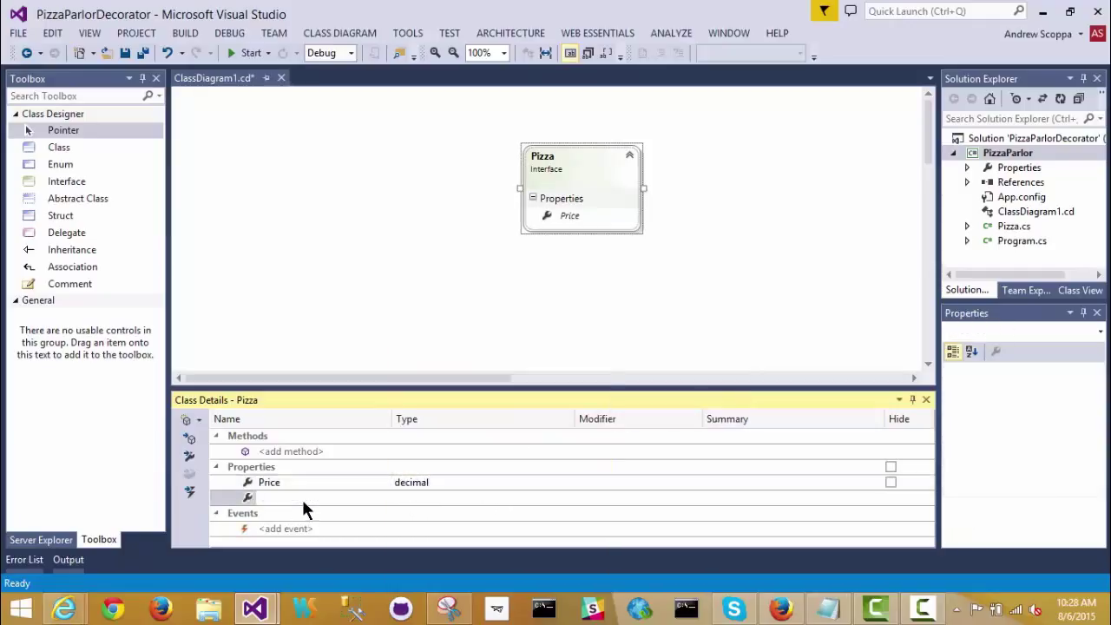
text(Ingredient)
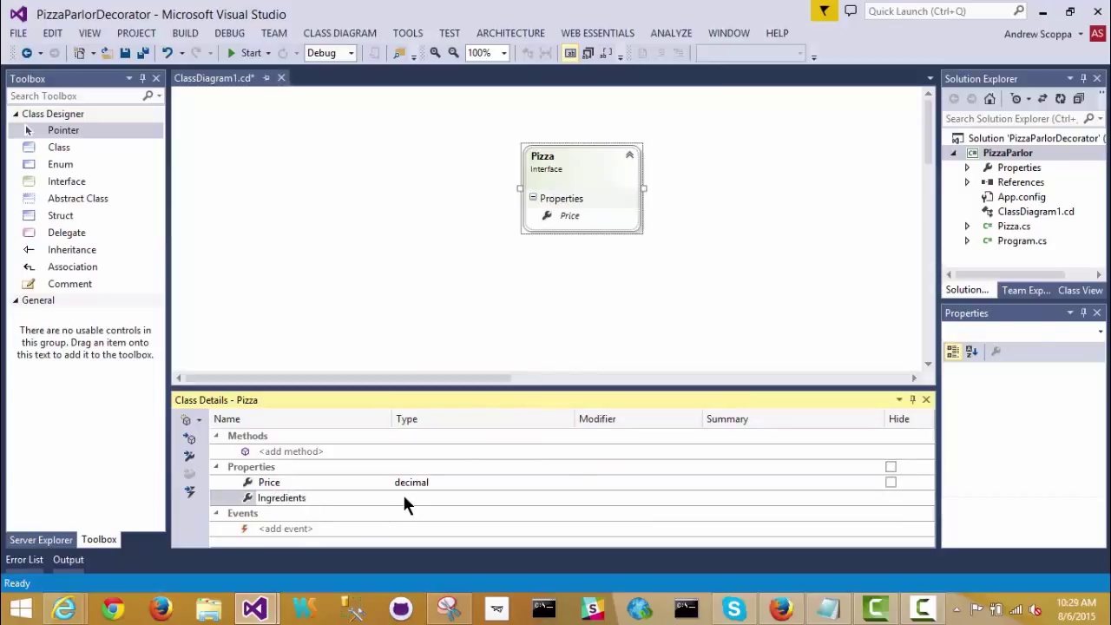
text(stri)
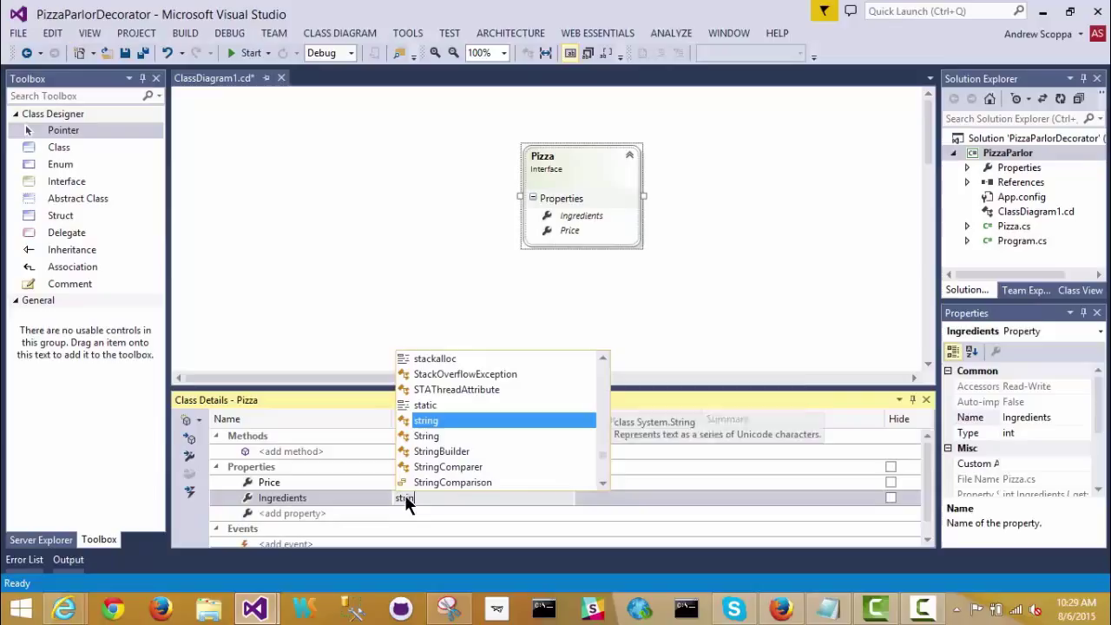
click(427, 420)
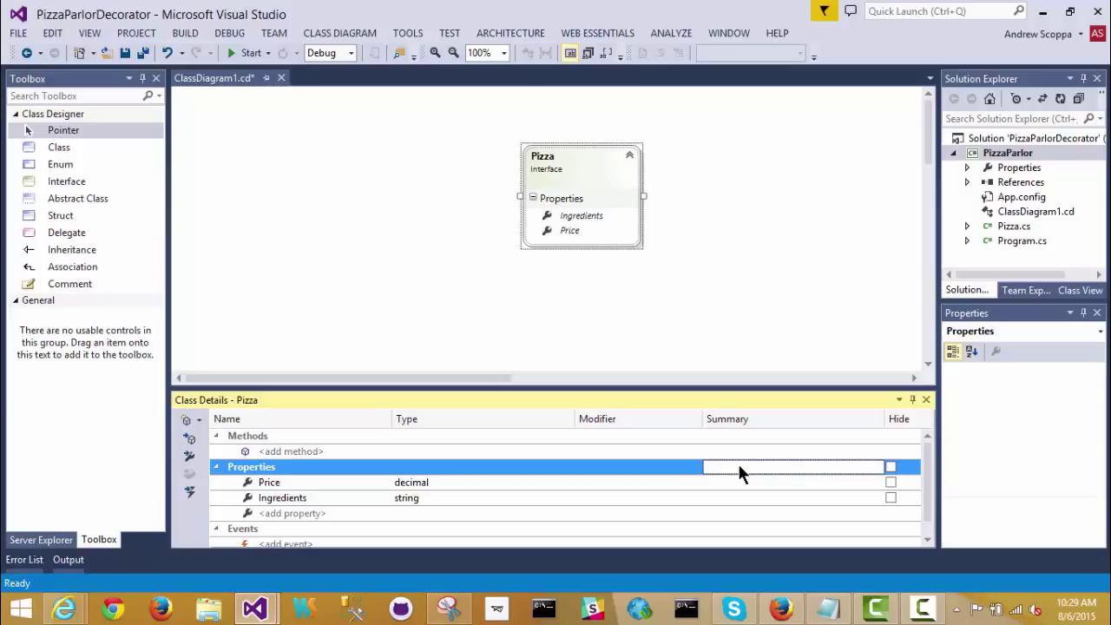
mouse_move(722, 472)
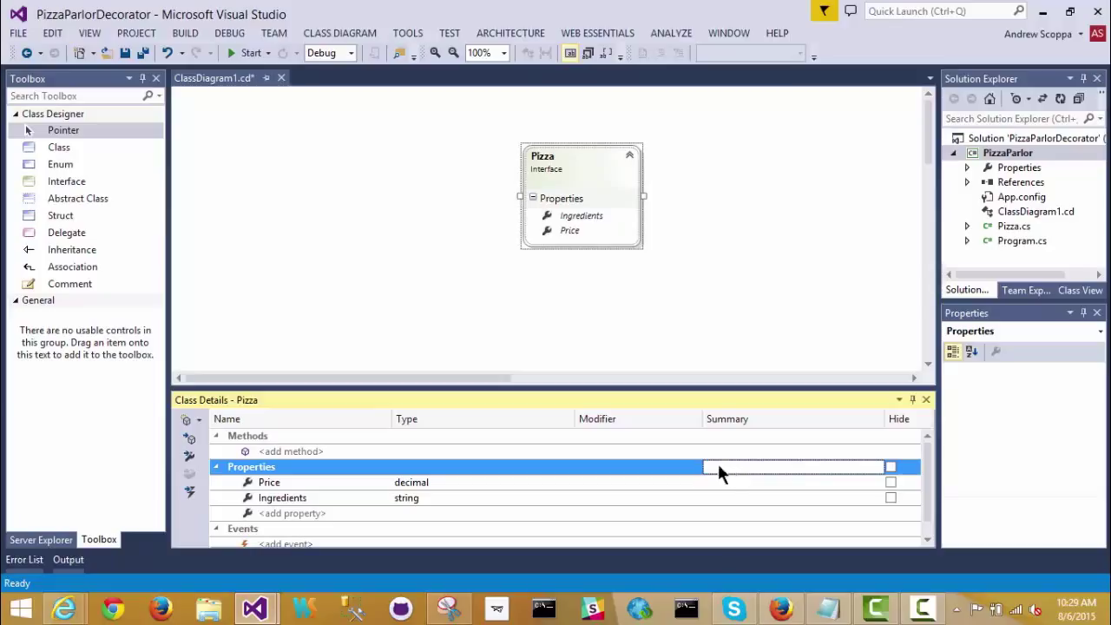
Give Price the summary 'cost of a pizza' and Ingredients the summary 'list of toppings'.
click(269, 482)
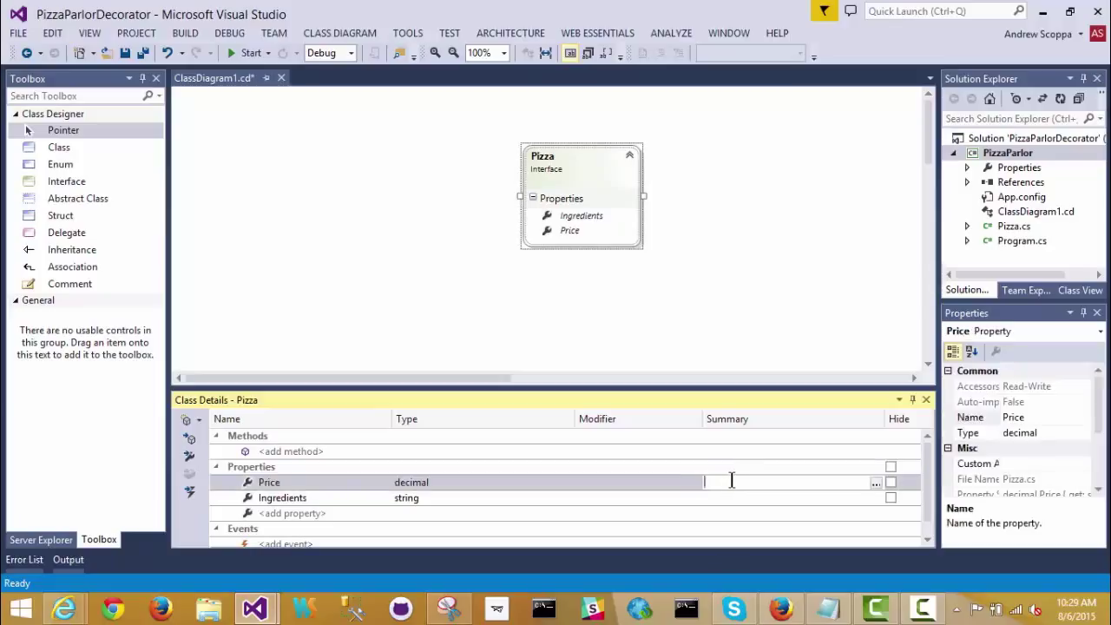
text(cost of a pizz)
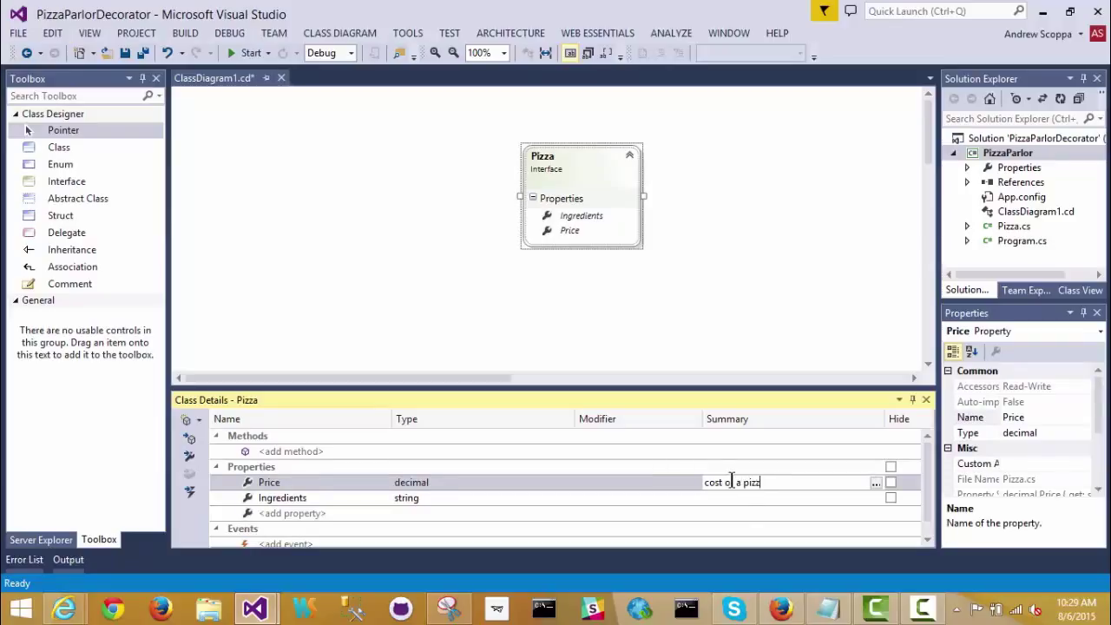
click(281, 496)
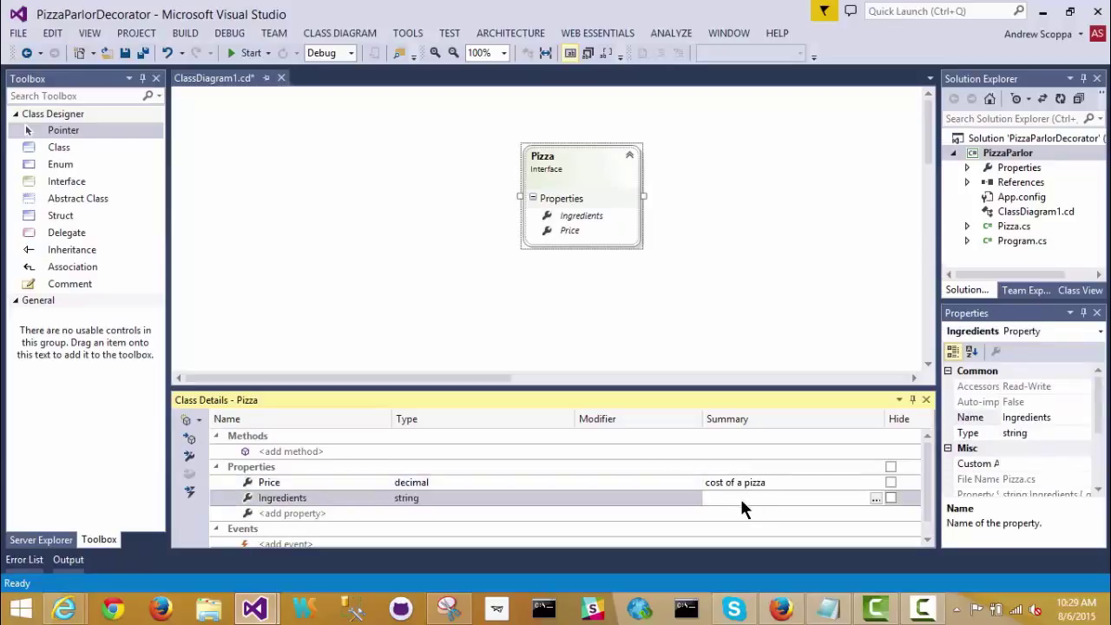
text(list of t)
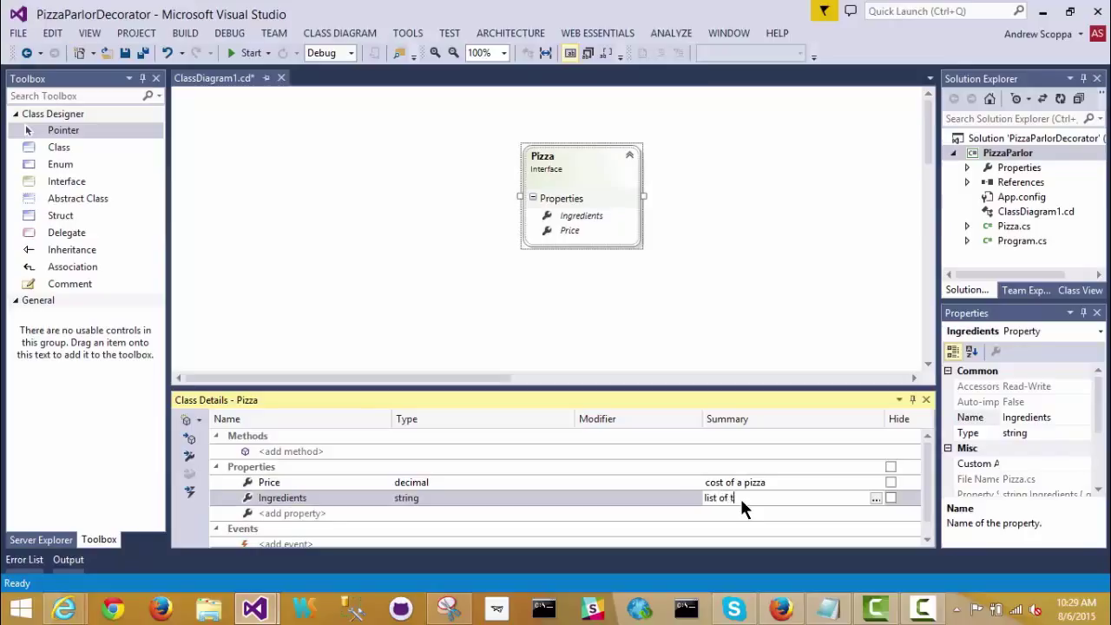
text(oppings)
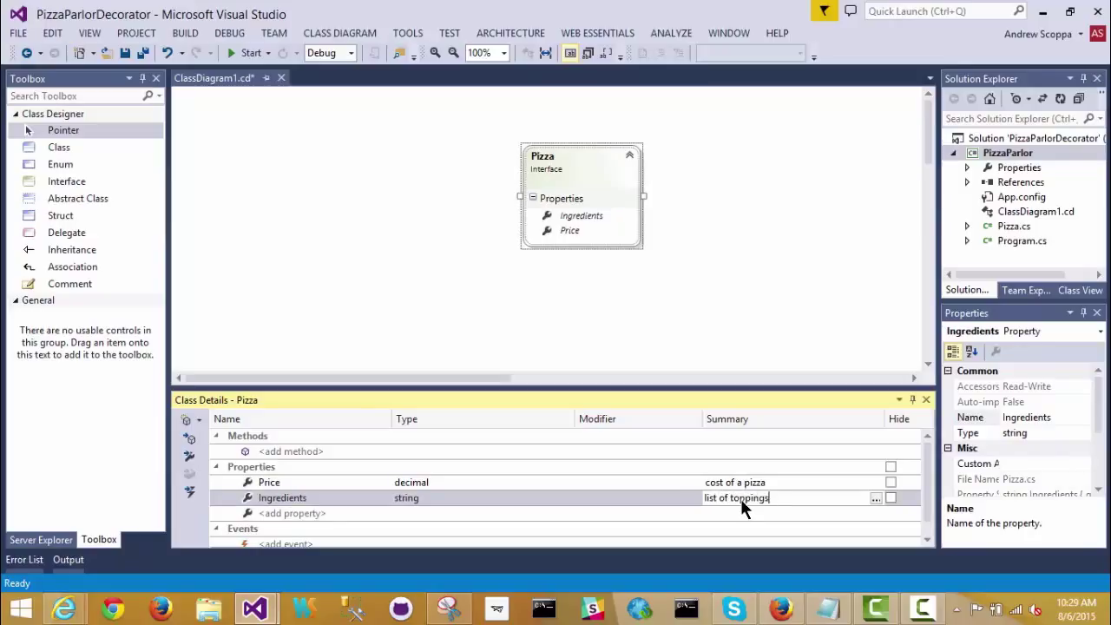
click(281, 496)
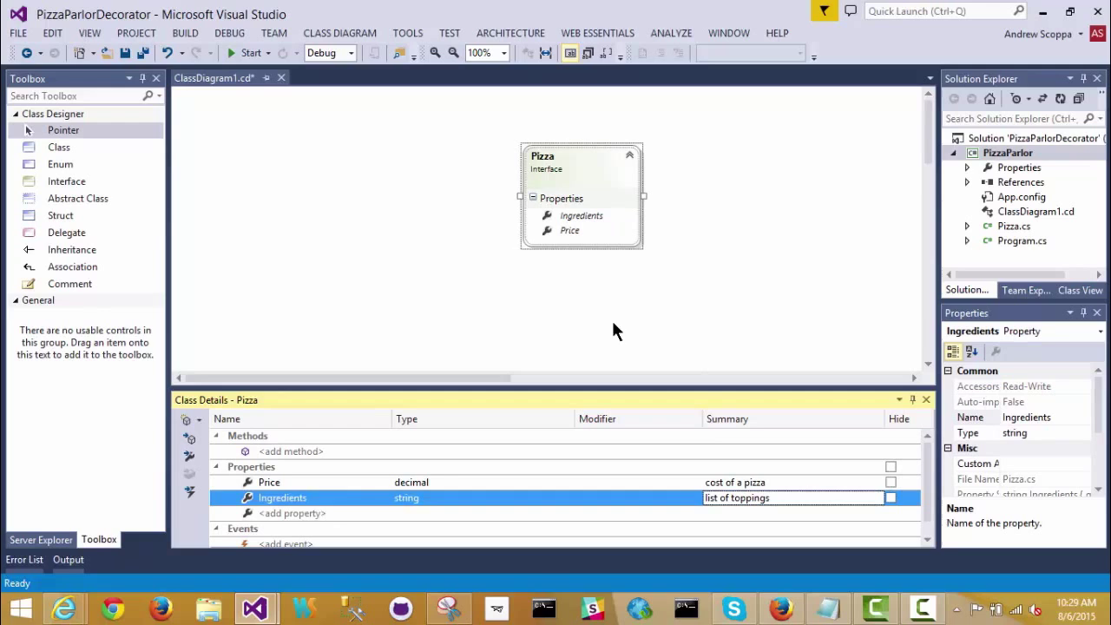
mouse_move(1062, 236)
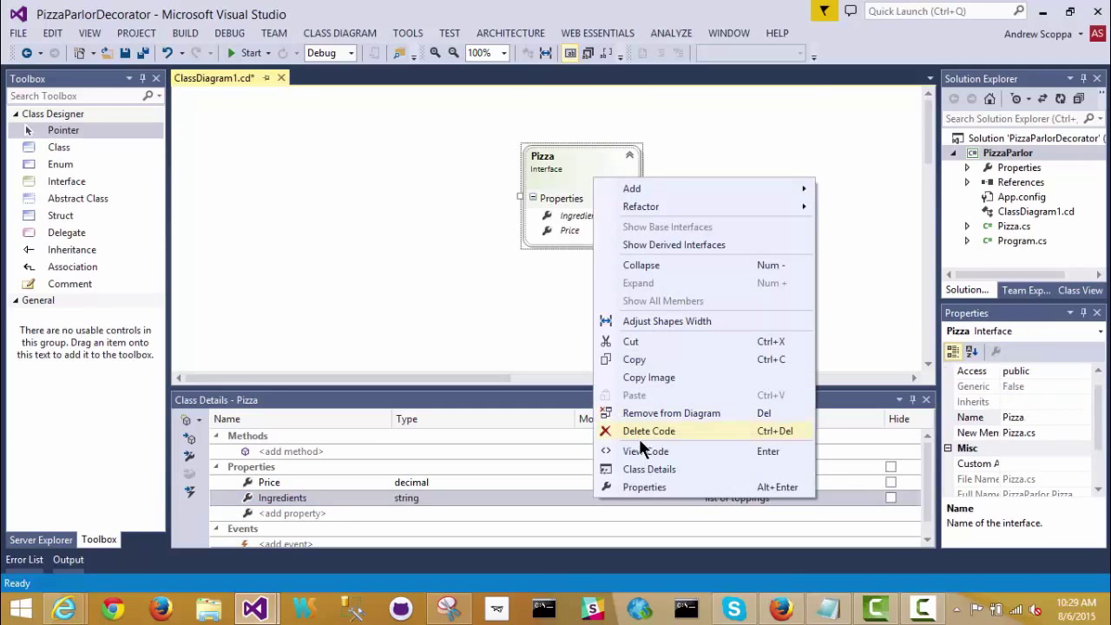
View Pizza.cs and remove the setters so Price and Ingredients are get-only.
click(646, 451)
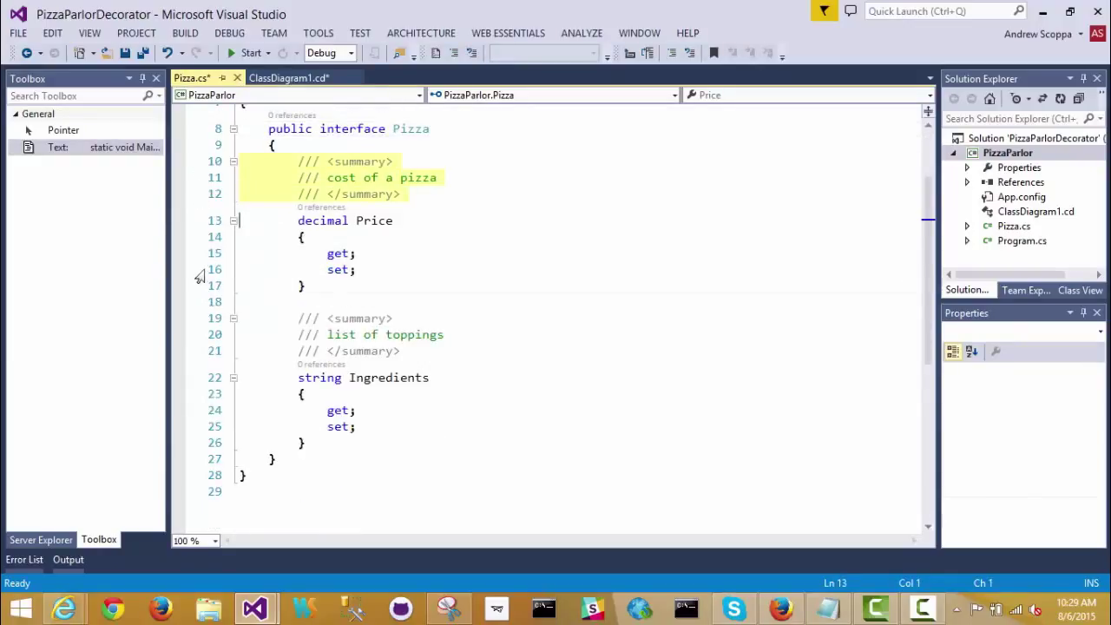
click(833, 268)
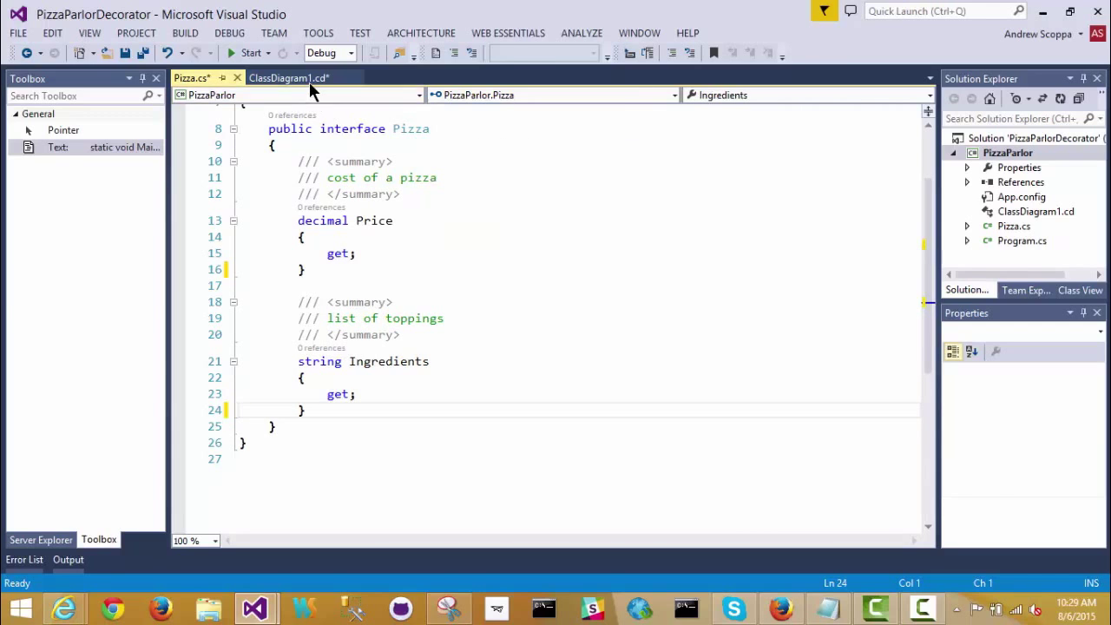
Create a ClassicPizza class on the class diagram.
click(288, 76)
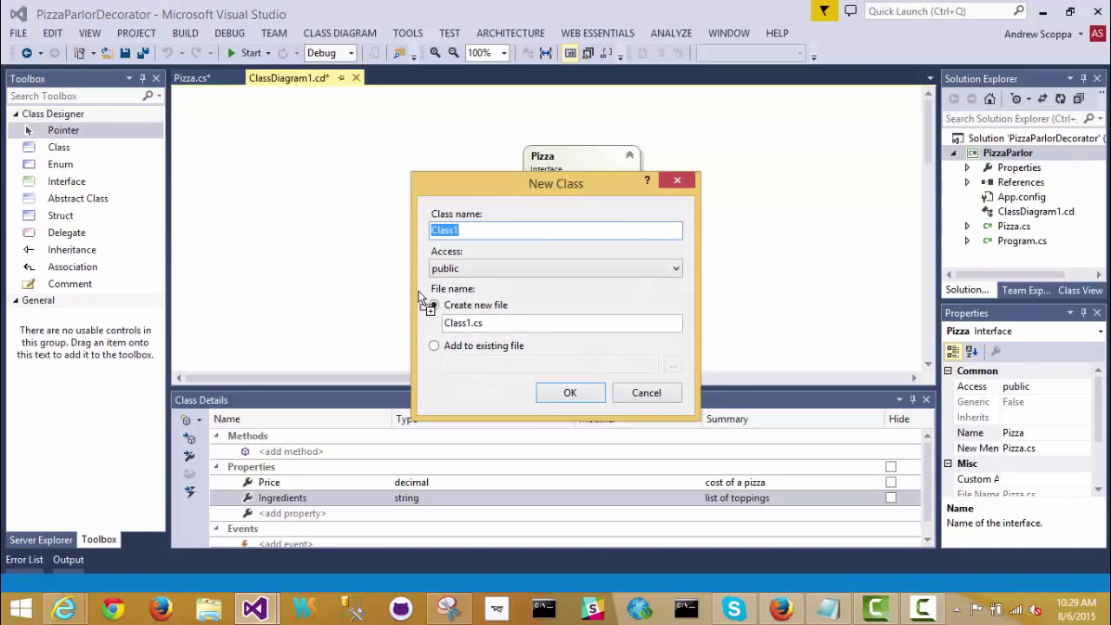
text(Pi)
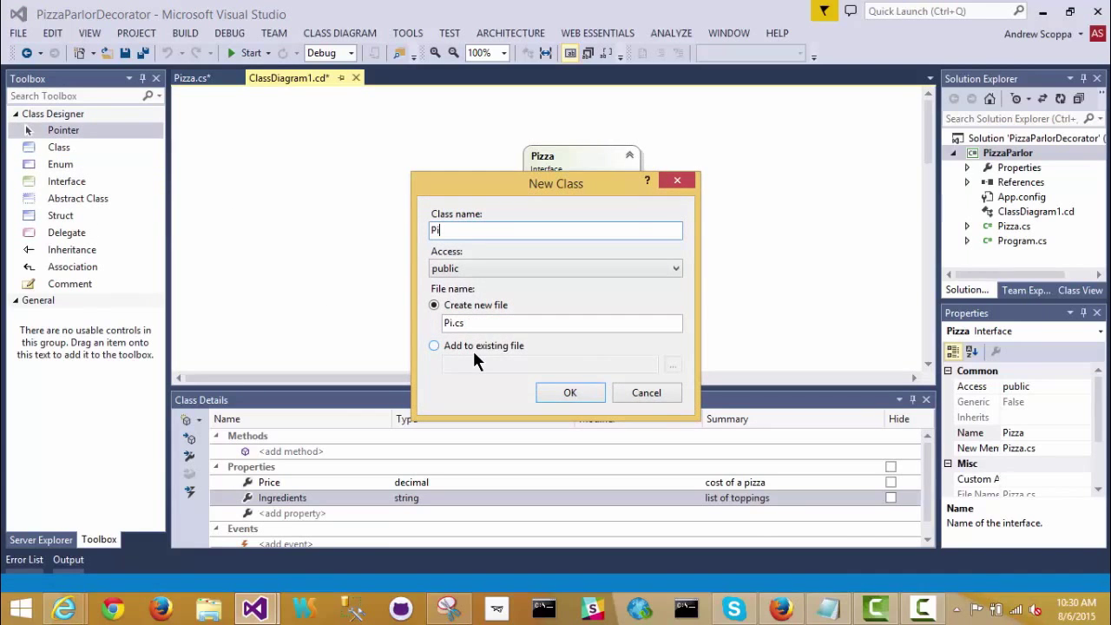
text(Cla)
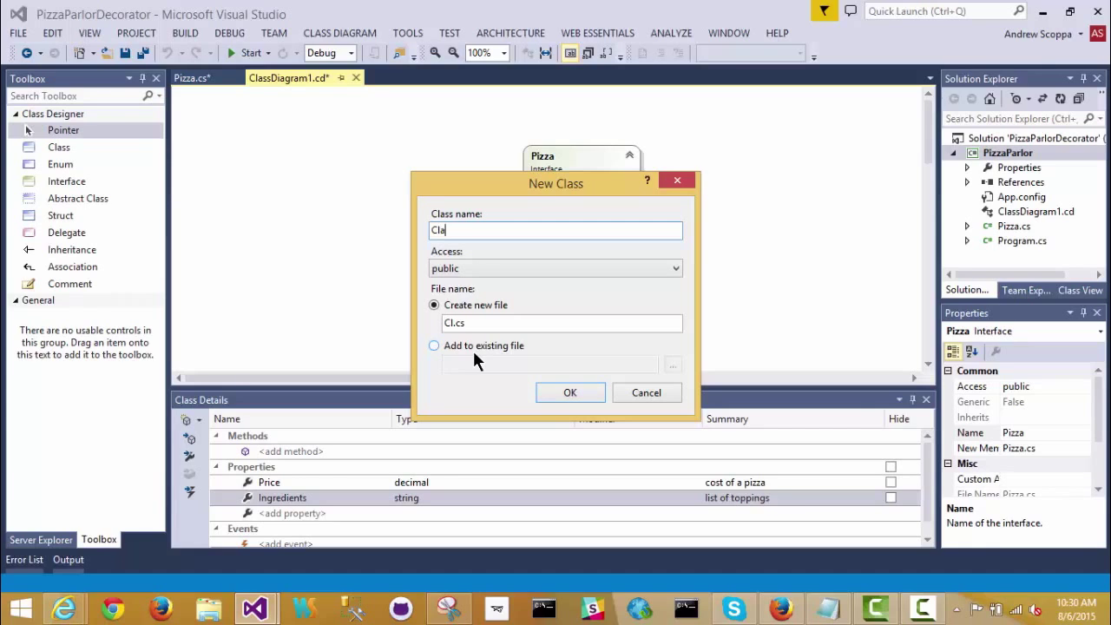
text(ssicPi)
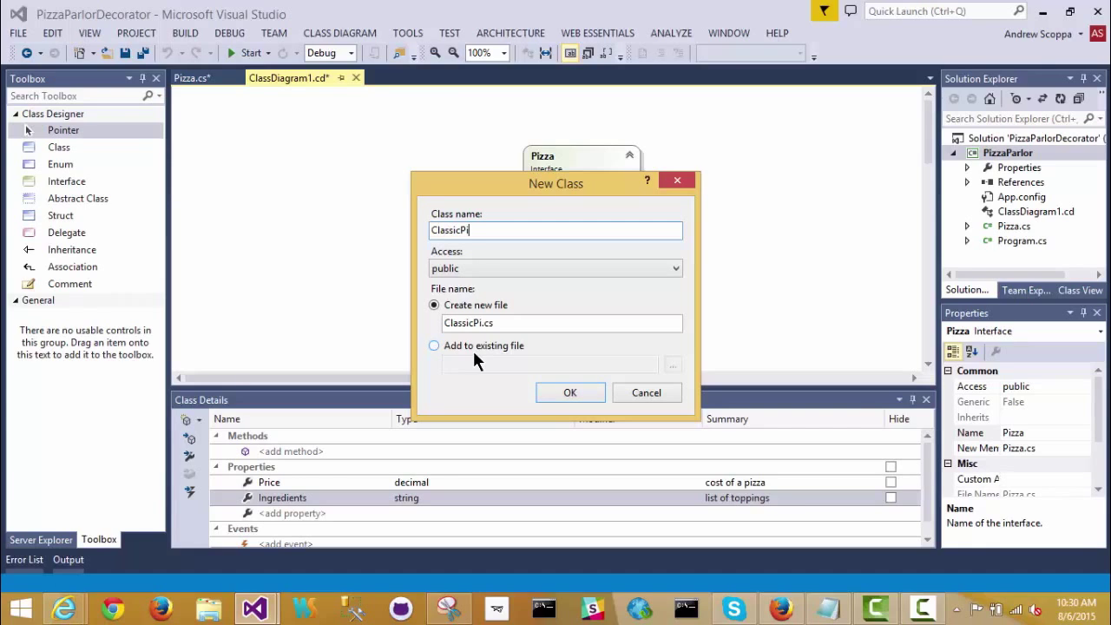
click(569, 392)
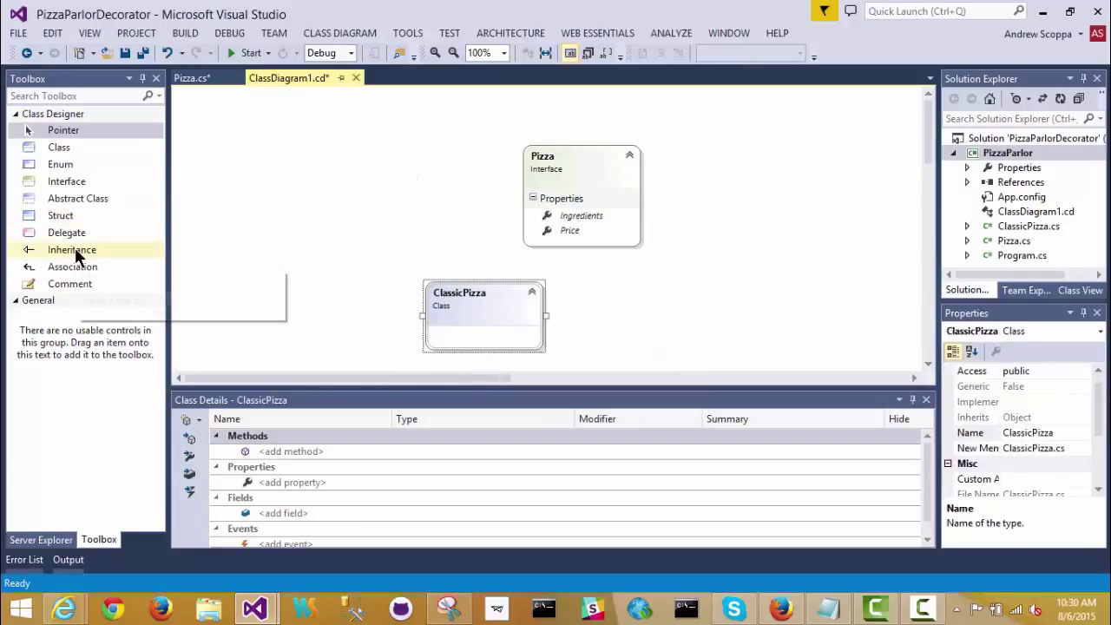
mouse_move(71, 250)
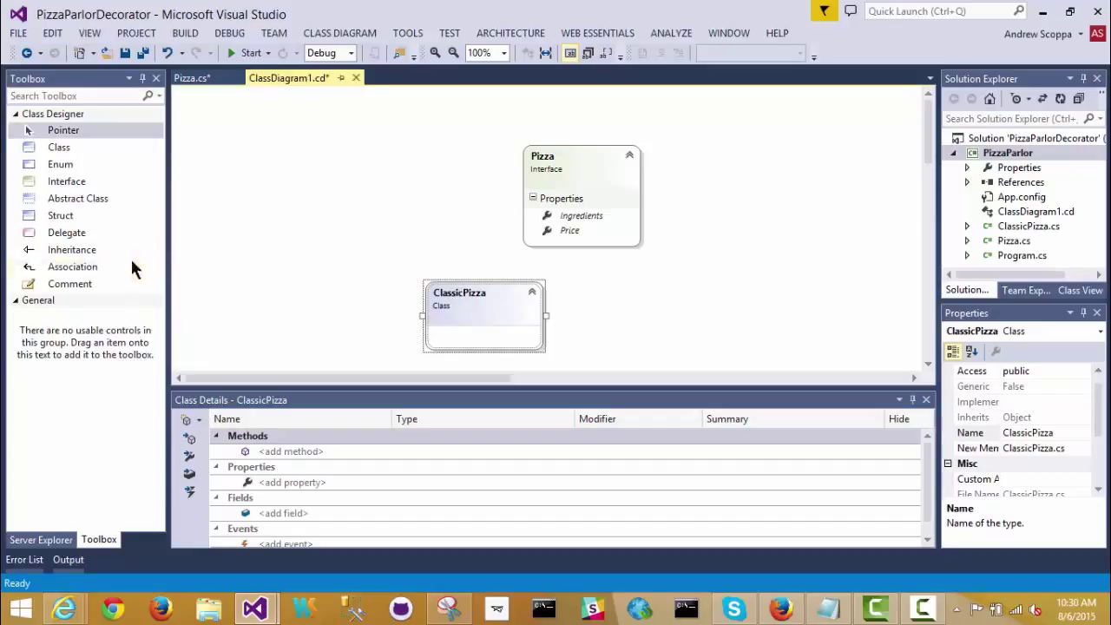
Draw an inheritance link so ClassicPizza implements the Pizza interface.
click(73, 249)
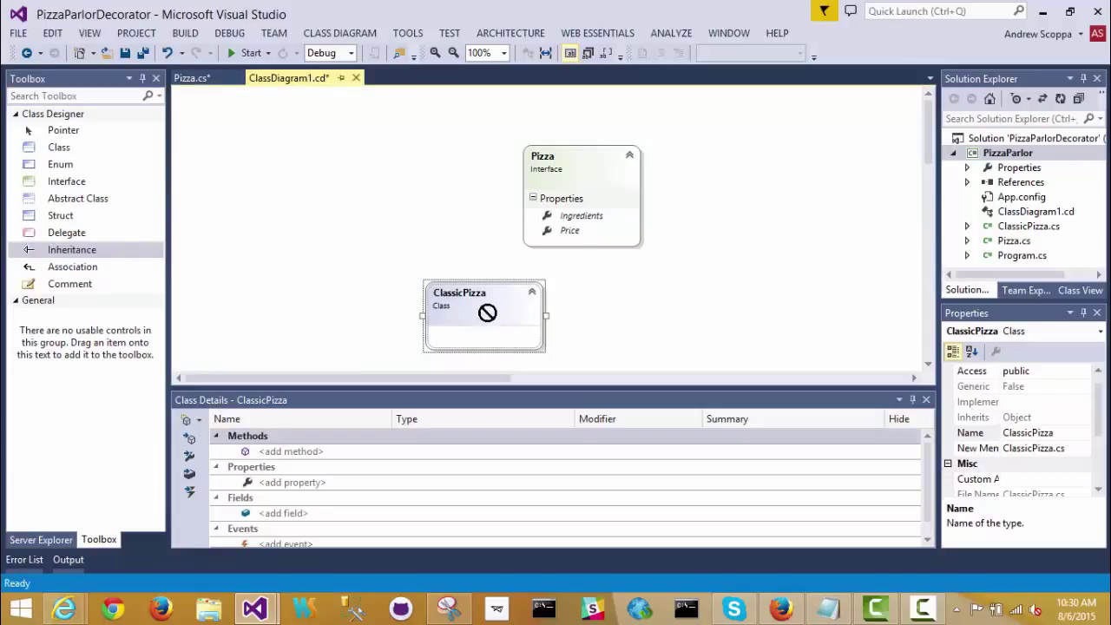
drag(486, 313, 564, 217)
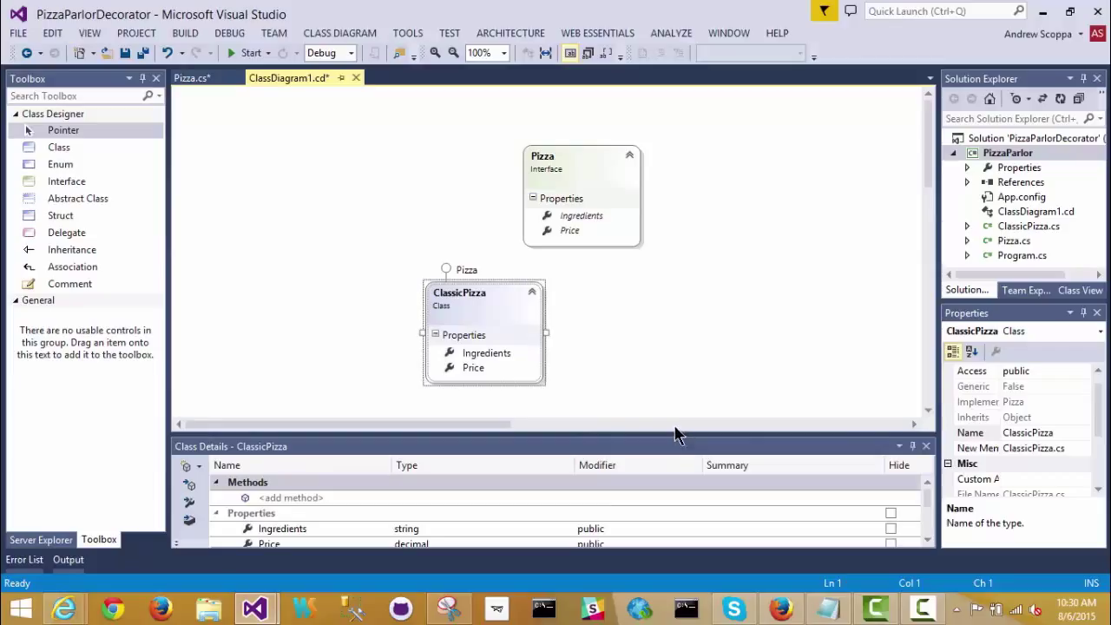
mouse_move(486, 309)
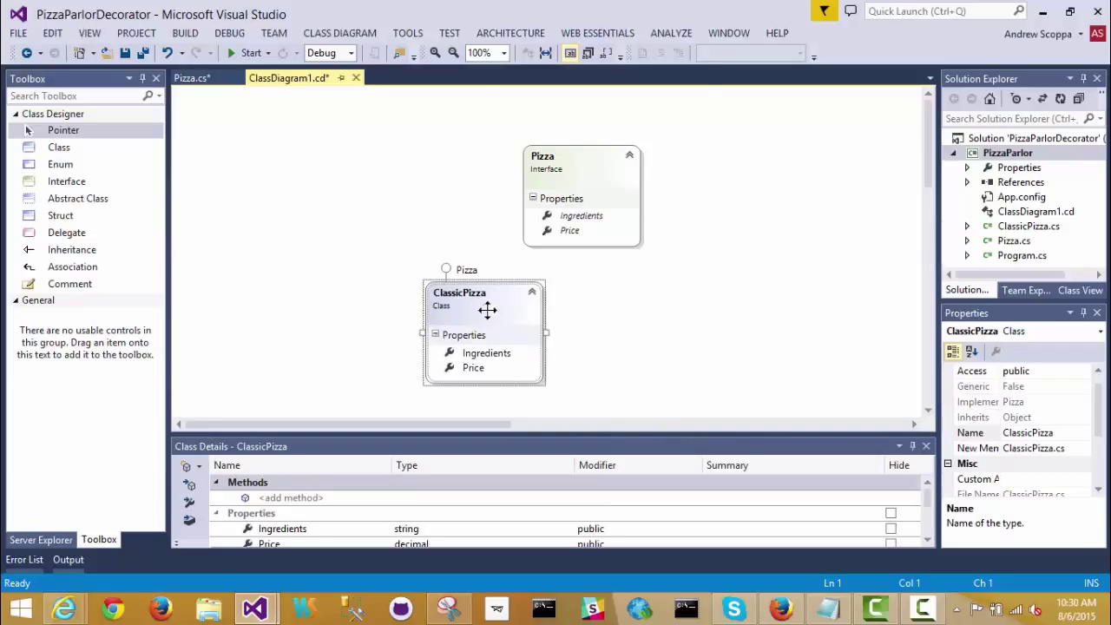
View ClassicPizza's code and make Price return 20.
right_click(486, 308)
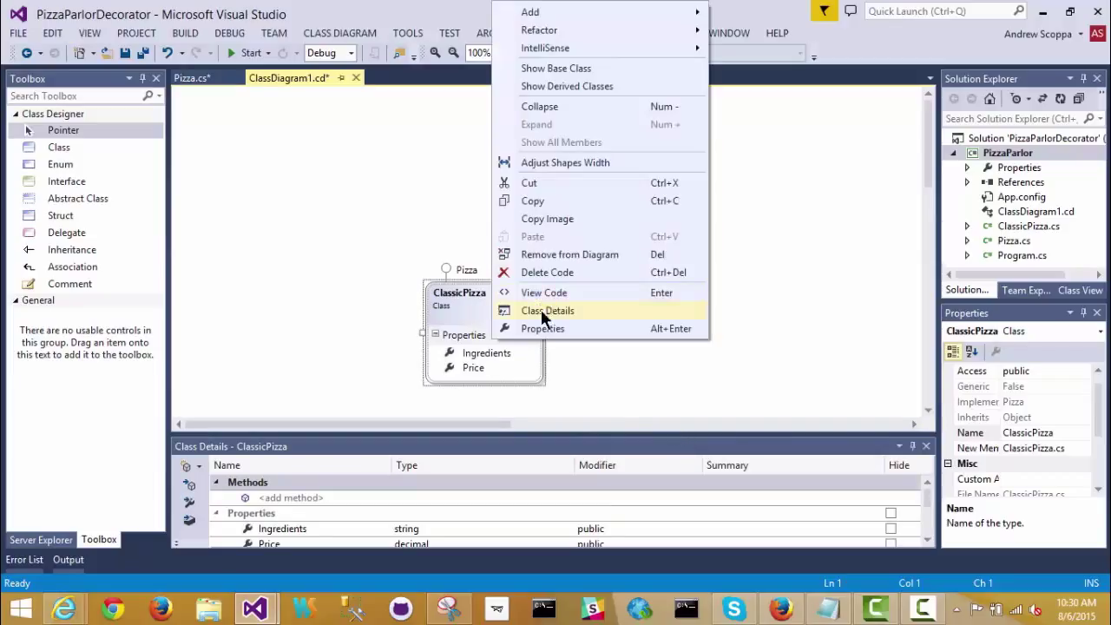
click(545, 292)
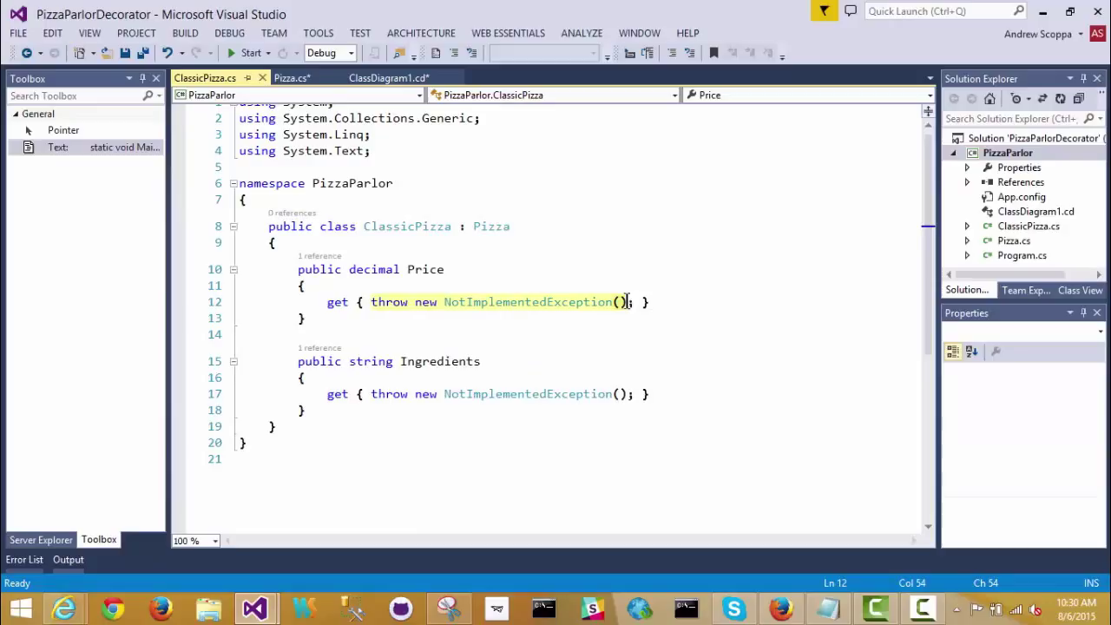
mouse_move(623, 311)
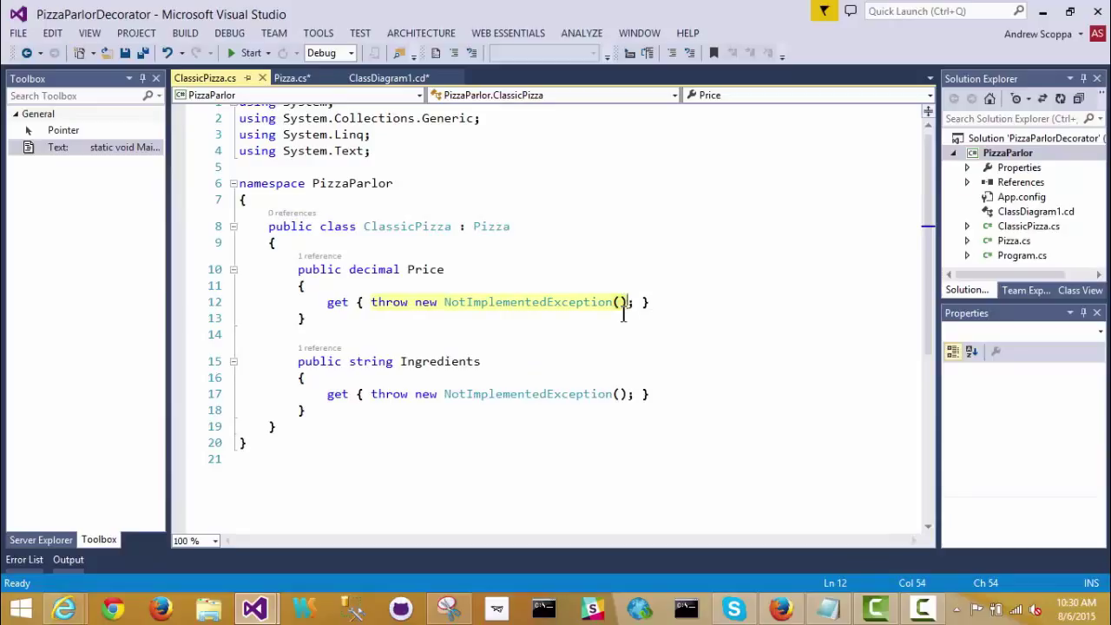
text(return ; })
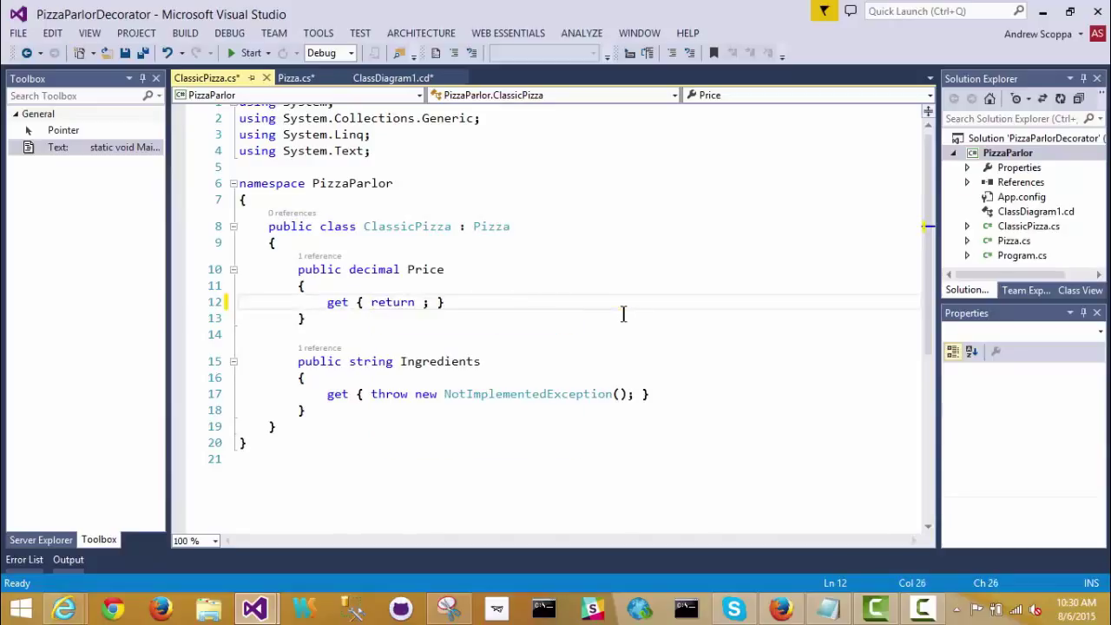
text(20)
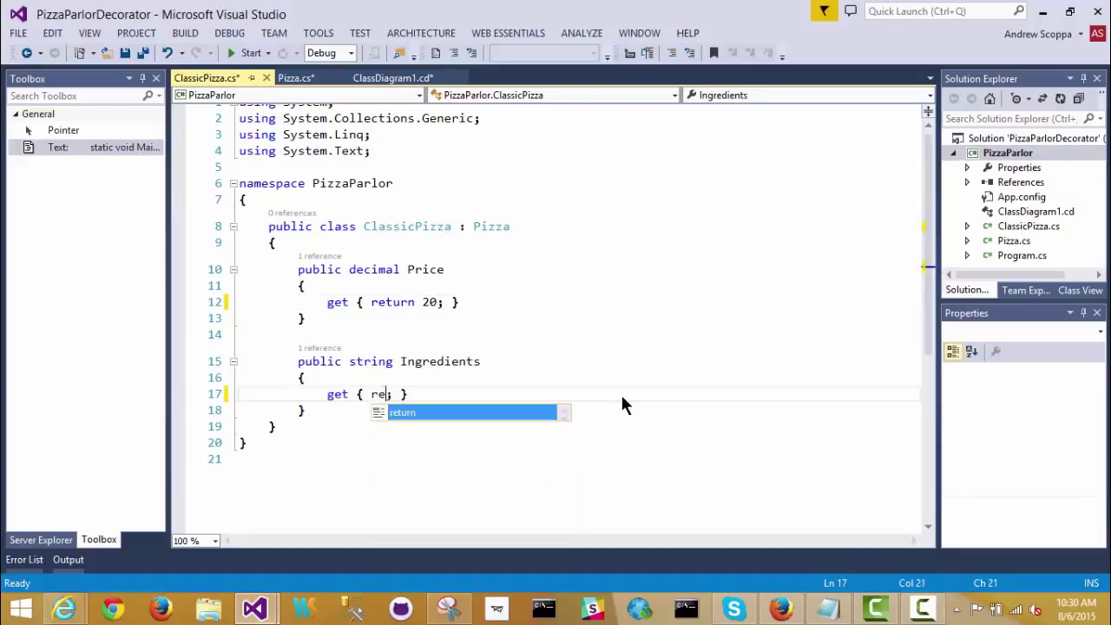
Make Ingredients return "Basic ingredients", fixing the missing semicolon, and confirm on the diagram.
text(return ")
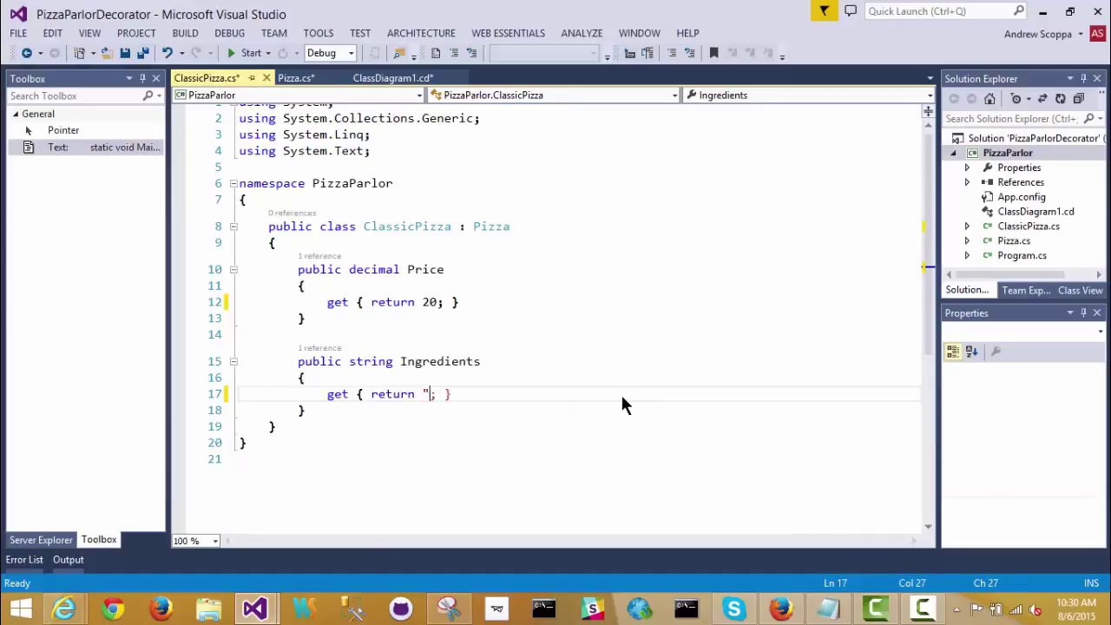
text(Basic)
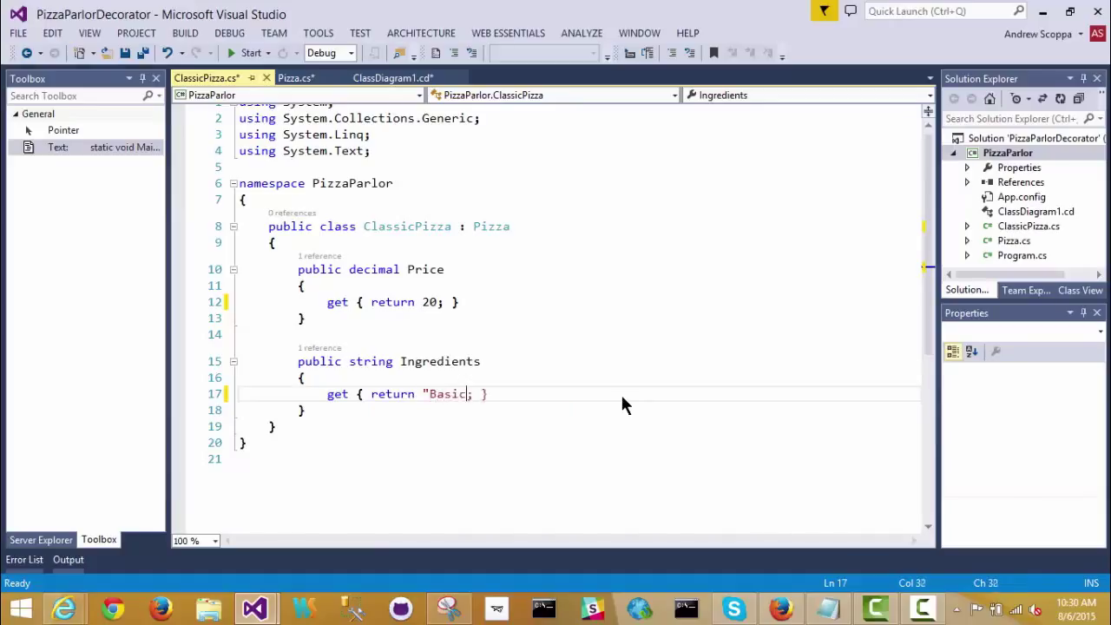
text(ingr)
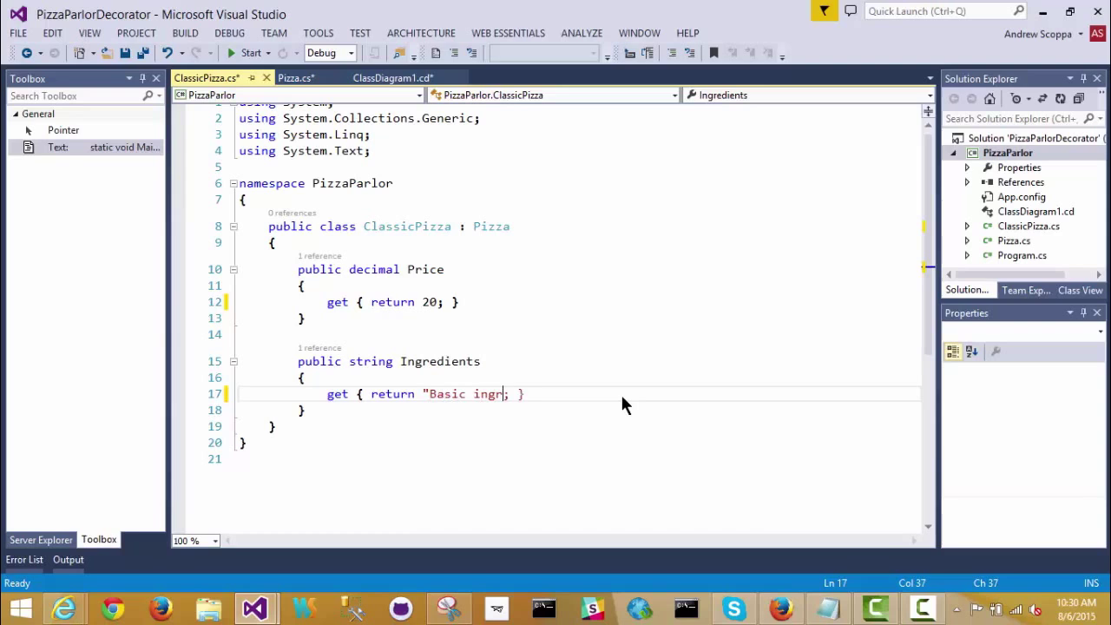
text(edient)
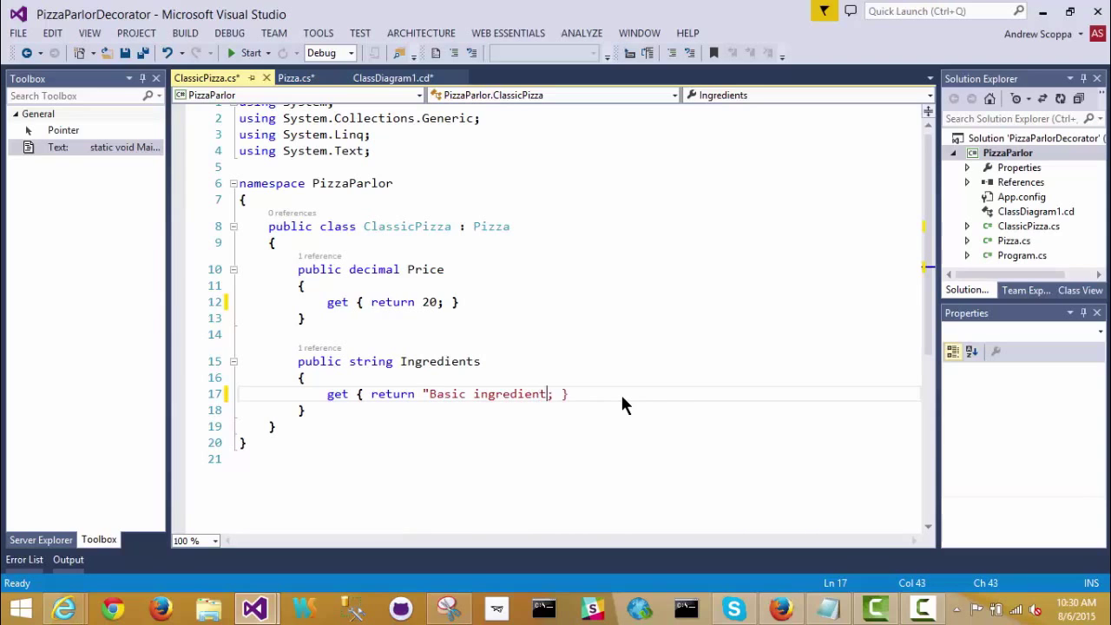
text(s)
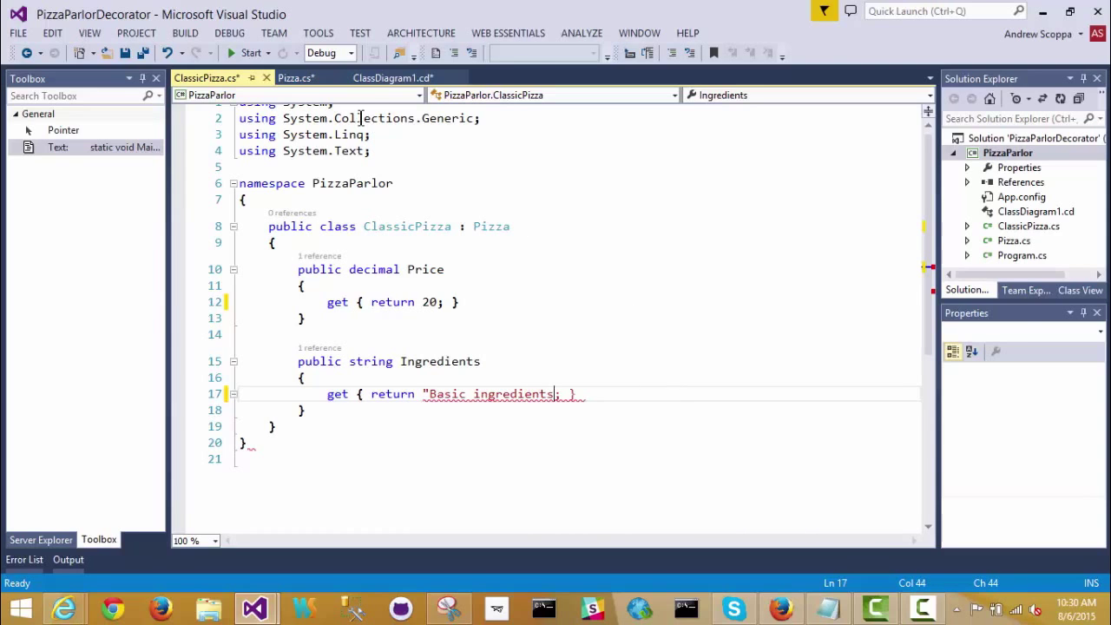
click(393, 77)
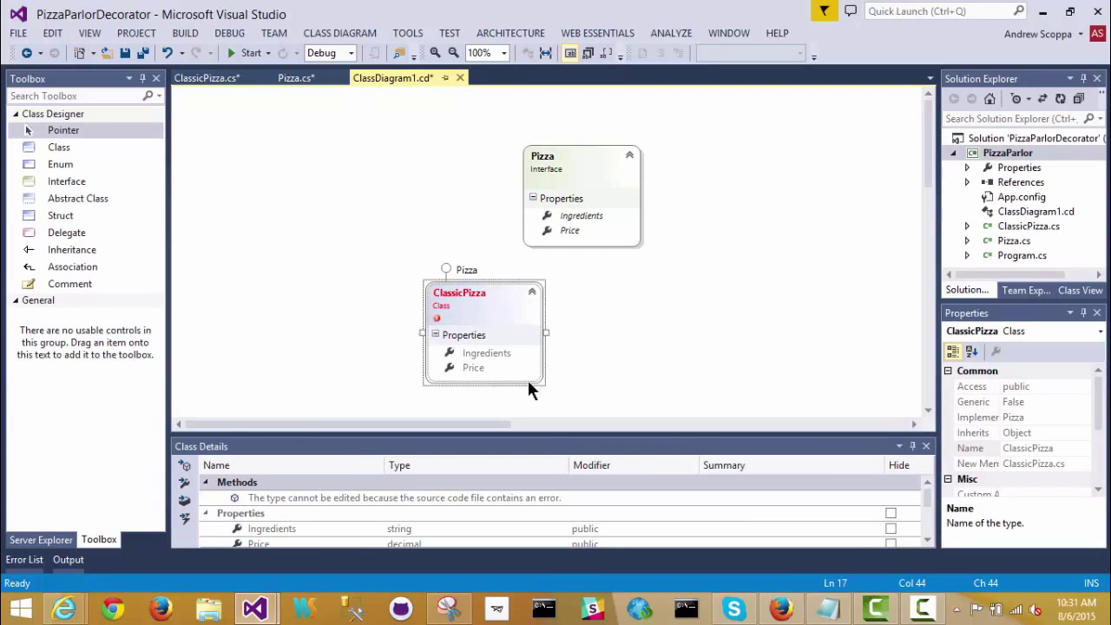
click(205, 76)
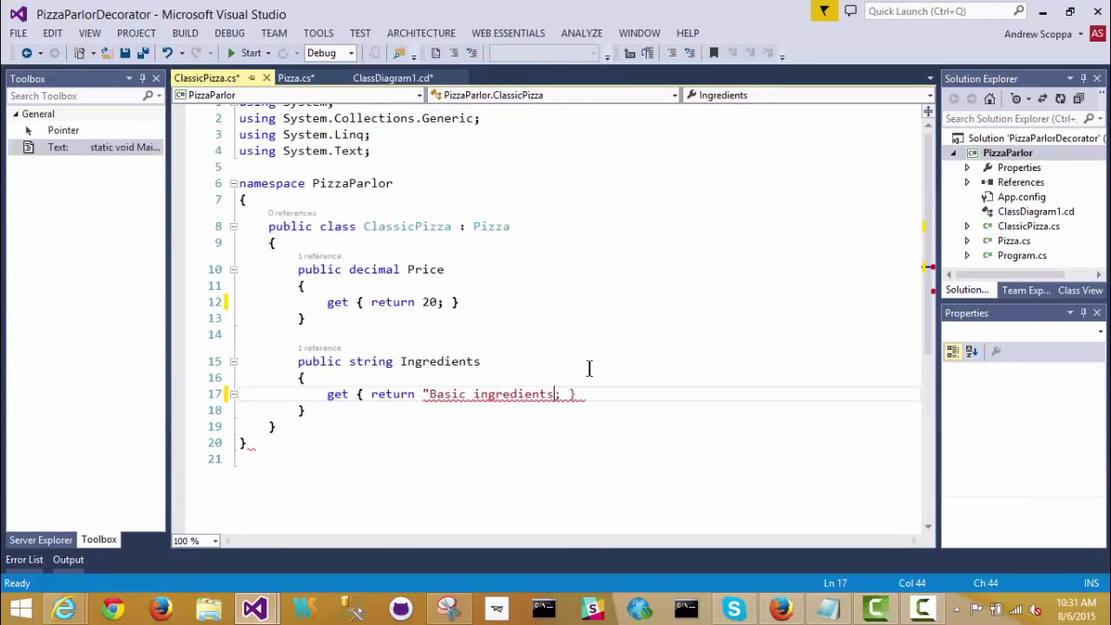
text(;)
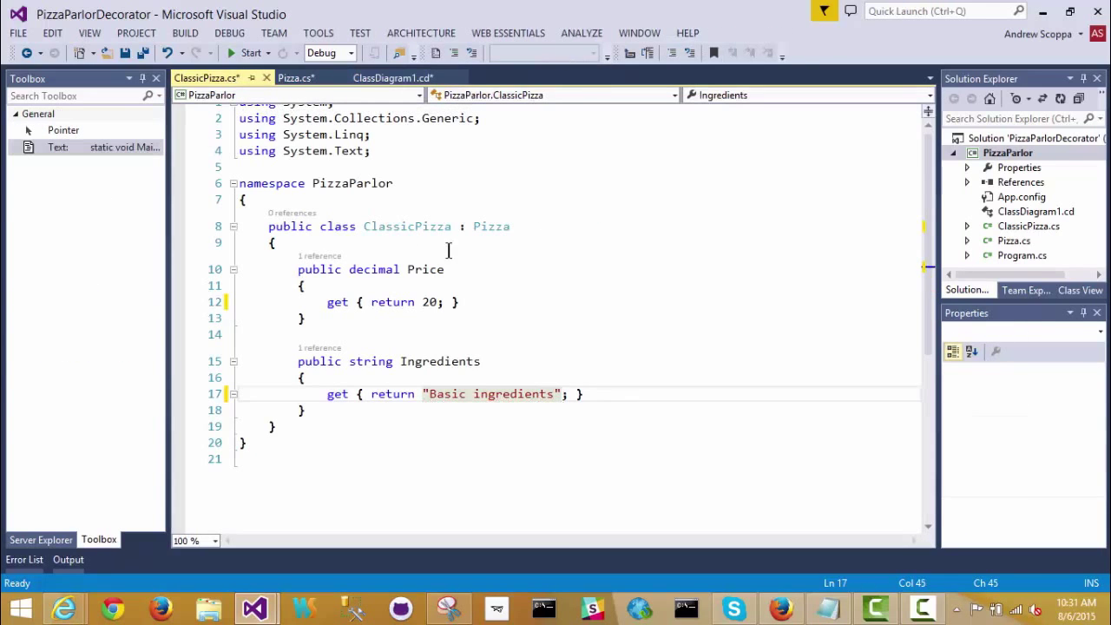
click(392, 77)
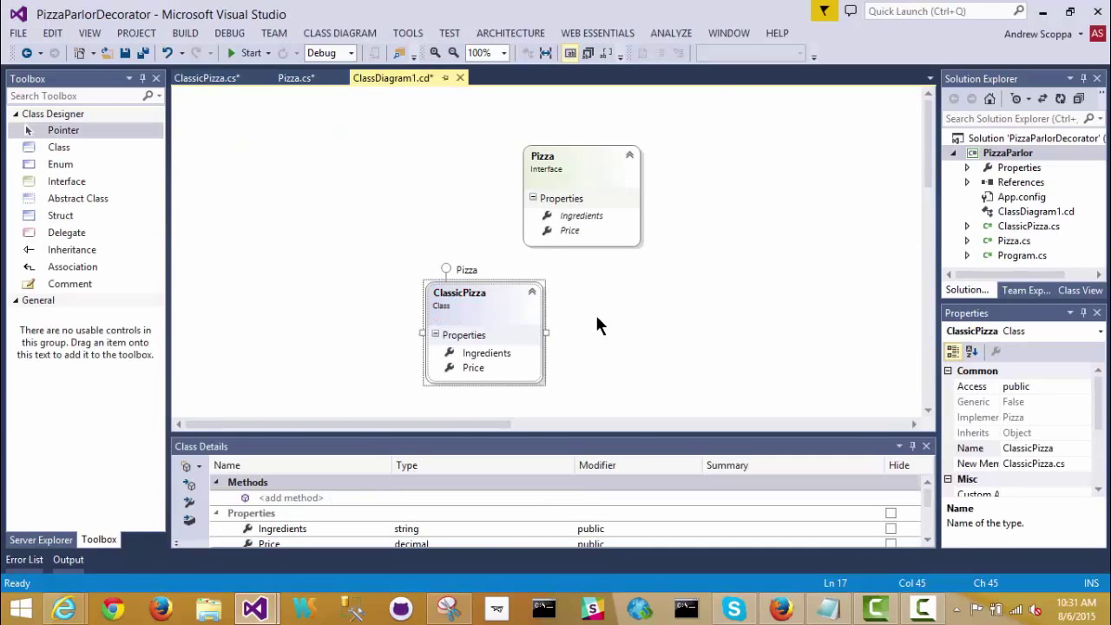
Set ClassicPizza's Inheritance Modifier to sealed in the Properties window.
click(463, 333)
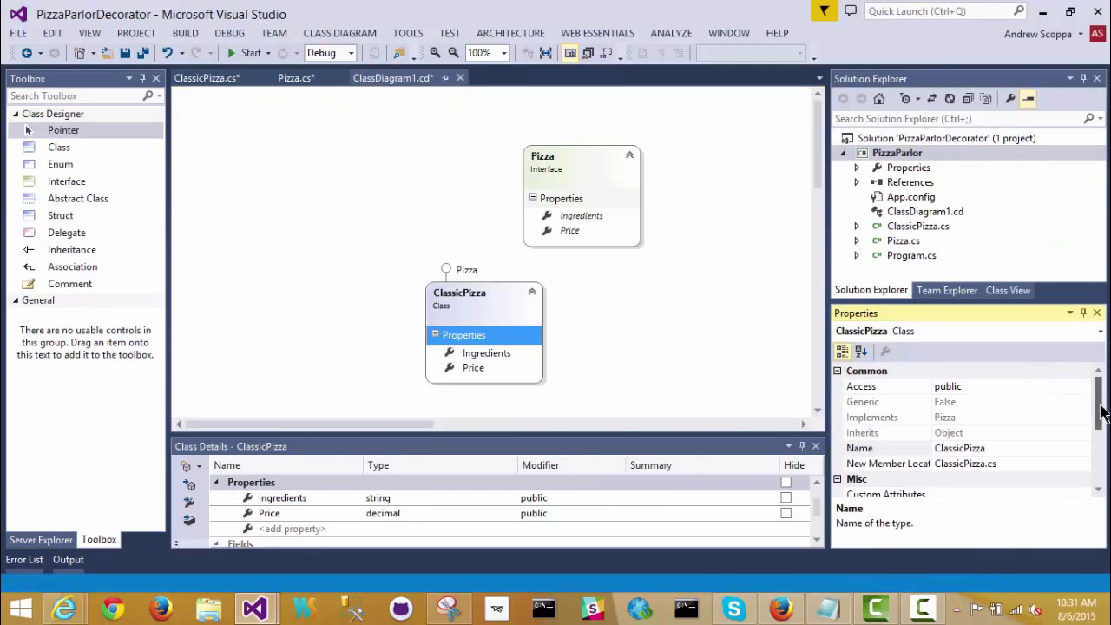
scroll(down, 3)
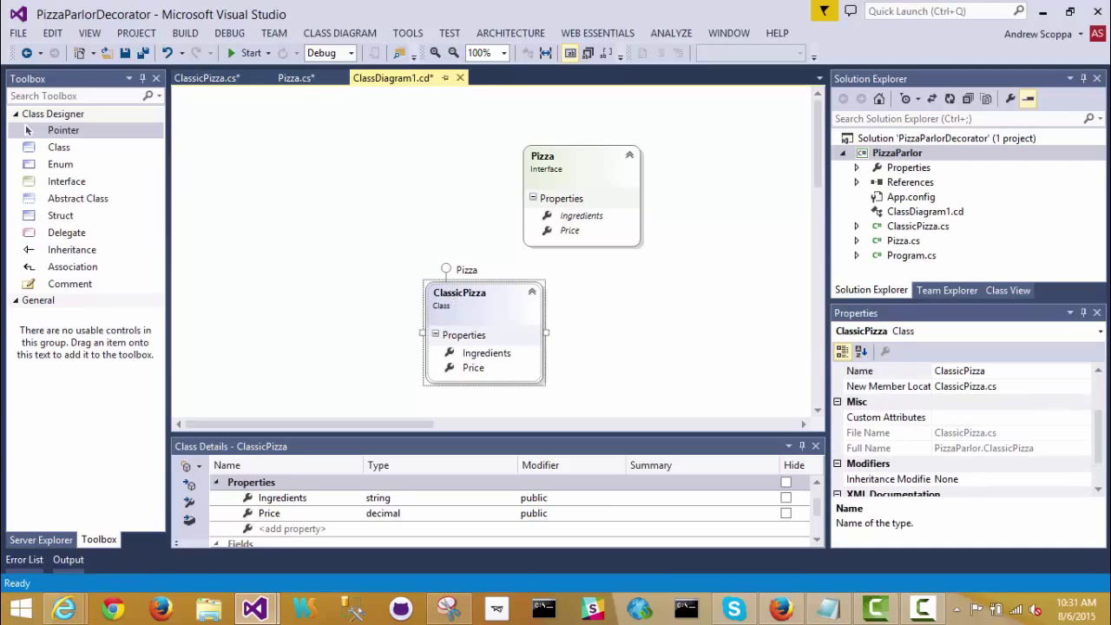
scroll(down, 3)
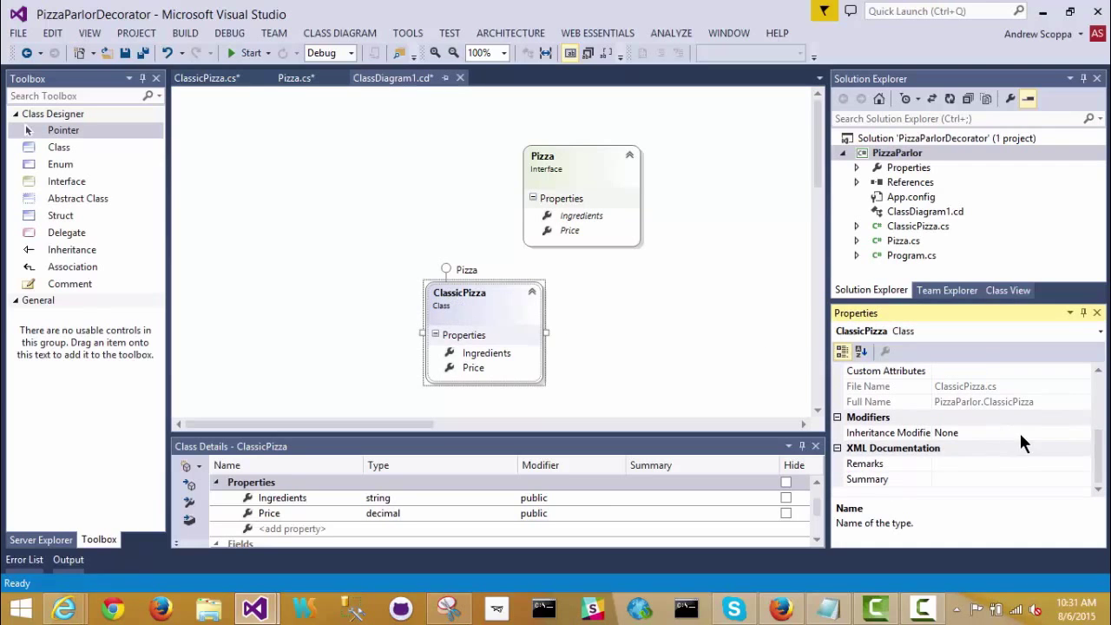
click(1083, 432)
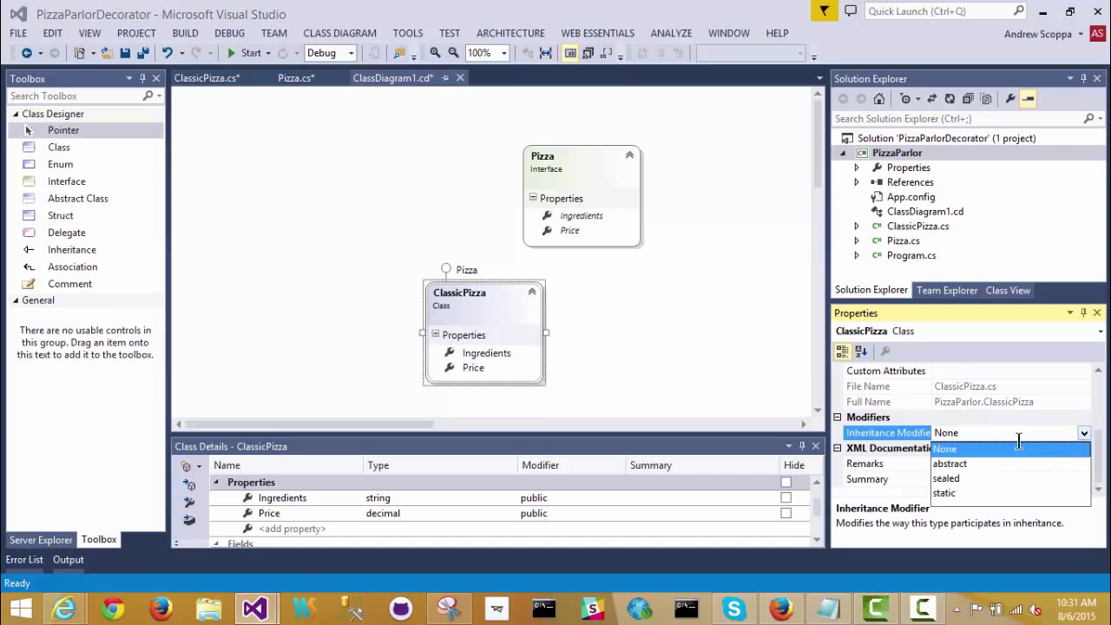
click(944, 479)
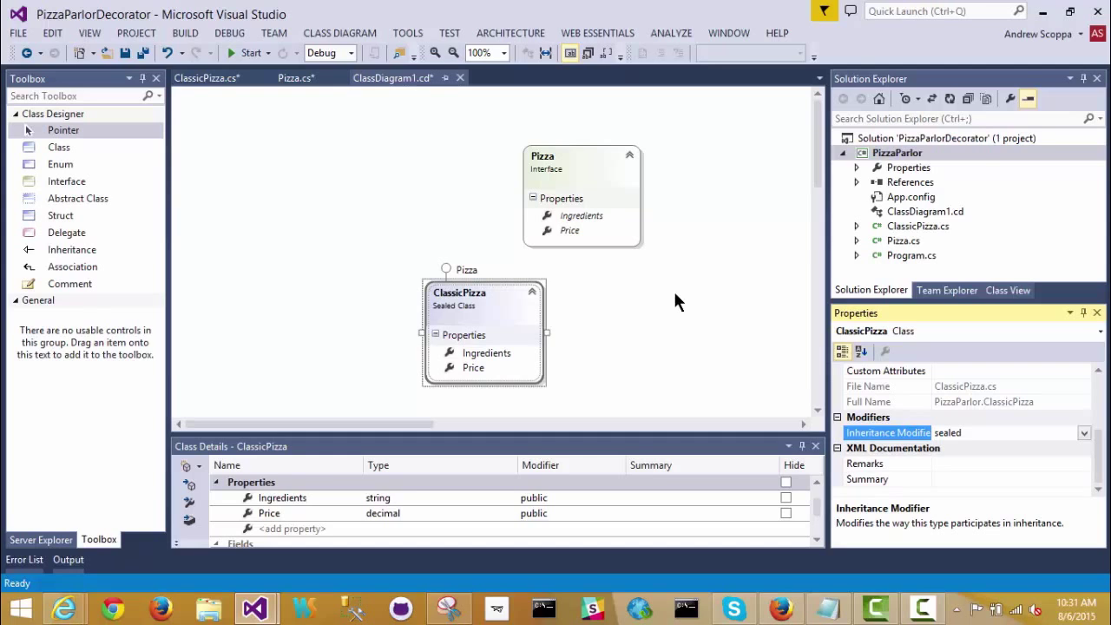
mouse_move(826, 212)
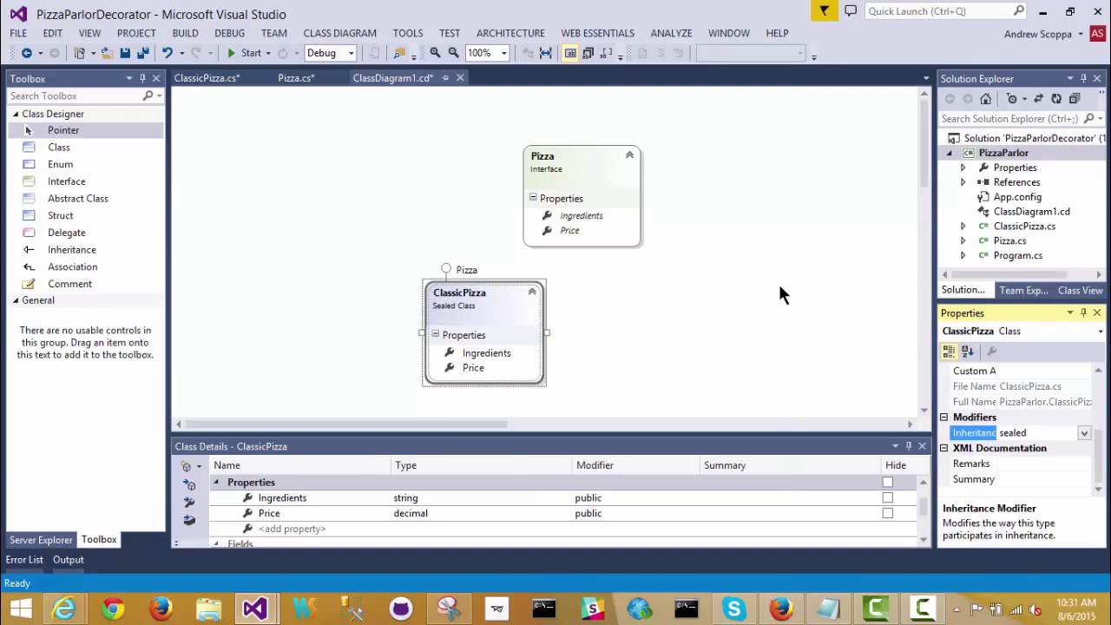
mouse_move(677, 292)
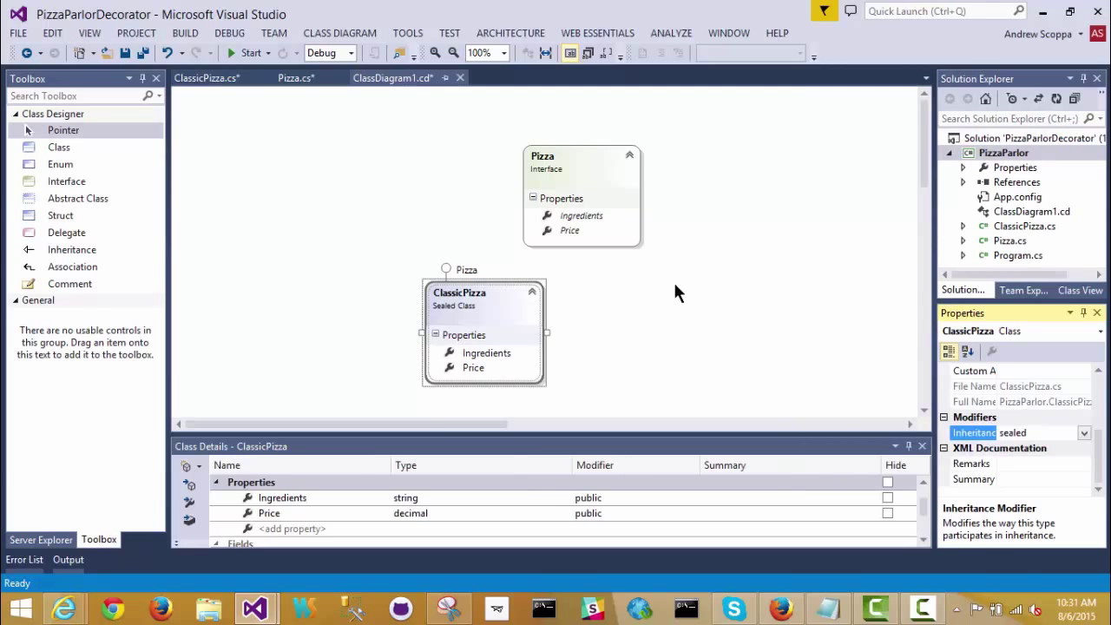
Place an abstract class named PizzaDecorator on the diagram.
click(77, 198)
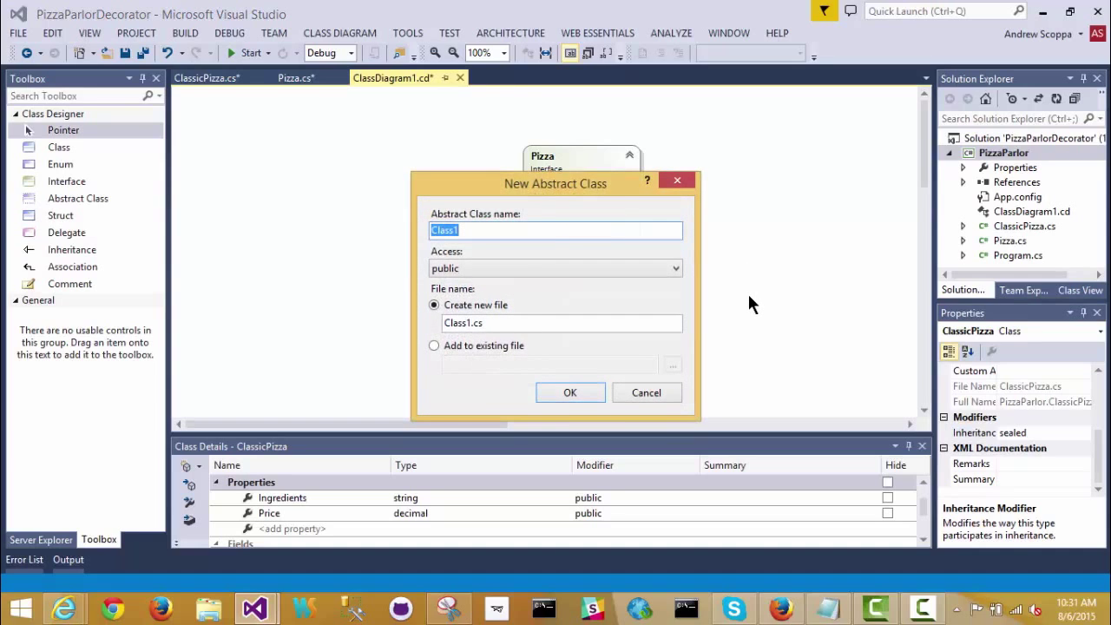
text(Pizza)
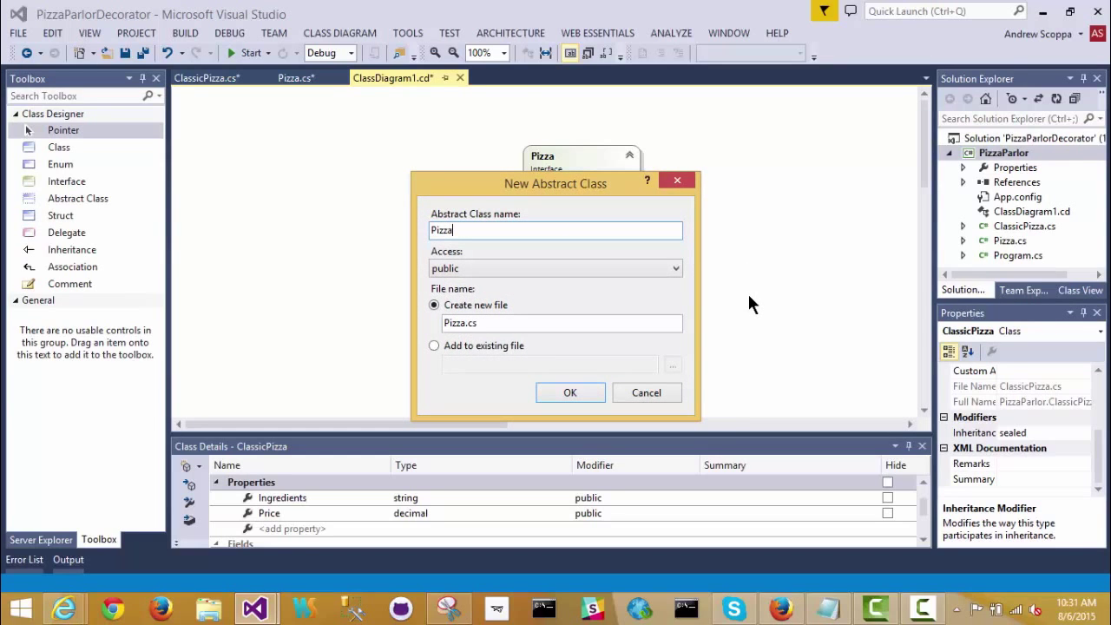
text(Decorat)
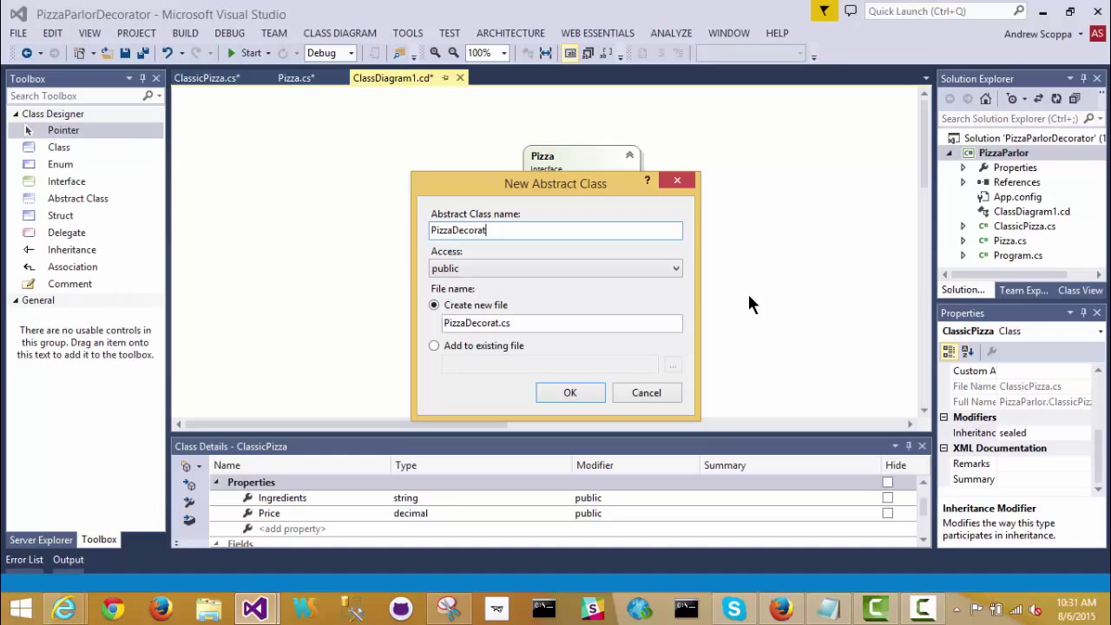
text(or)
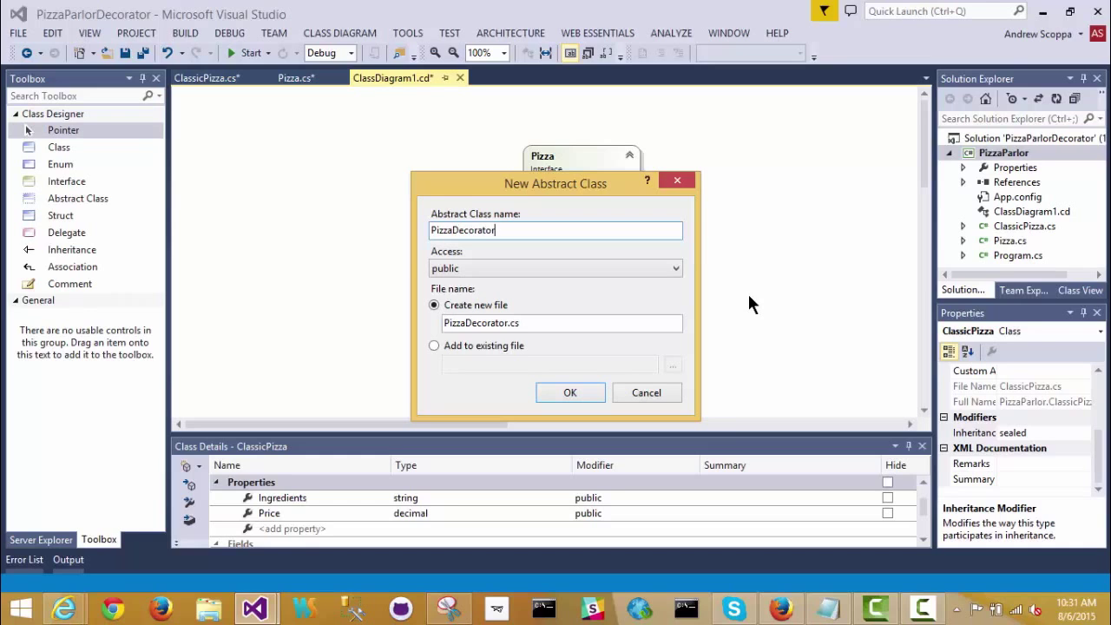
click(570, 392)
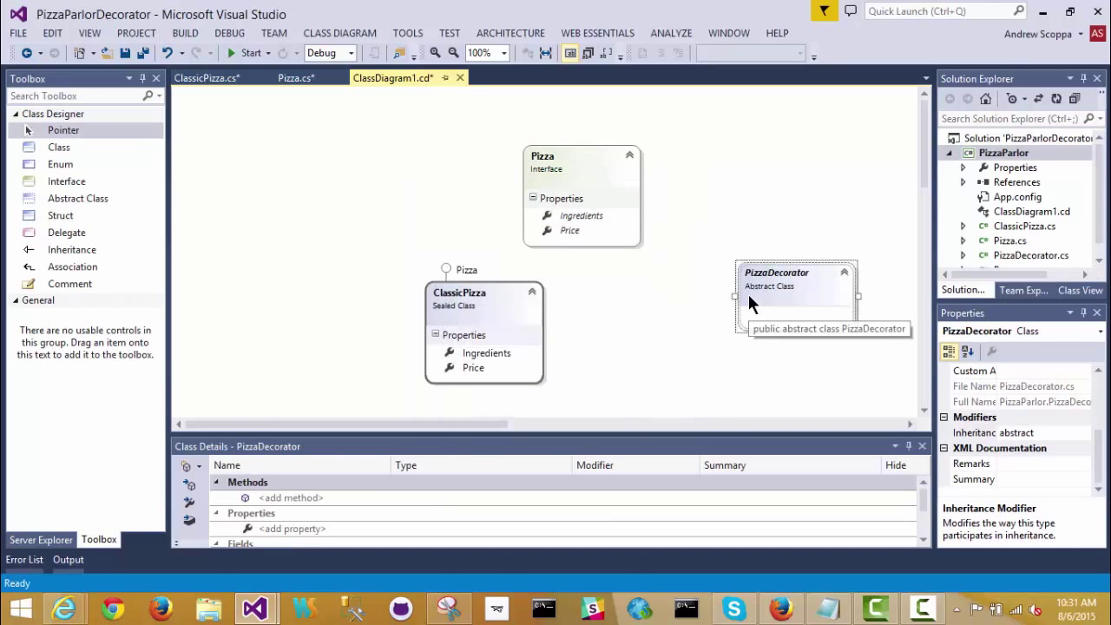
mouse_move(739, 302)
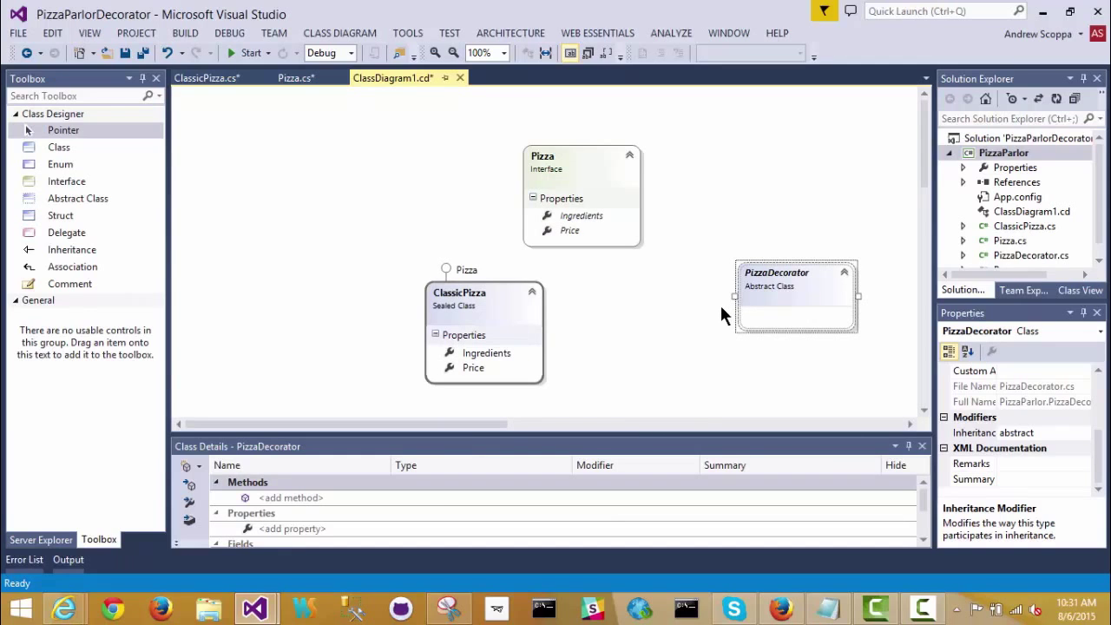
mouse_move(597, 354)
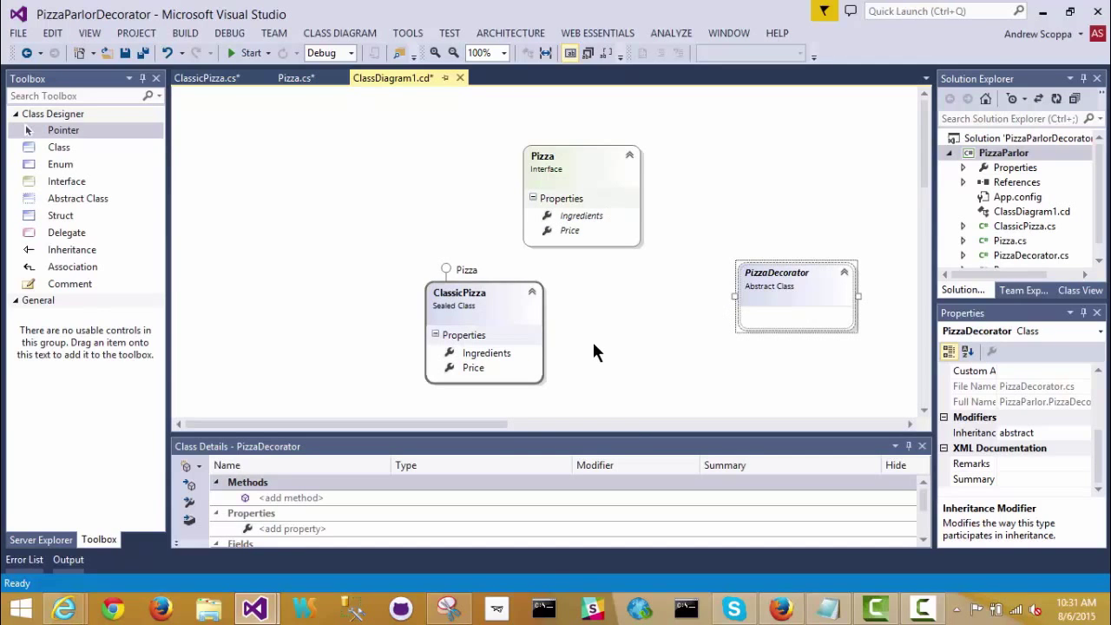
mouse_move(652, 313)
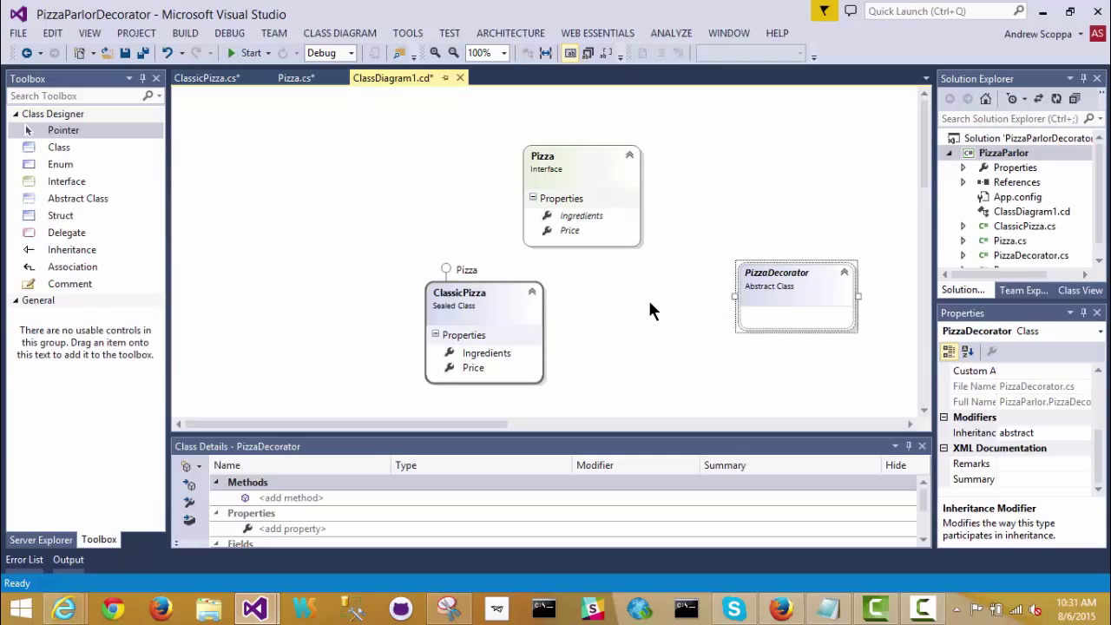
mouse_move(660, 299)
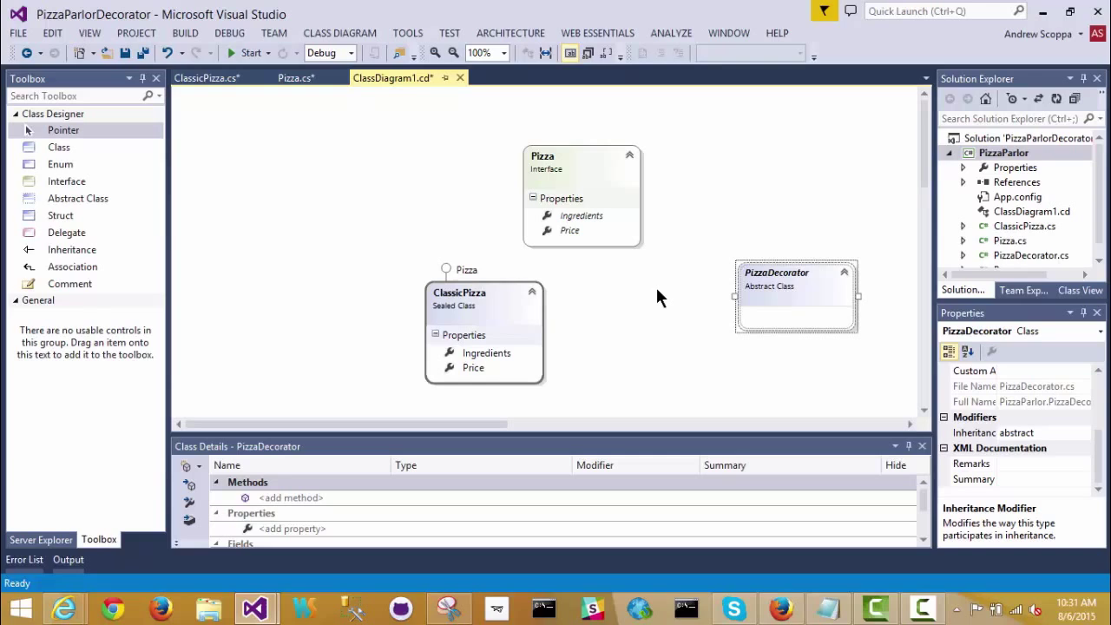
mouse_move(642, 371)
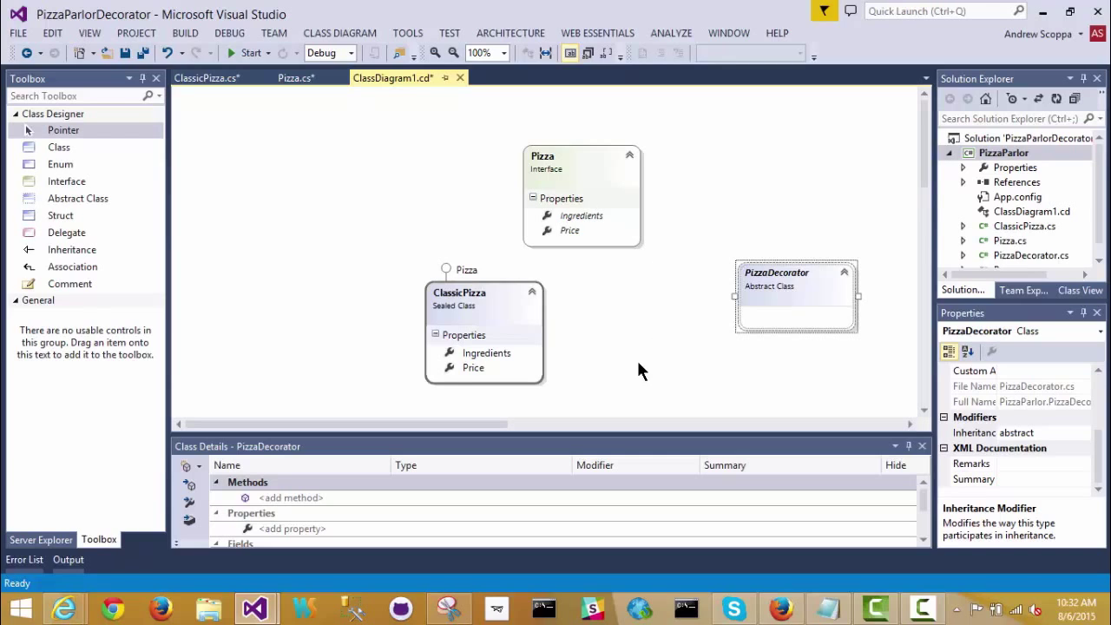
mouse_move(656, 371)
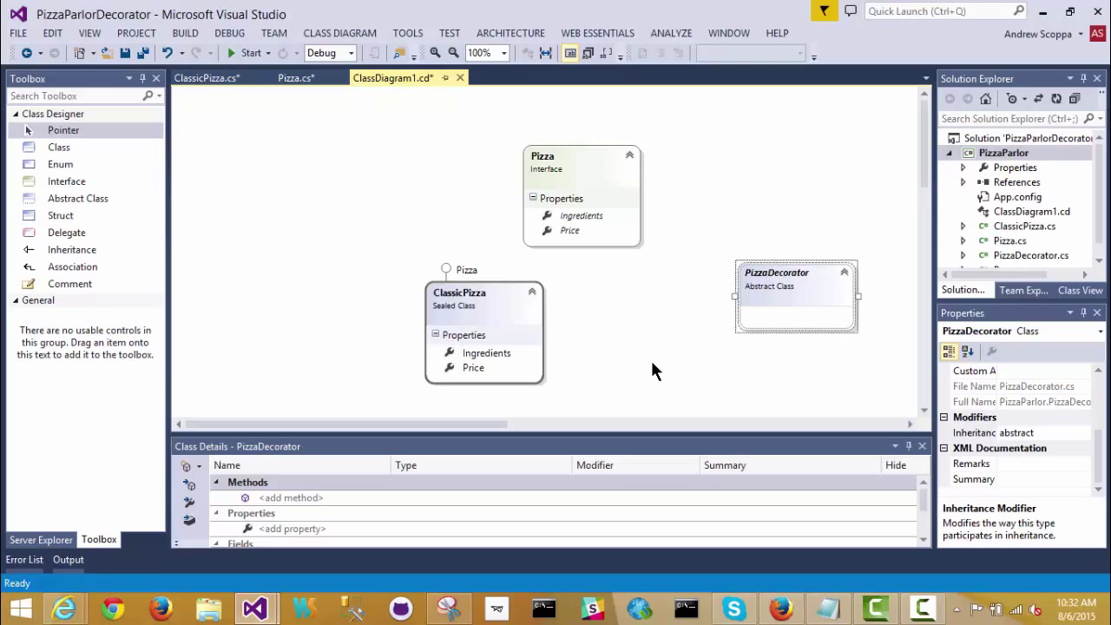
mouse_move(71, 250)
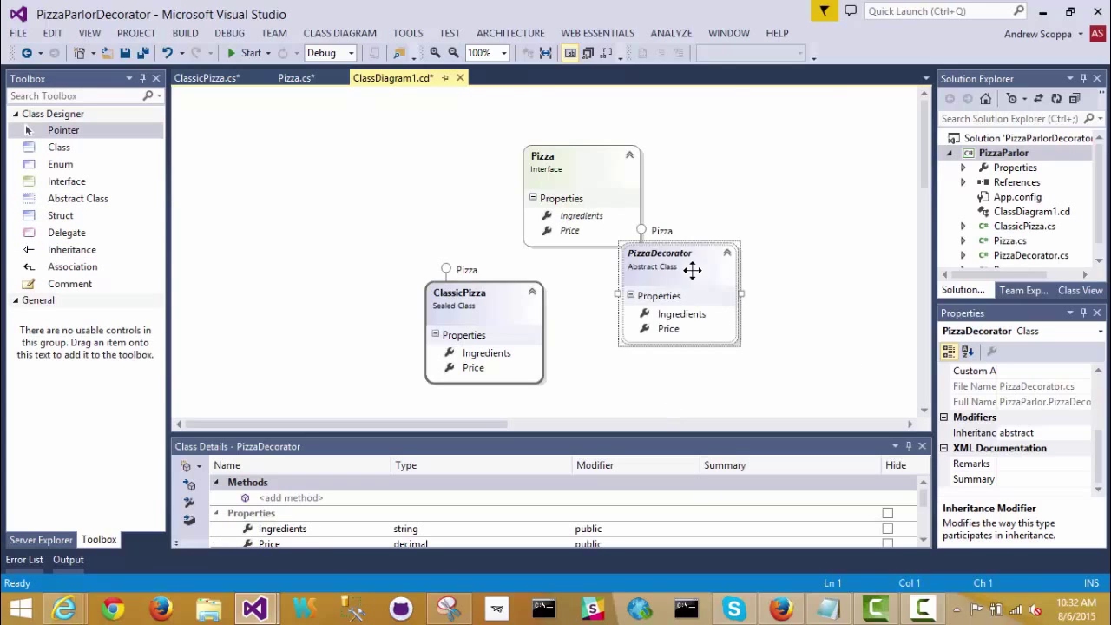
Move PizzaDecorator beside ClassicPizza and bring up its context actions.
drag(680, 260, 718, 261)
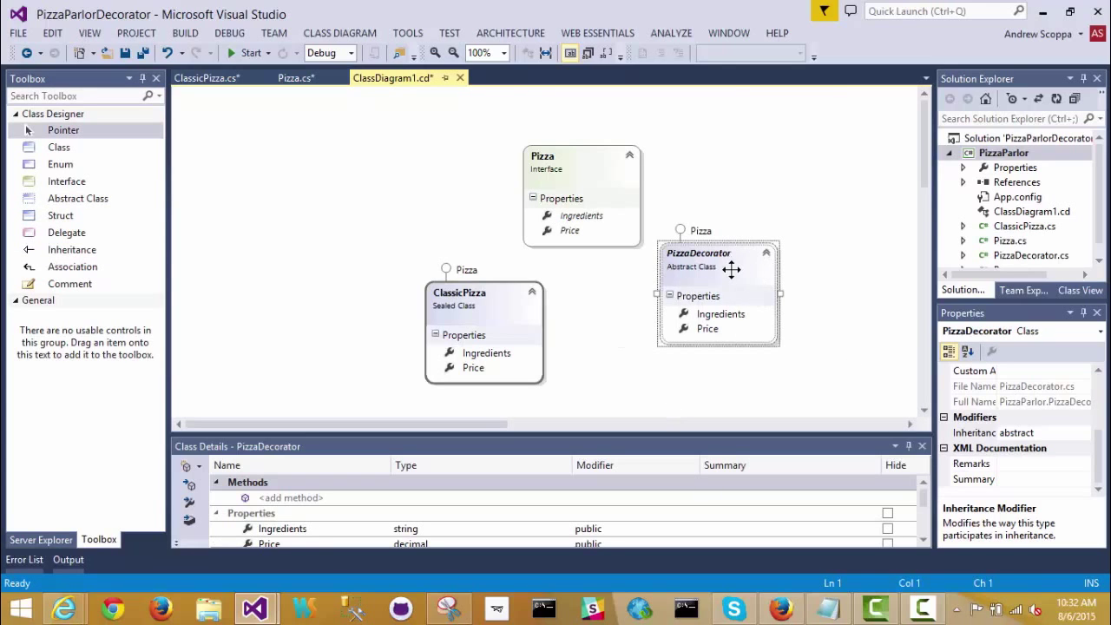
right_click(715, 267)
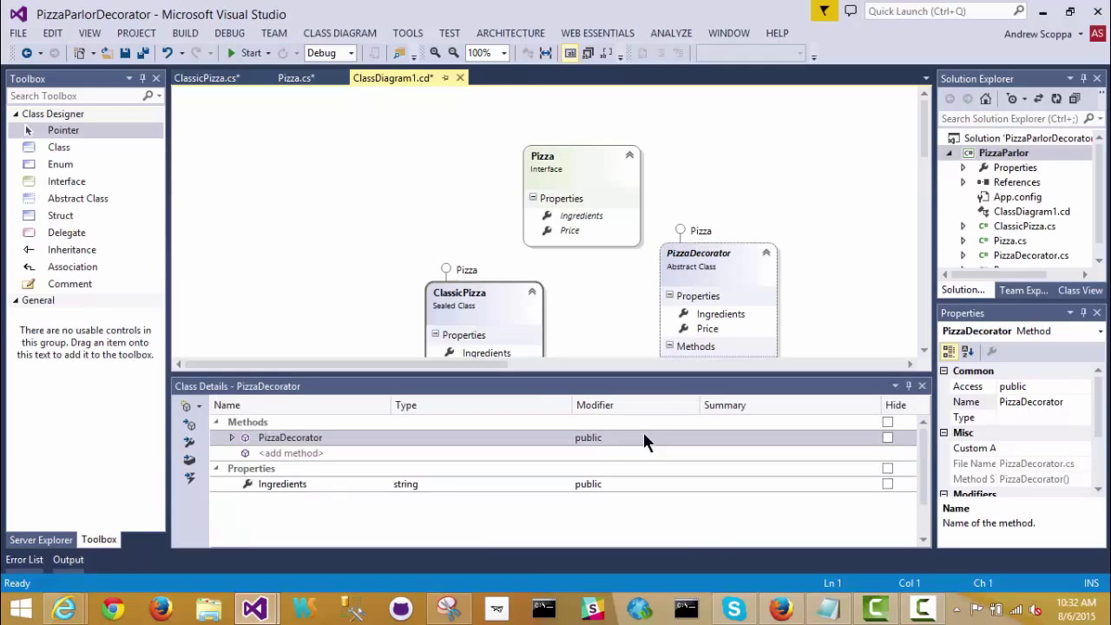
Add a parameter named pizza of type Pizza to the PizzaDecorator constructor.
click(232, 437)
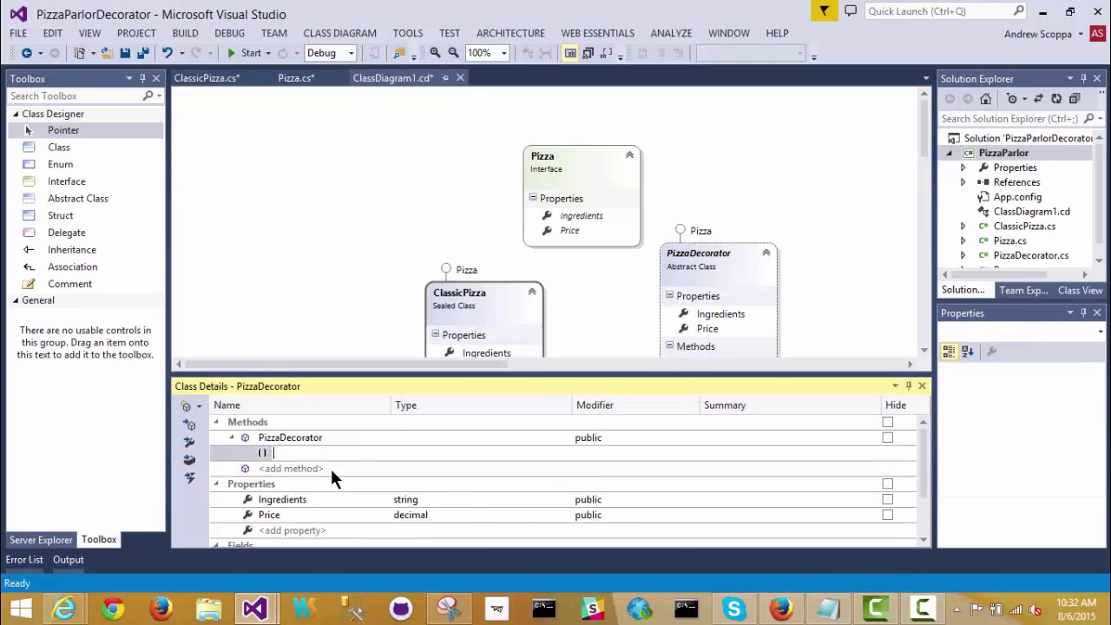
text(pizza)
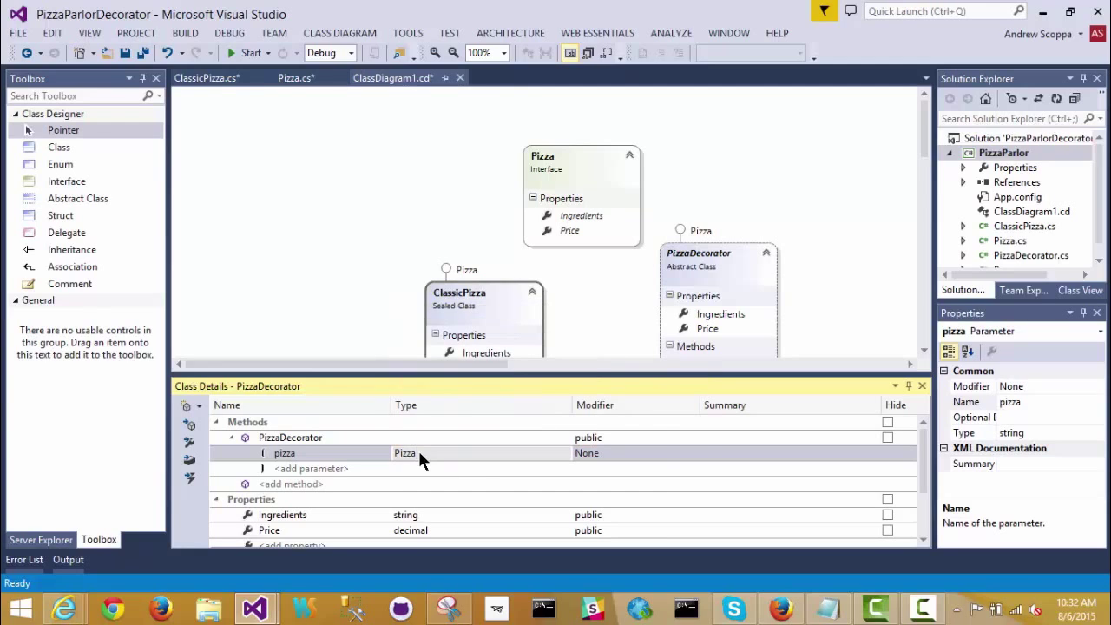
mouse_move(703, 454)
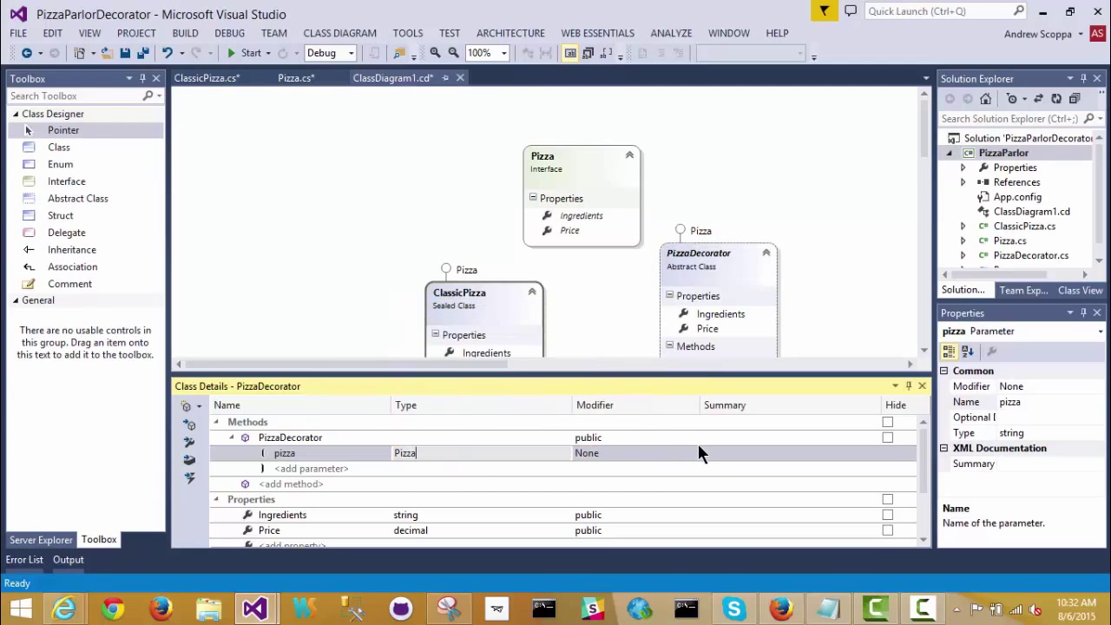
mouse_move(635, 462)
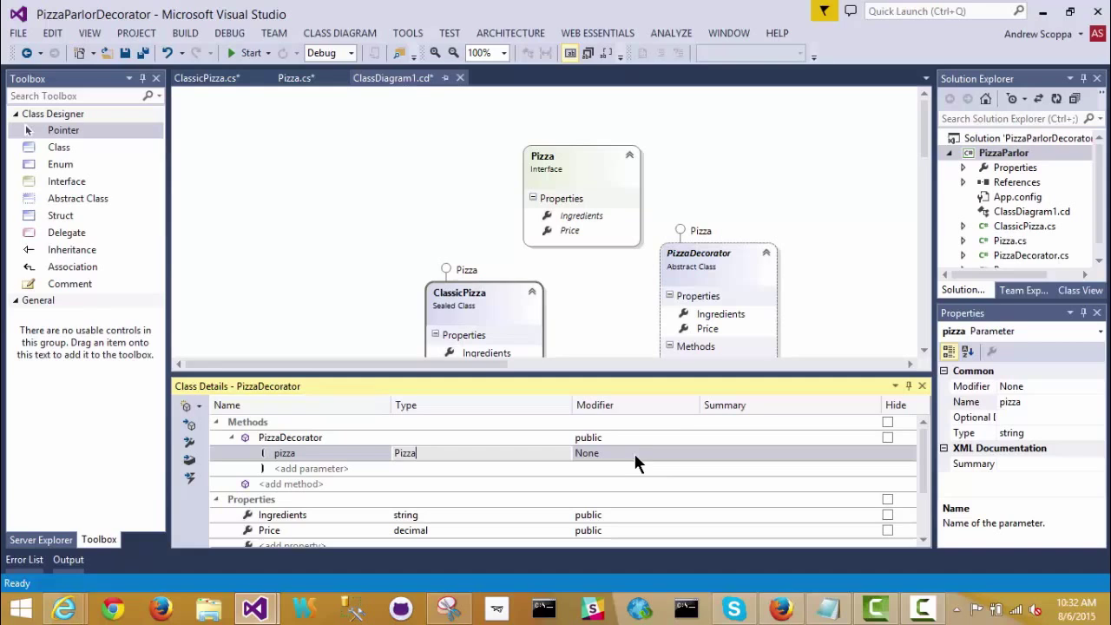
mouse_move(712, 391)
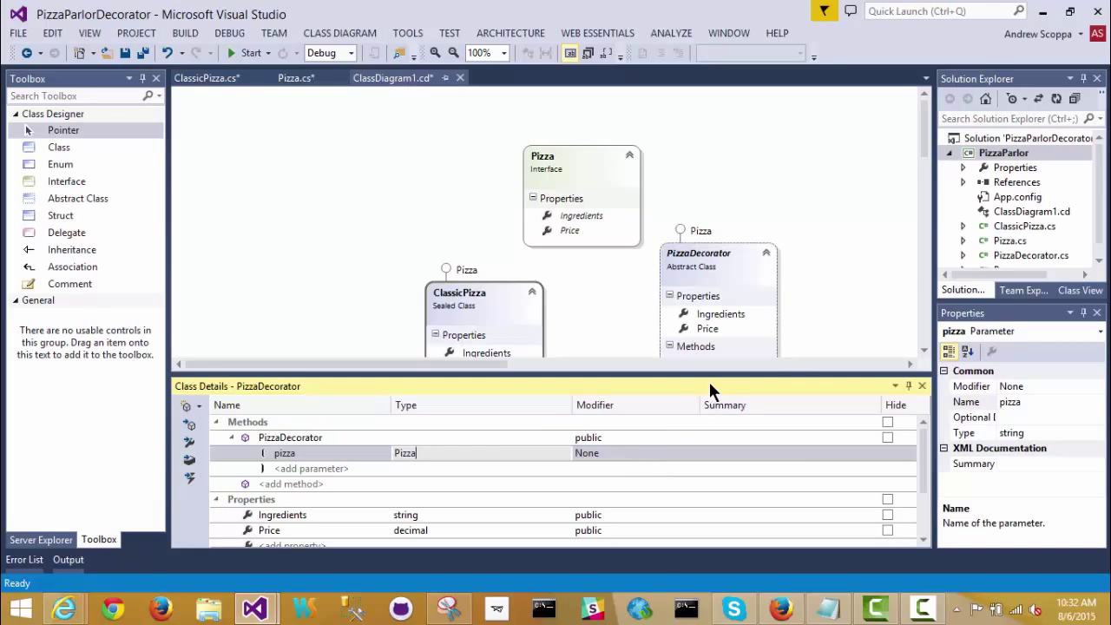
mouse_move(341, 490)
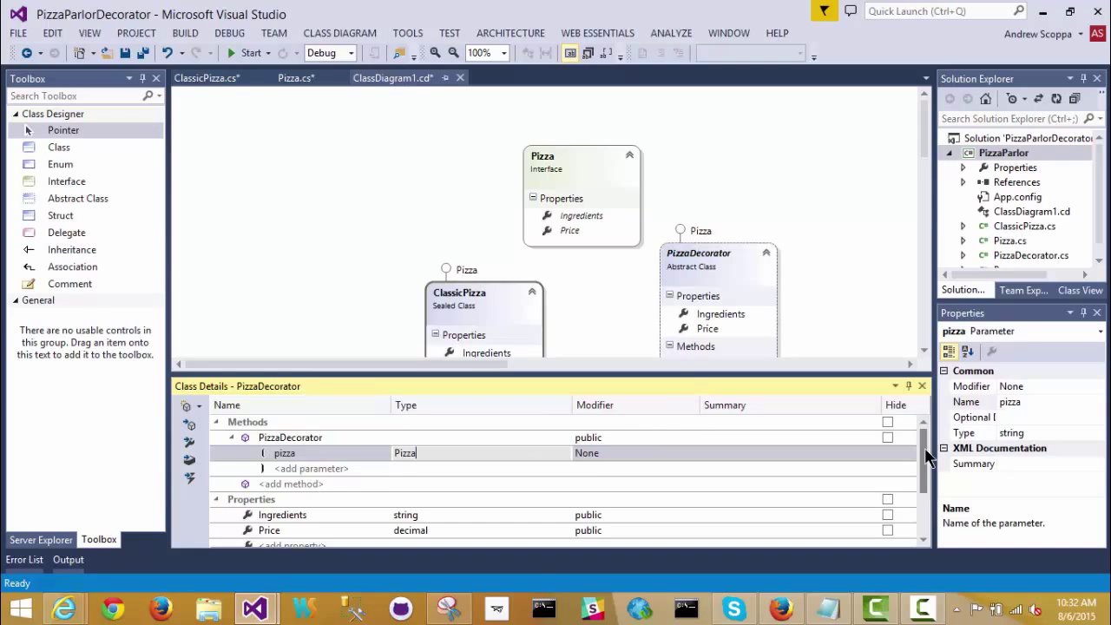
Add a field named _decoratedPizza to PizzaDecorator in Class Details.
scroll(down, 3)
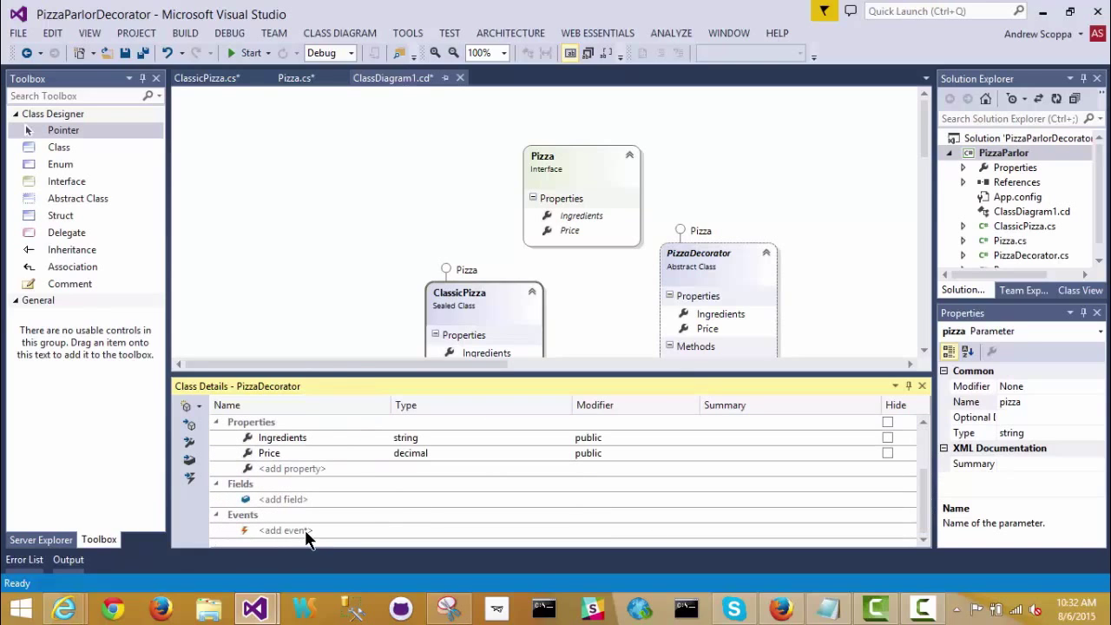
click(283, 500)
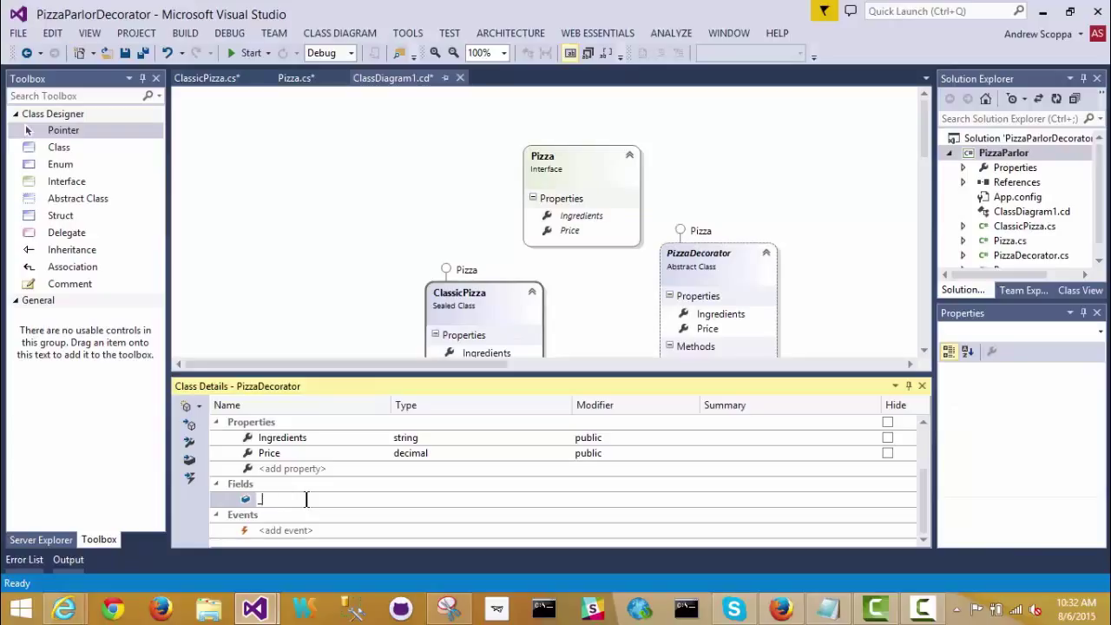
text(_decorat)
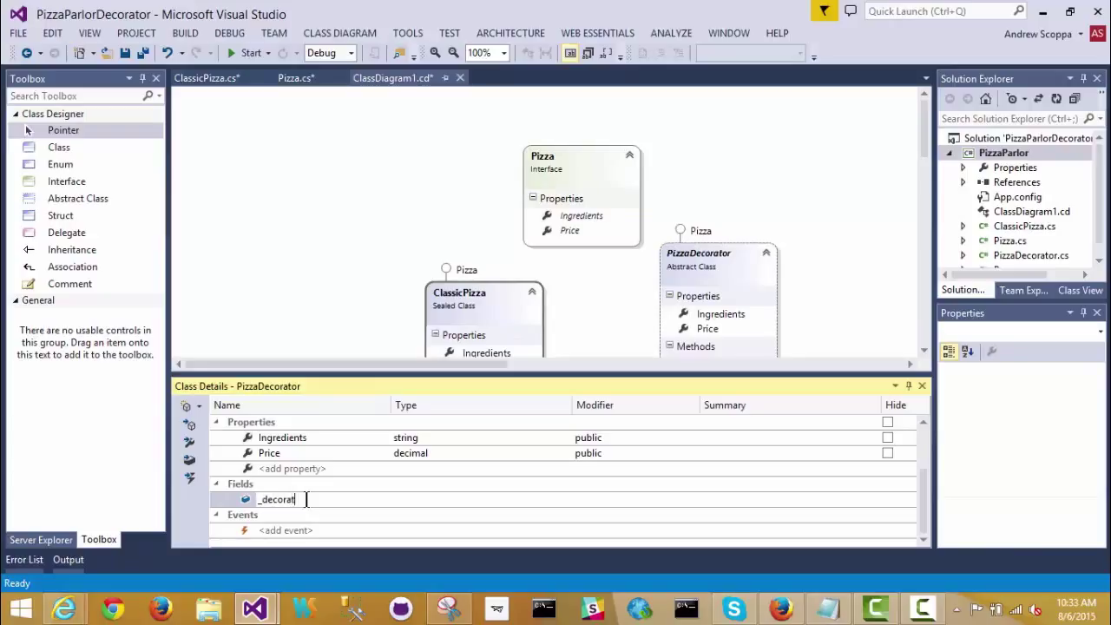
text(edPizza)
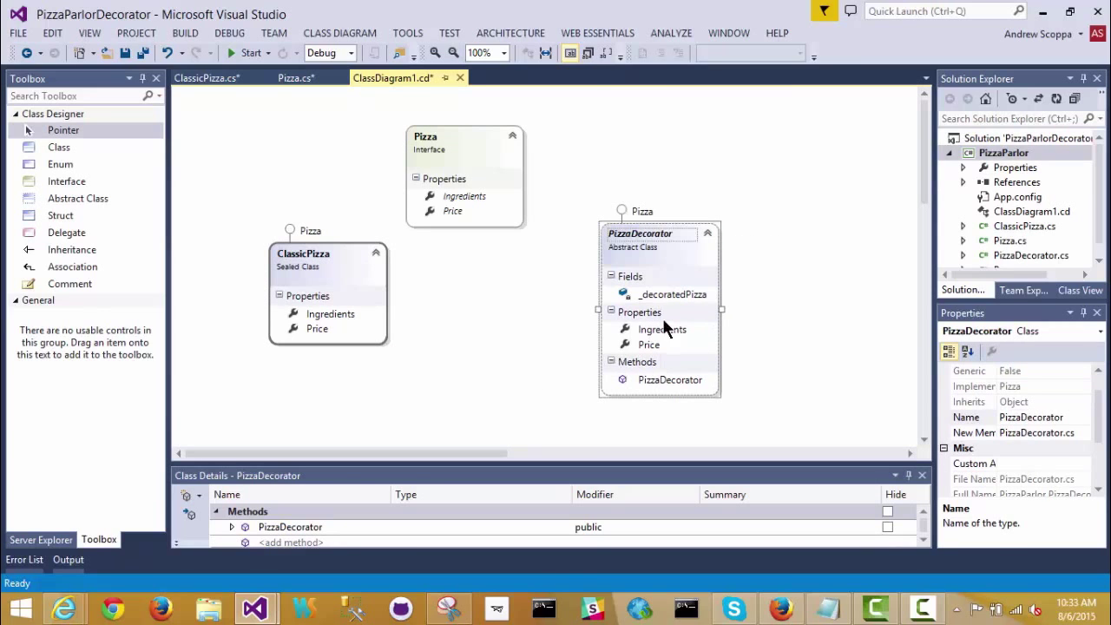
mouse_move(670, 295)
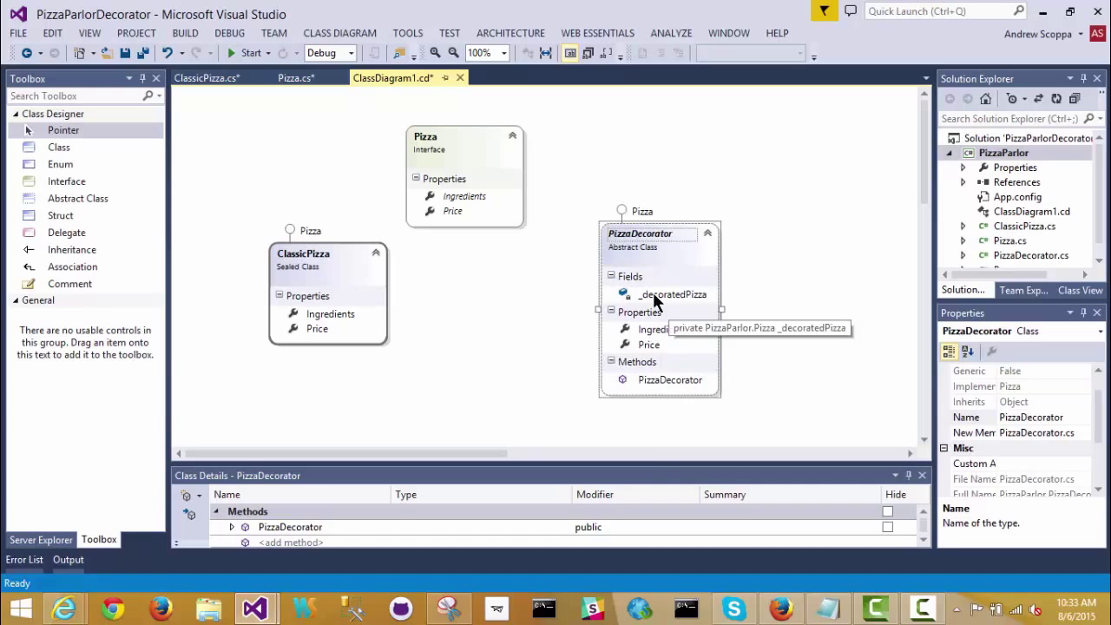
Show the _decoratedPizza field as an association from PizzaDecorator to Pizza.
right_click(669, 295)
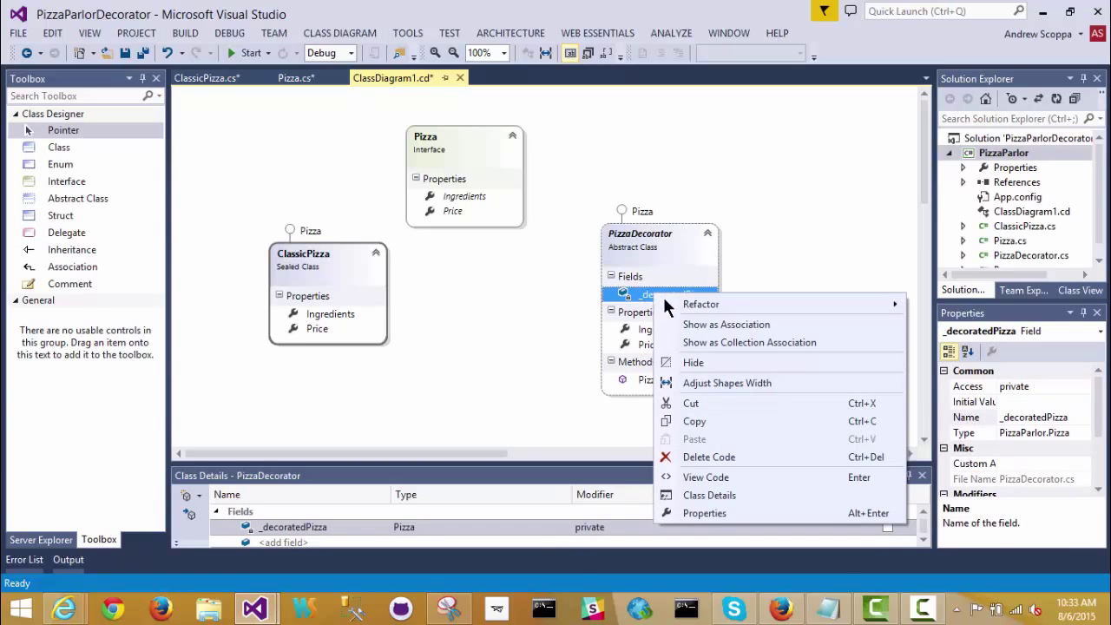
mouse_move(725, 324)
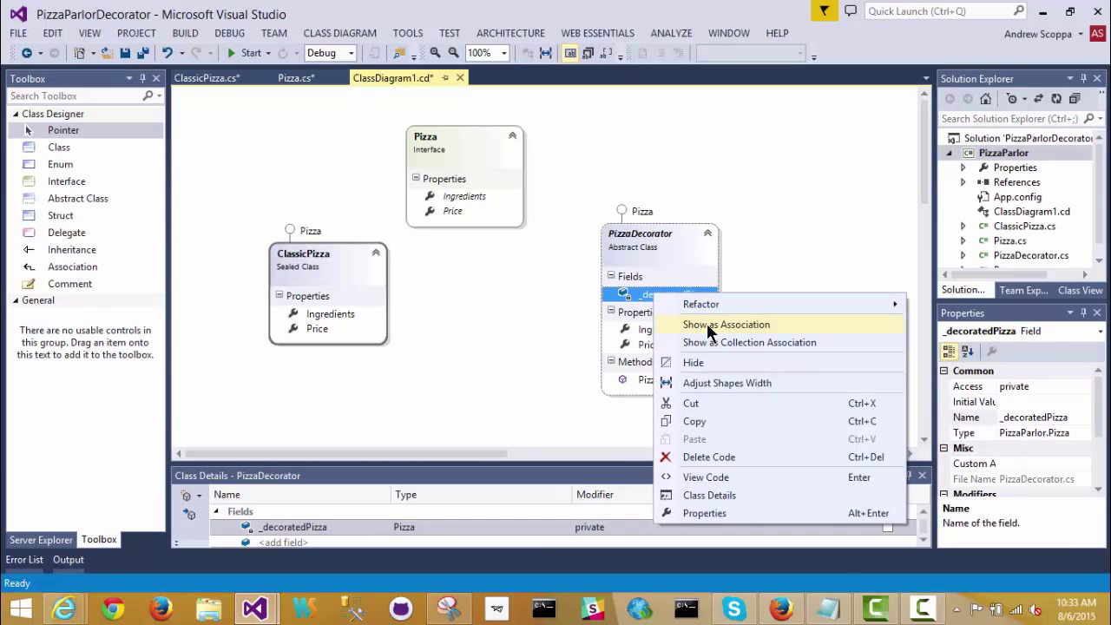
click(725, 324)
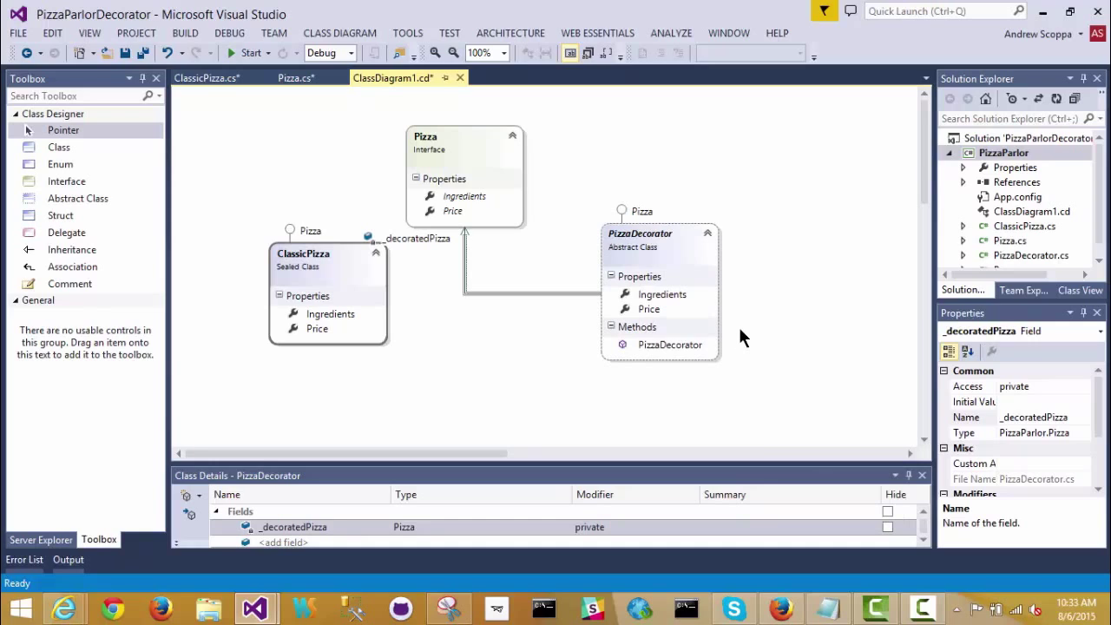
mouse_move(760, 294)
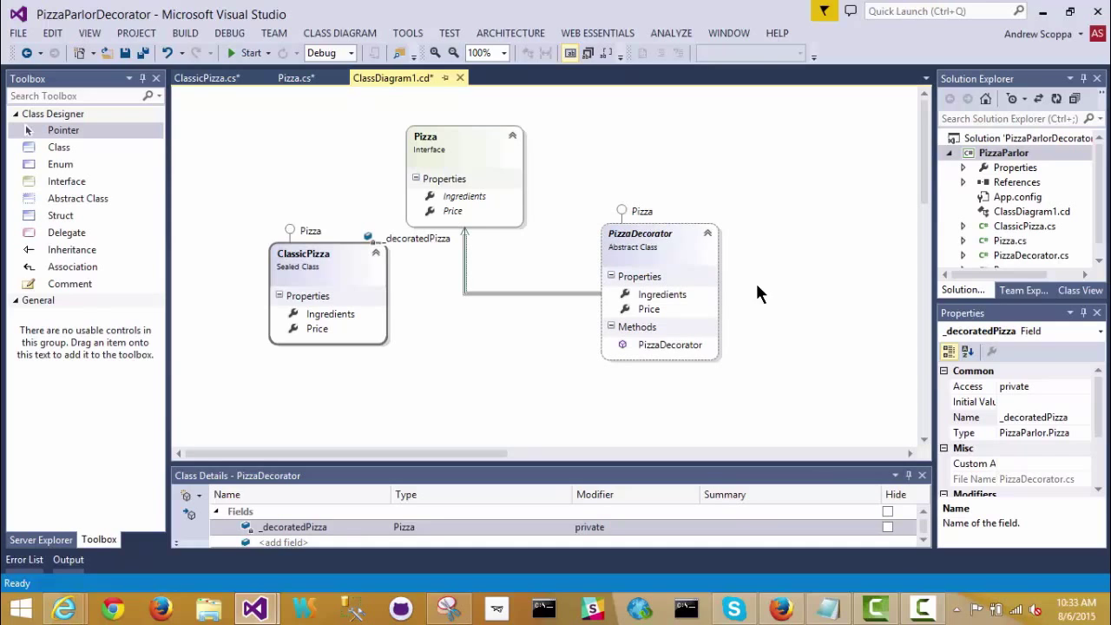
click(639, 232)
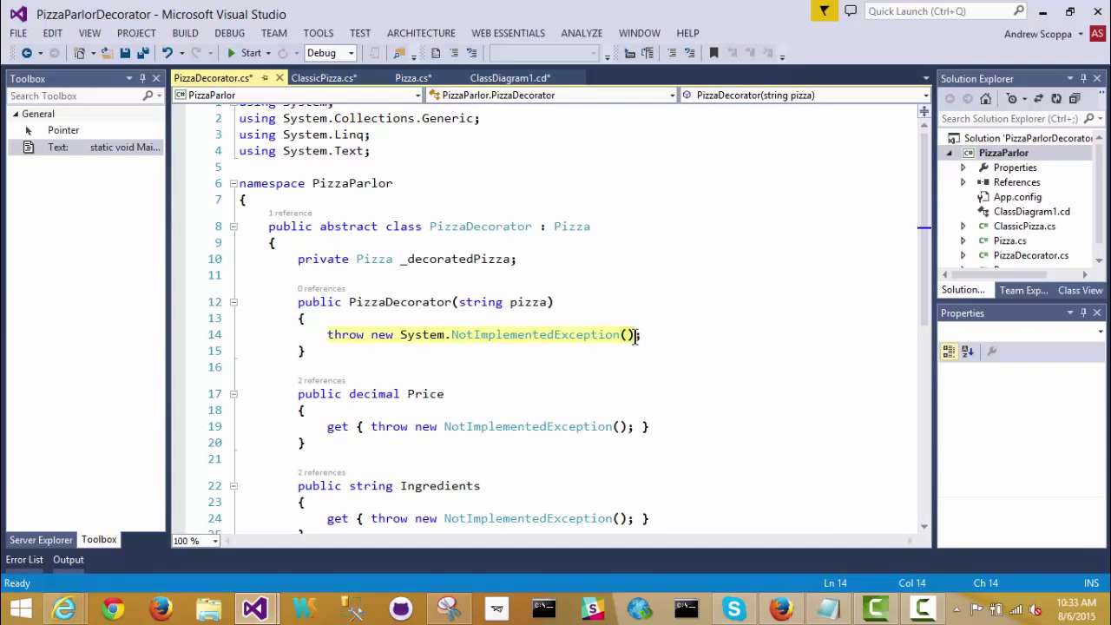
Make the constructor take a Pizza argument and assign _decoratedPizza = pizza.
text(_decoratedPizza = ;)
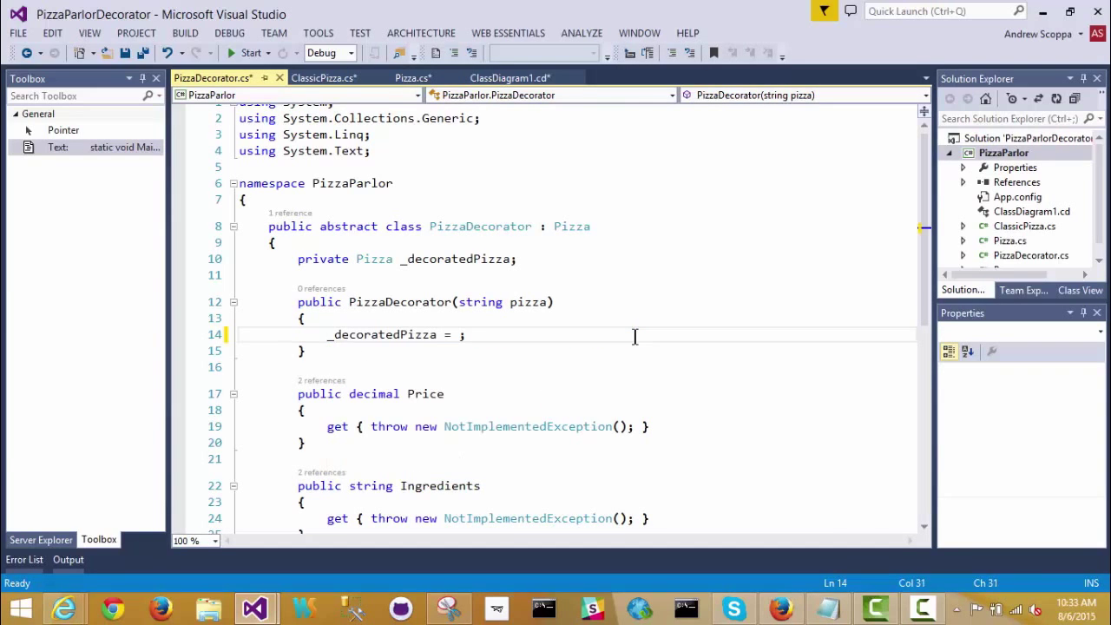
text(pizza)
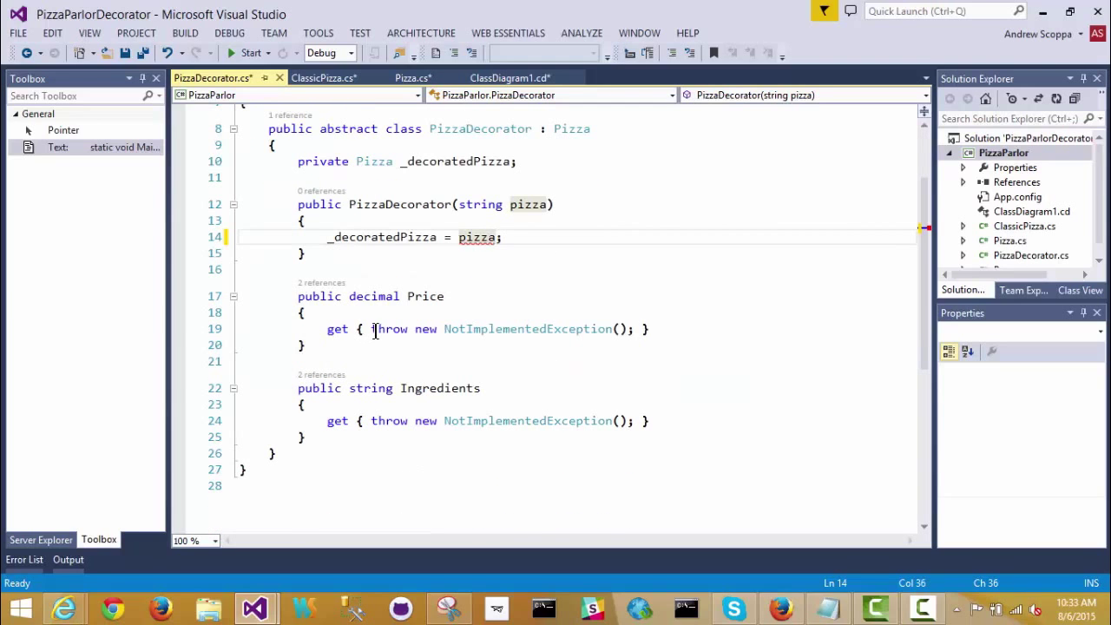
mouse_move(462, 194)
text(Pizza)
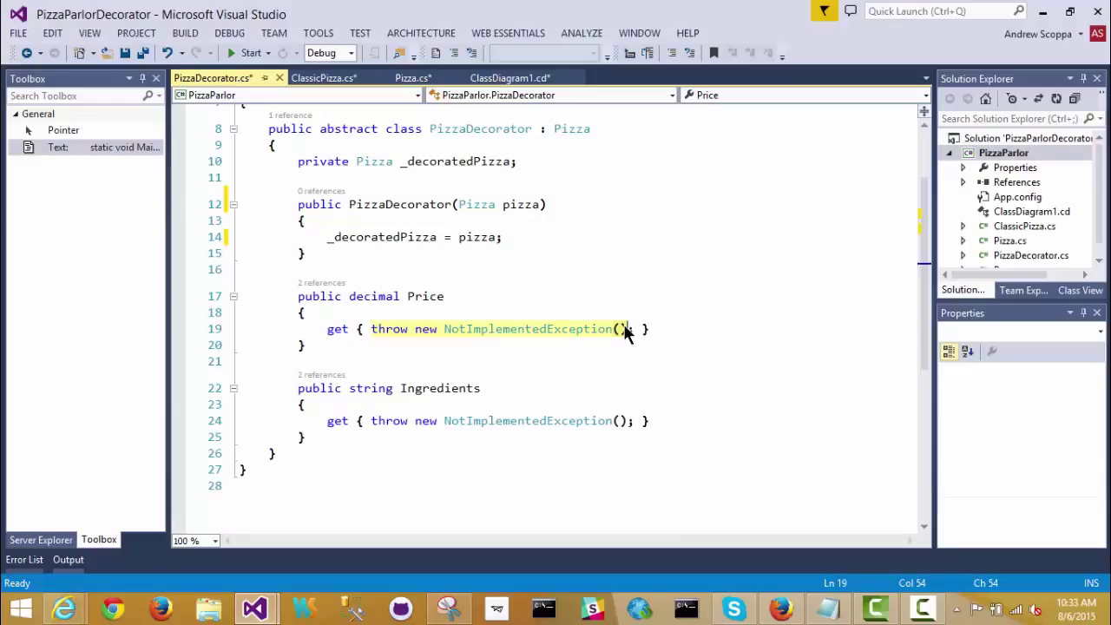
Have Price and Ingredients return _decoratedPizza.Price and _decoratedPizza.Ingredients.
text(return _decoratedPizza.Price; })
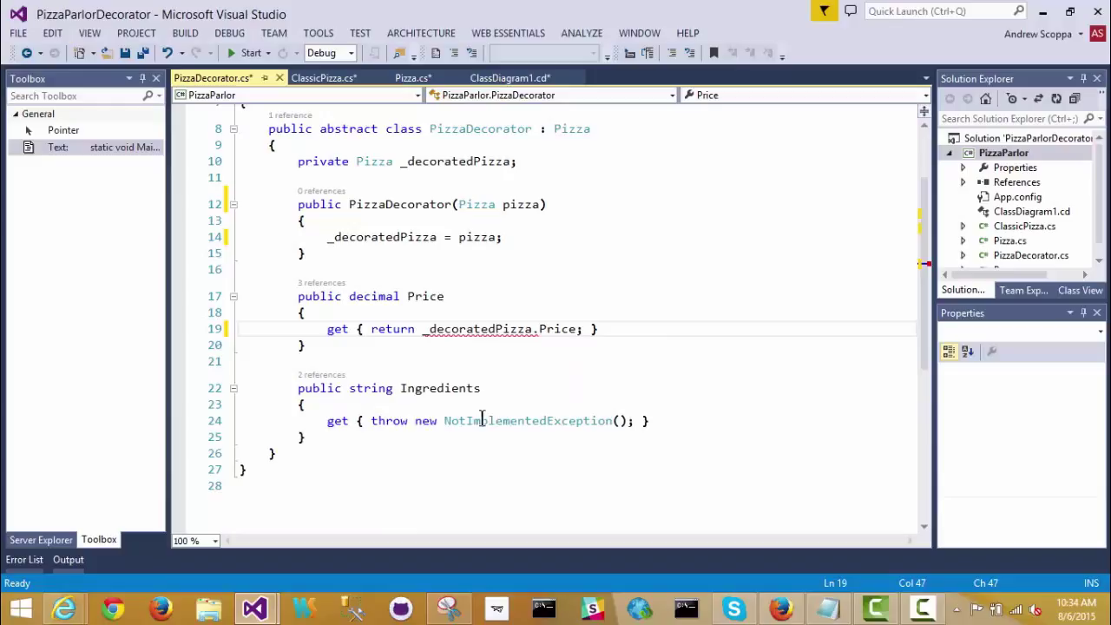
click(623, 422)
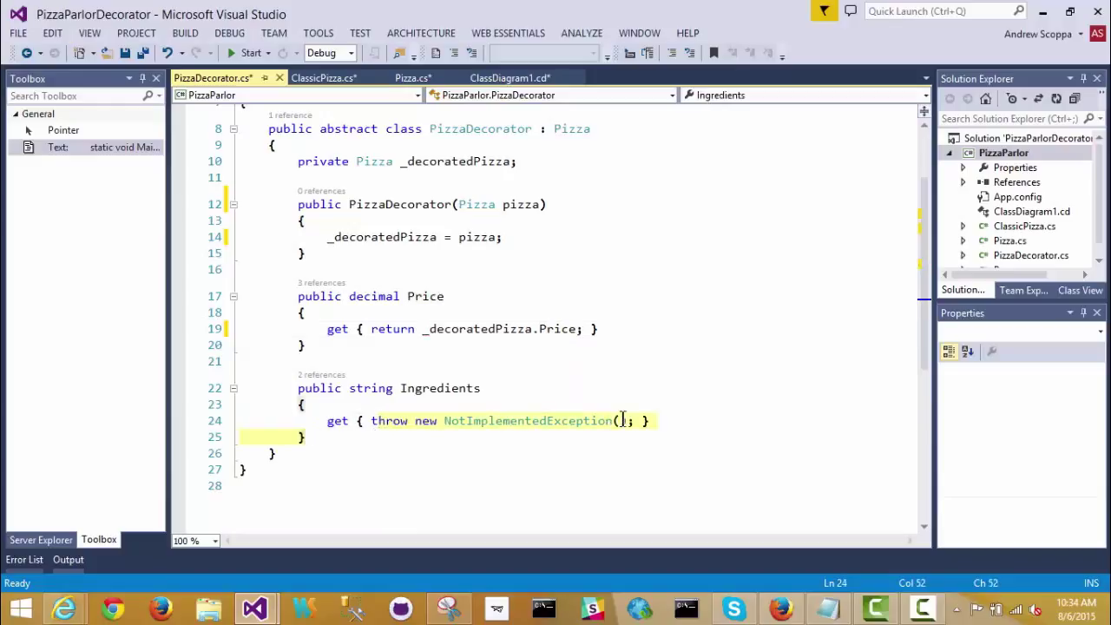
text(tret)
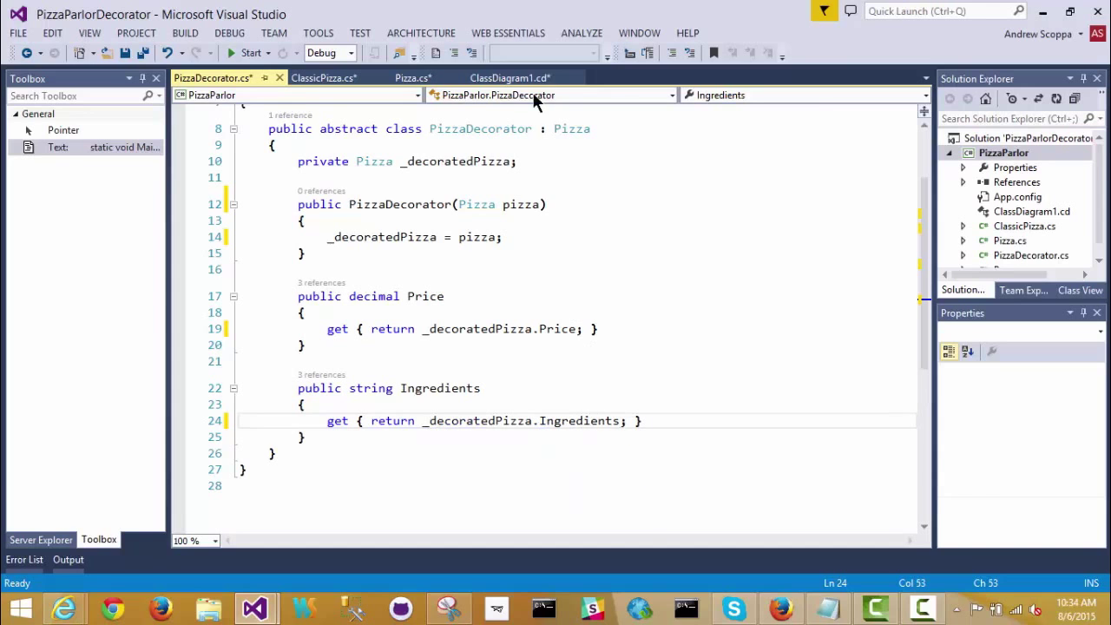
Create a SausagePizza class on the diagram that inherits from PizzaDecorator.
click(507, 76)
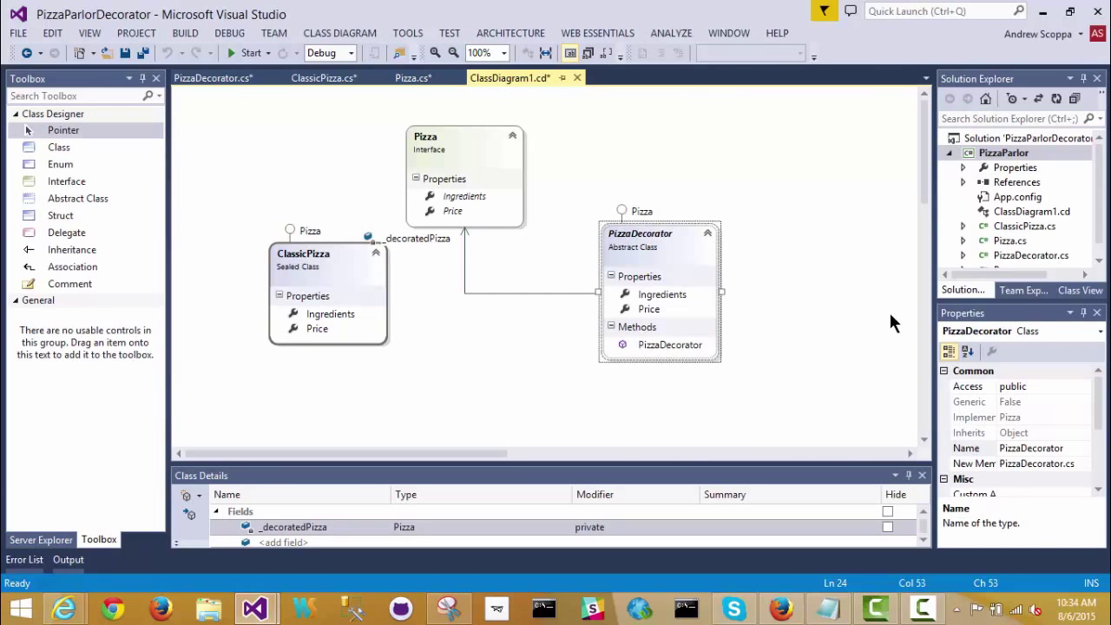
mouse_move(59, 146)
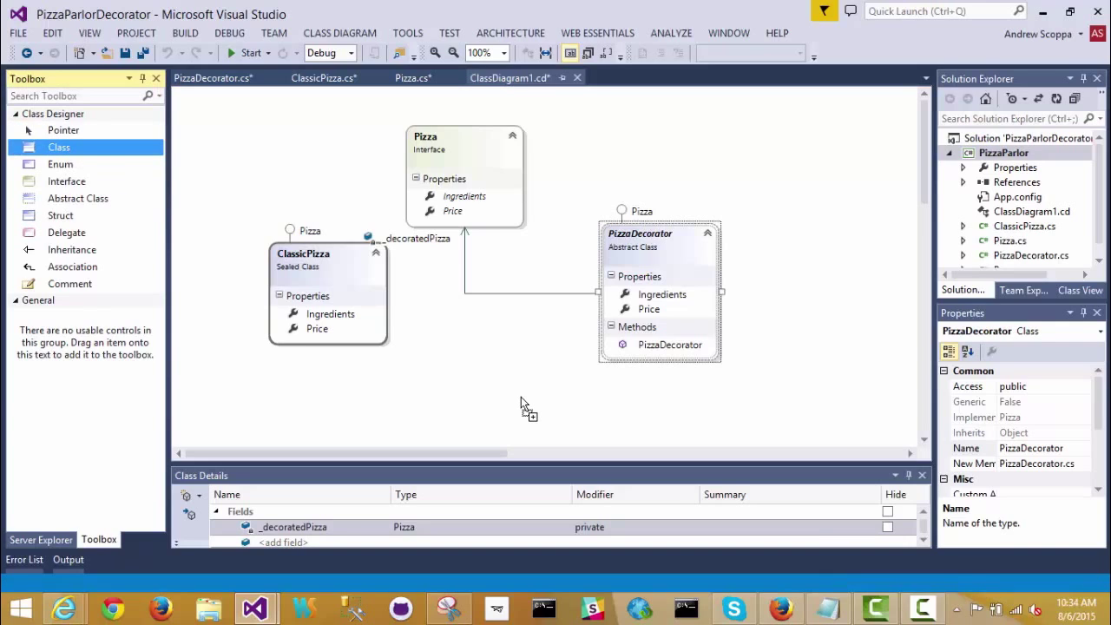
mouse_move(611, 409)
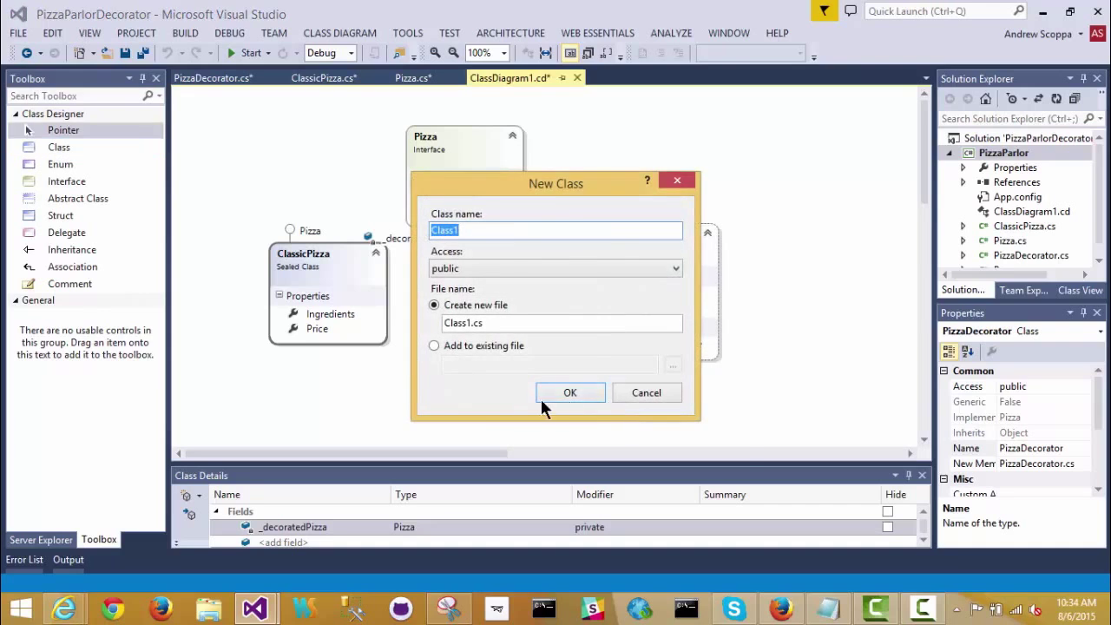
drag(555, 184, 600, 253)
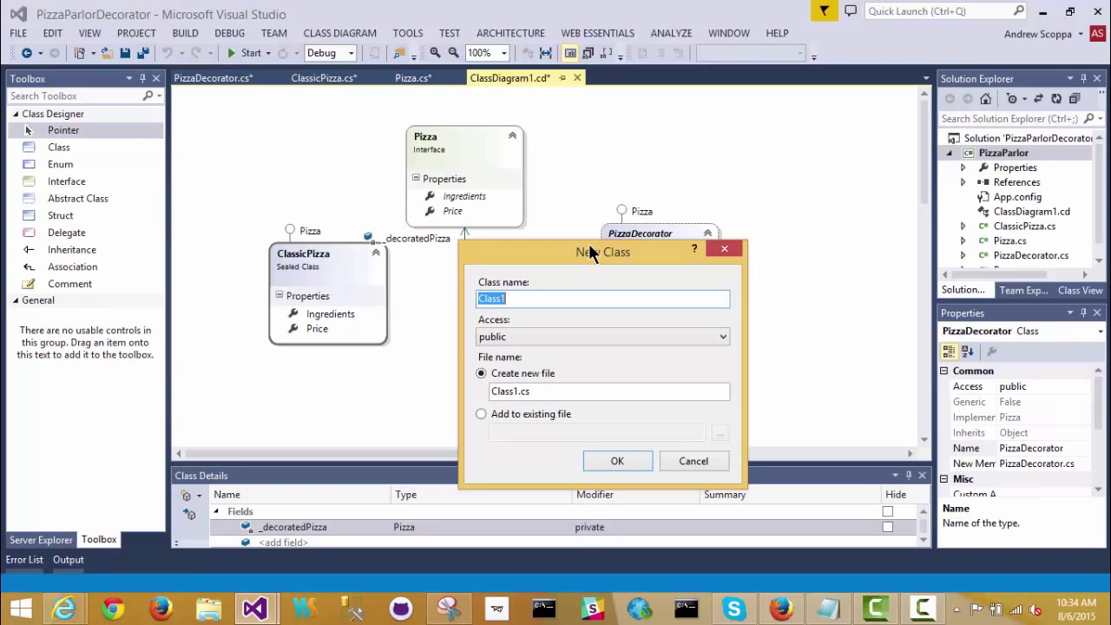
text(Sausa)
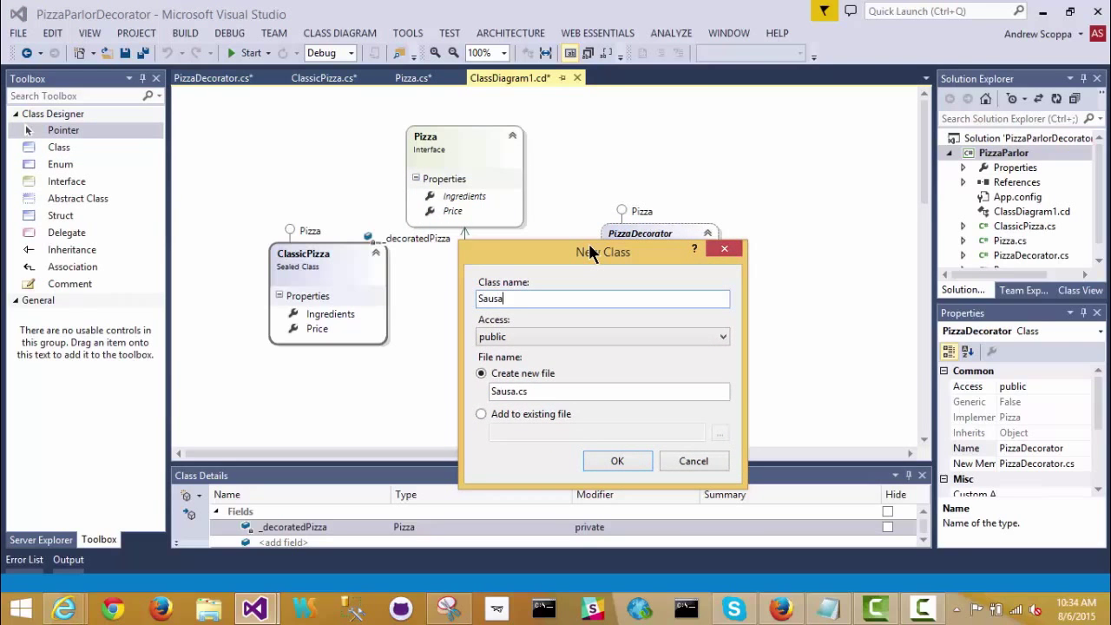
text(gePizza)
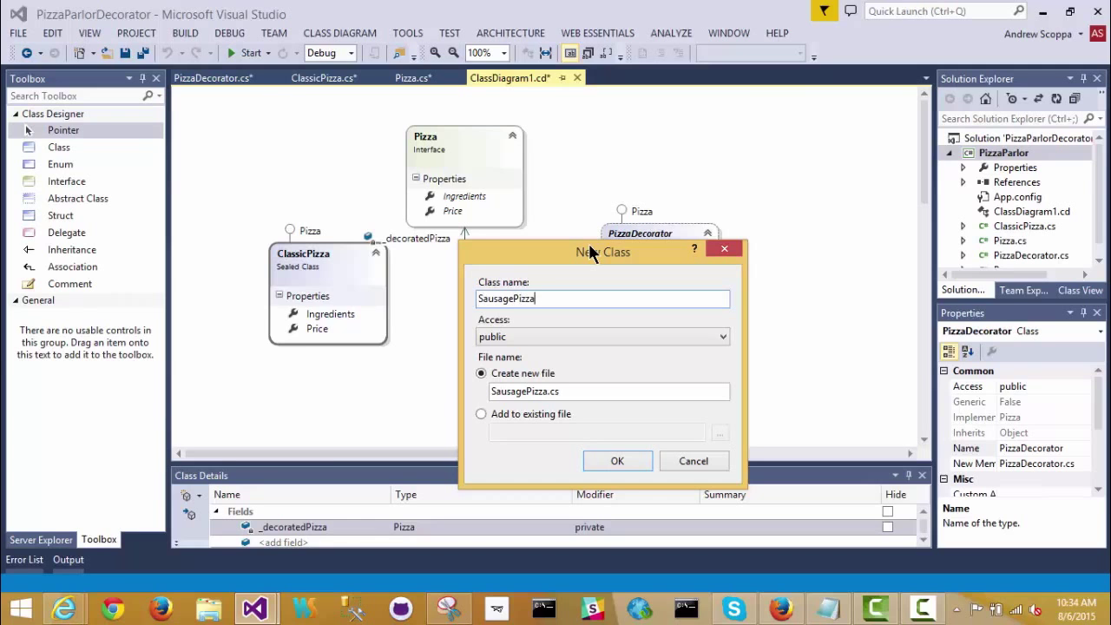
click(618, 462)
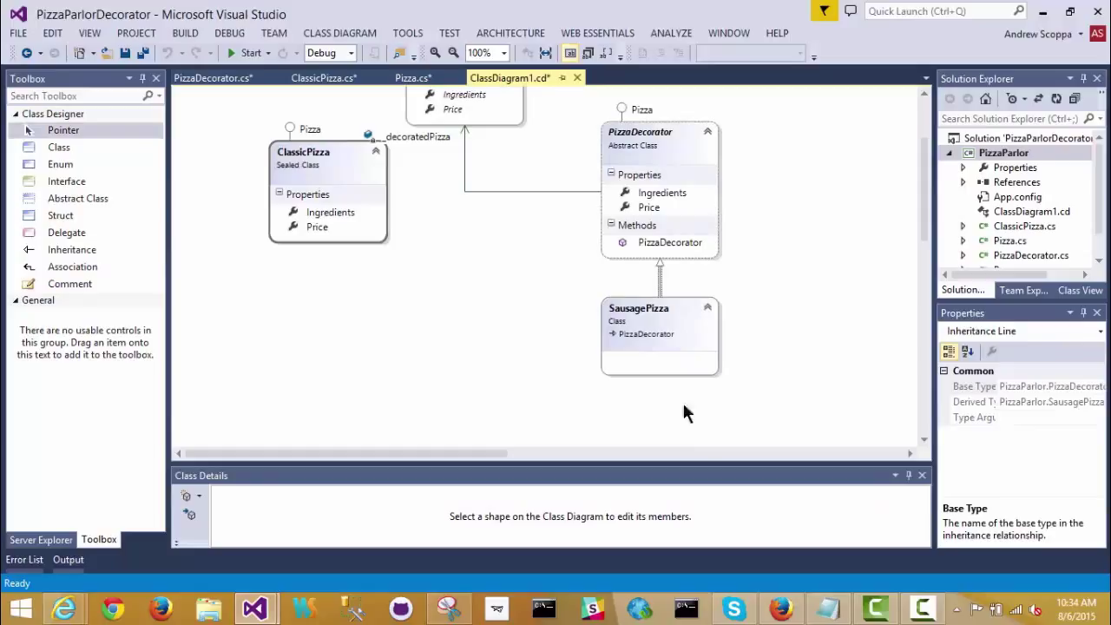
mouse_move(711, 426)
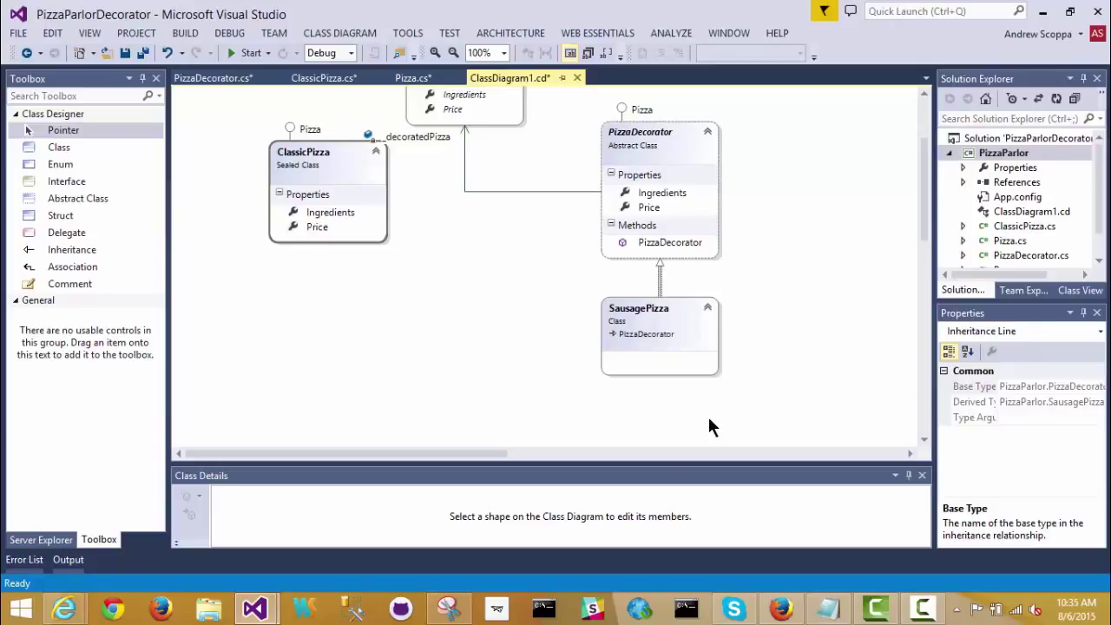
mouse_move(681, 201)
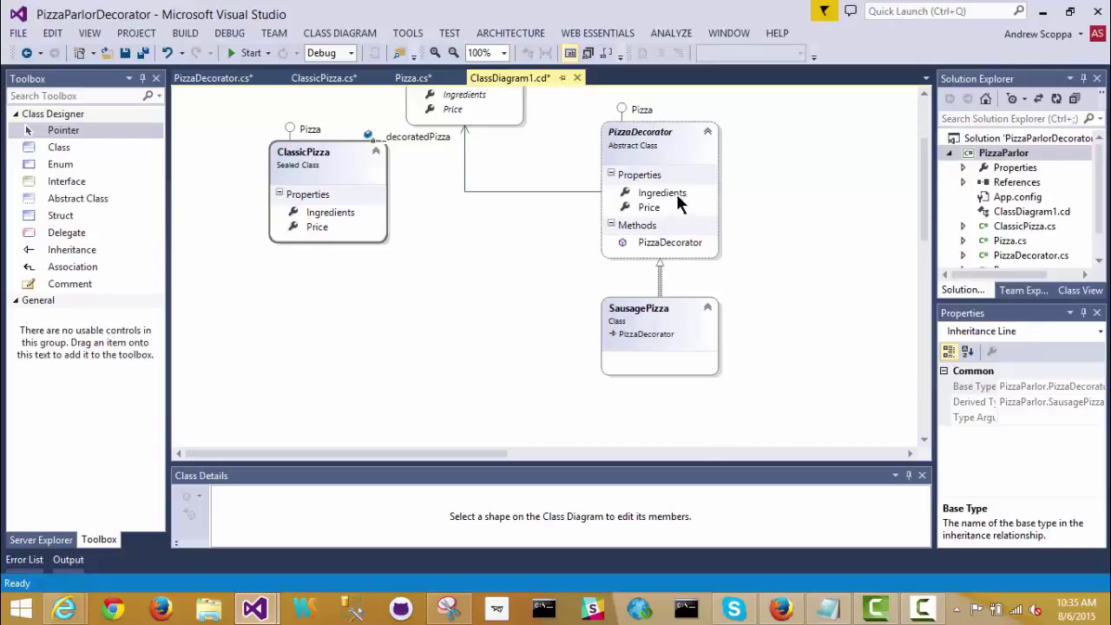
mouse_move(703, 215)
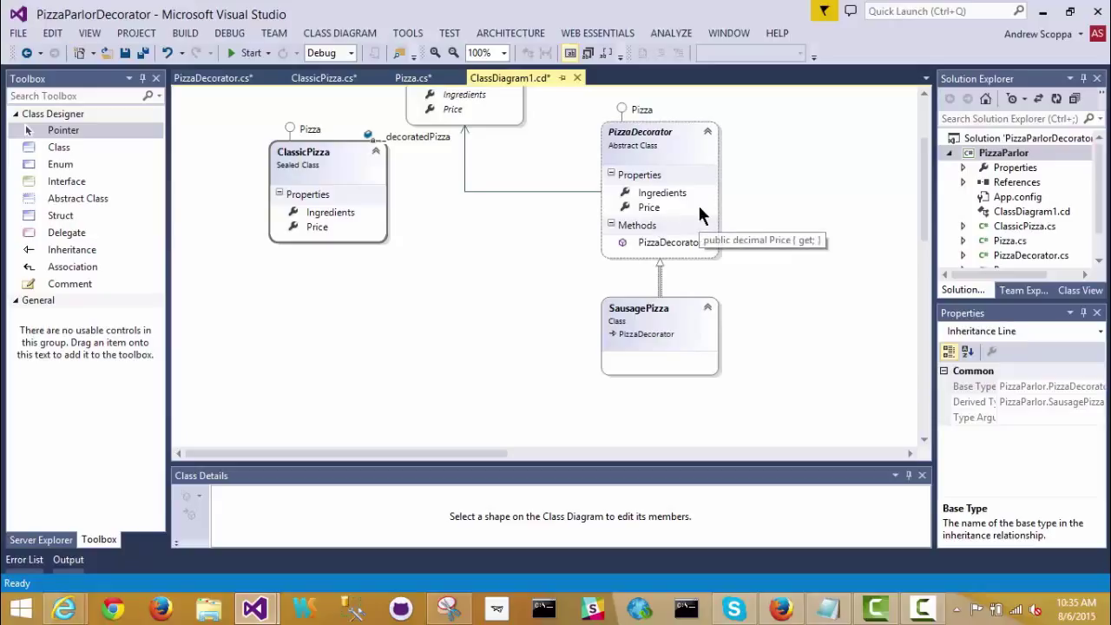
mouse_move(718, 212)
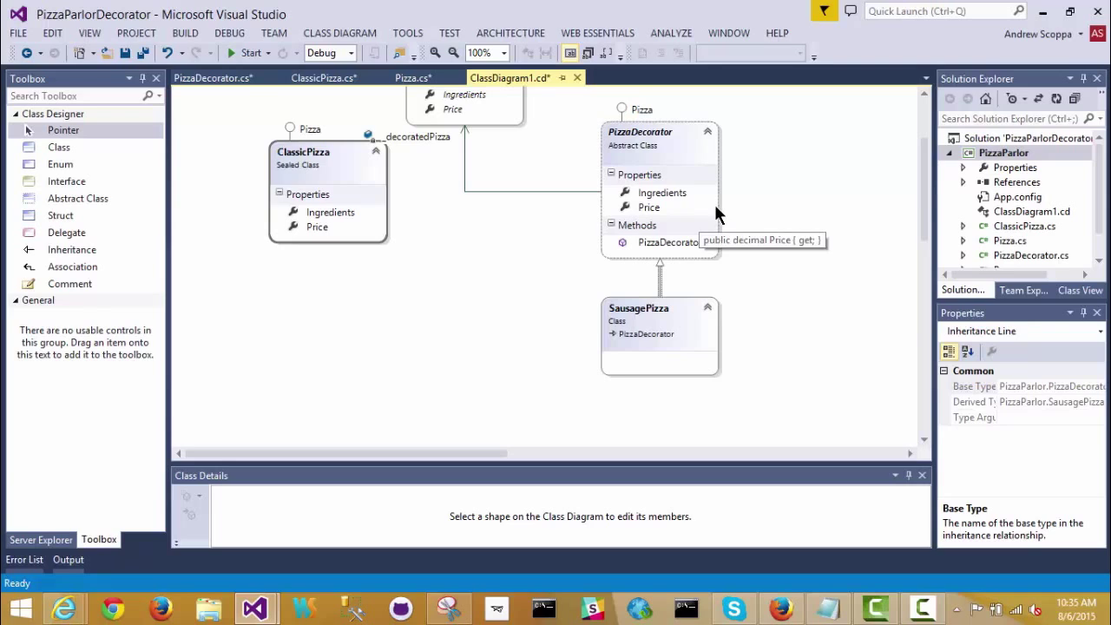
mouse_move(739, 207)
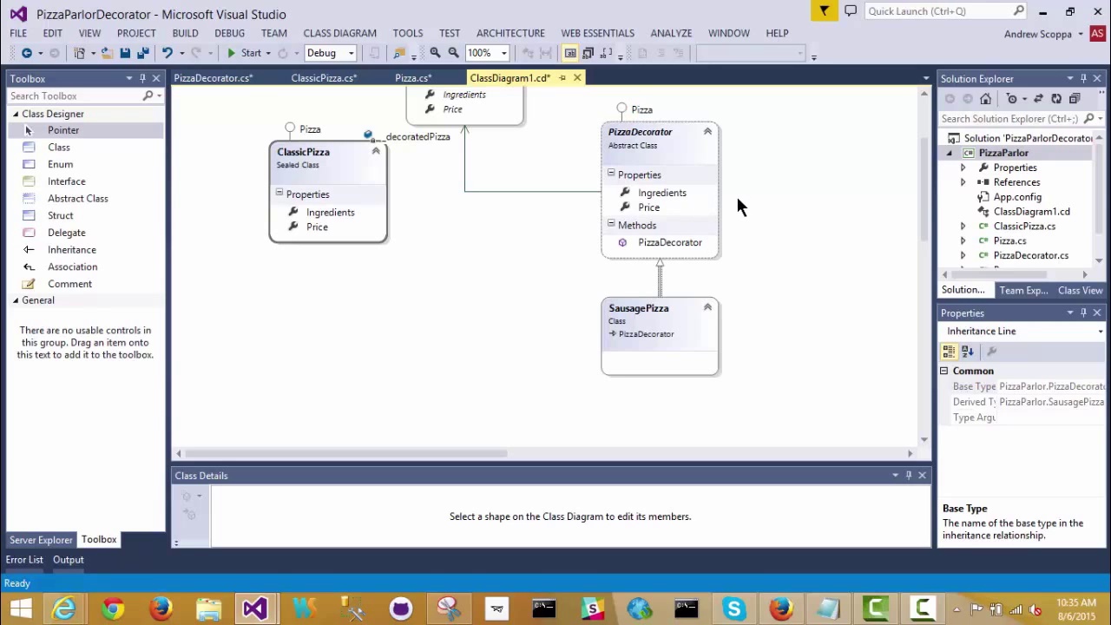
Set the Inheritance Modifier of PizzaDecorator's Ingredients and Price properties to virtual.
click(661, 191)
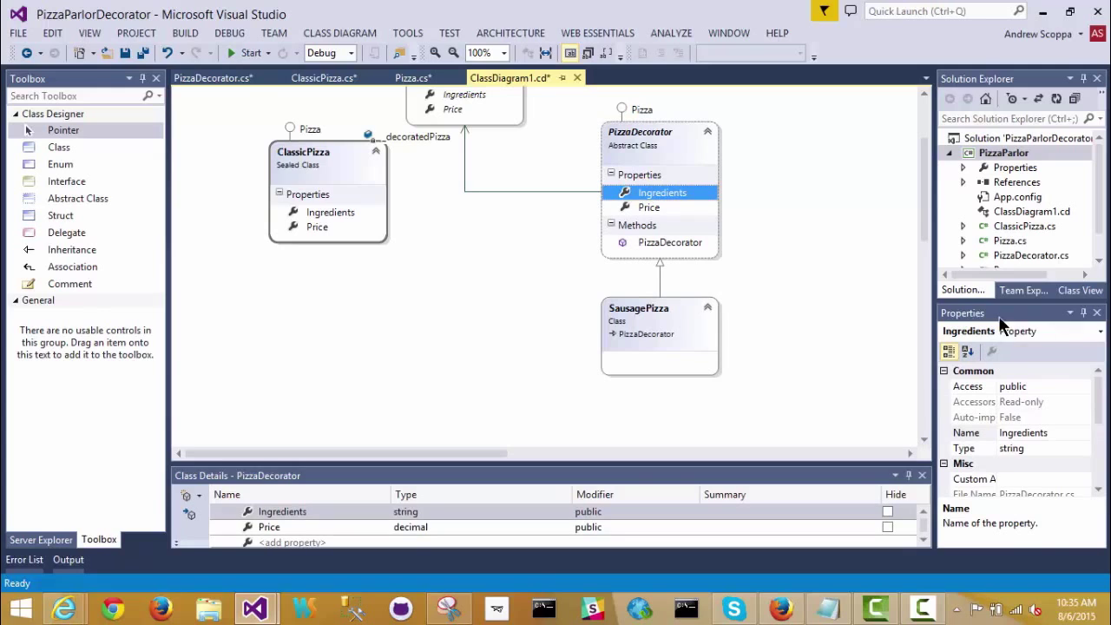
scroll(down, 3)
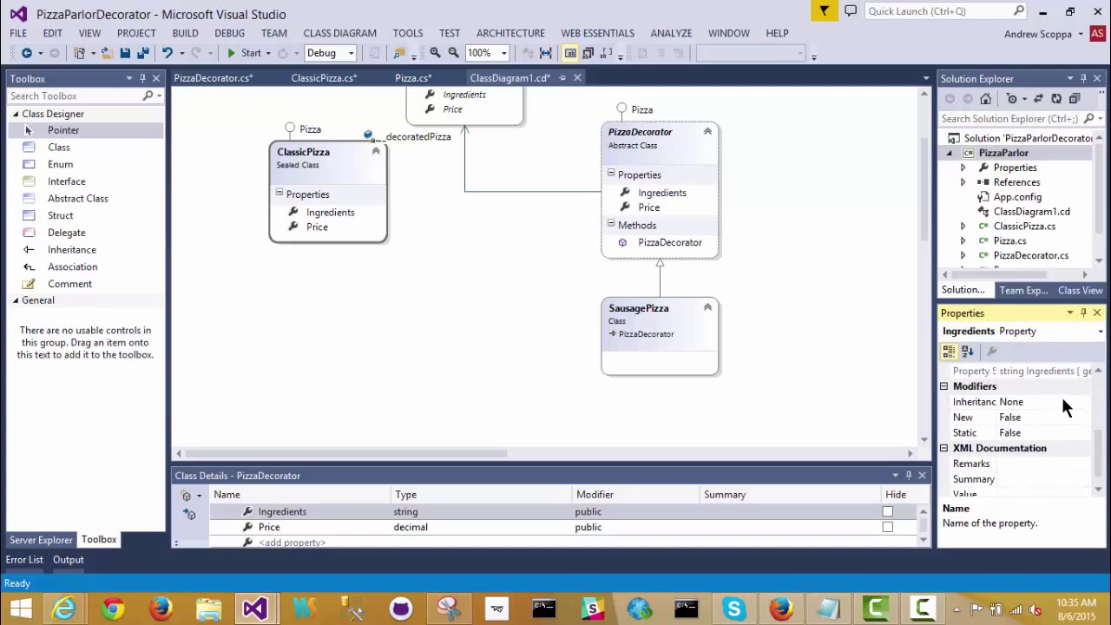
click(1083, 400)
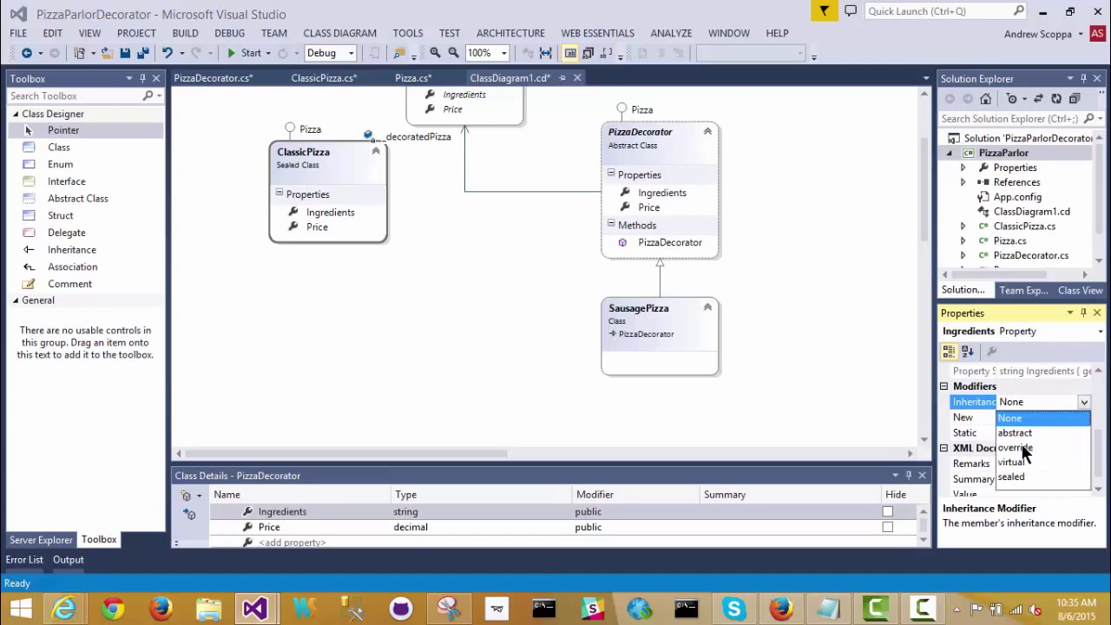
click(1013, 447)
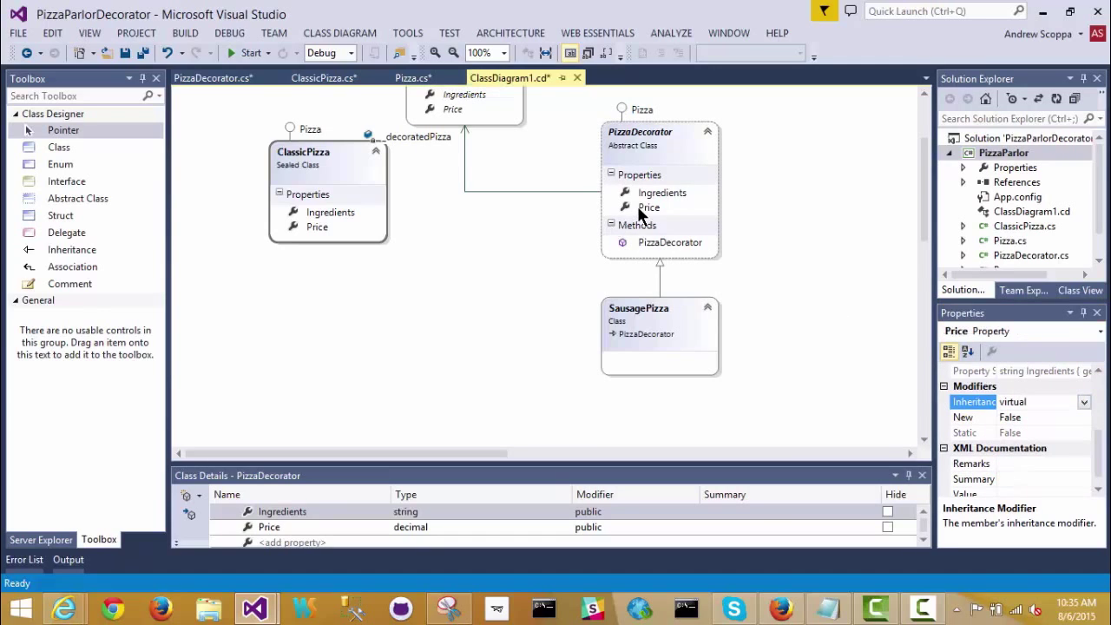
click(648, 206)
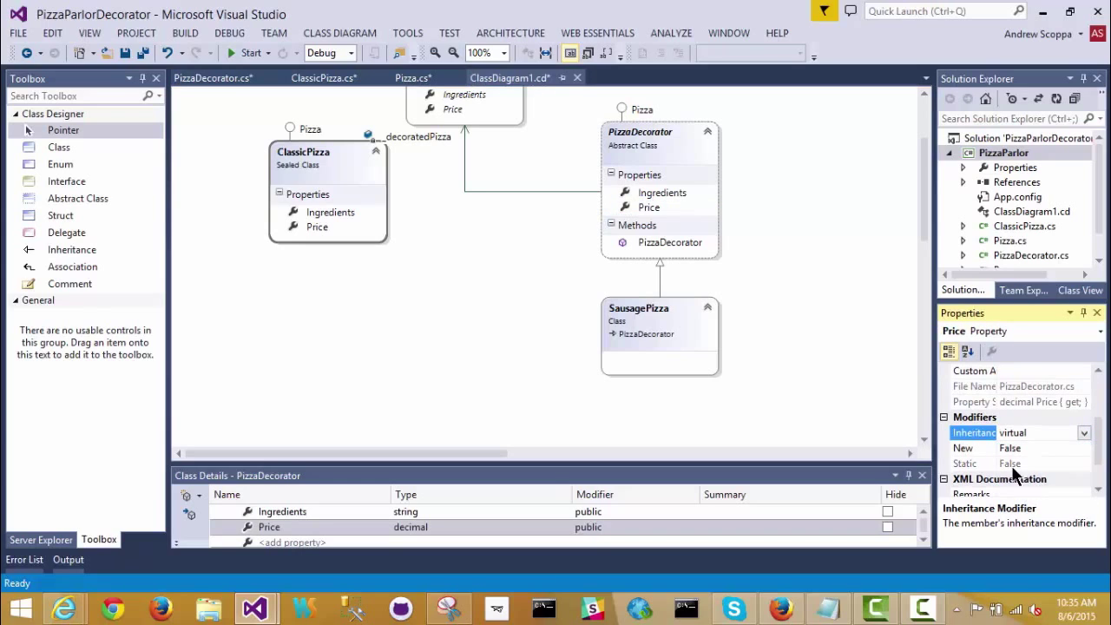
mouse_move(840, 343)
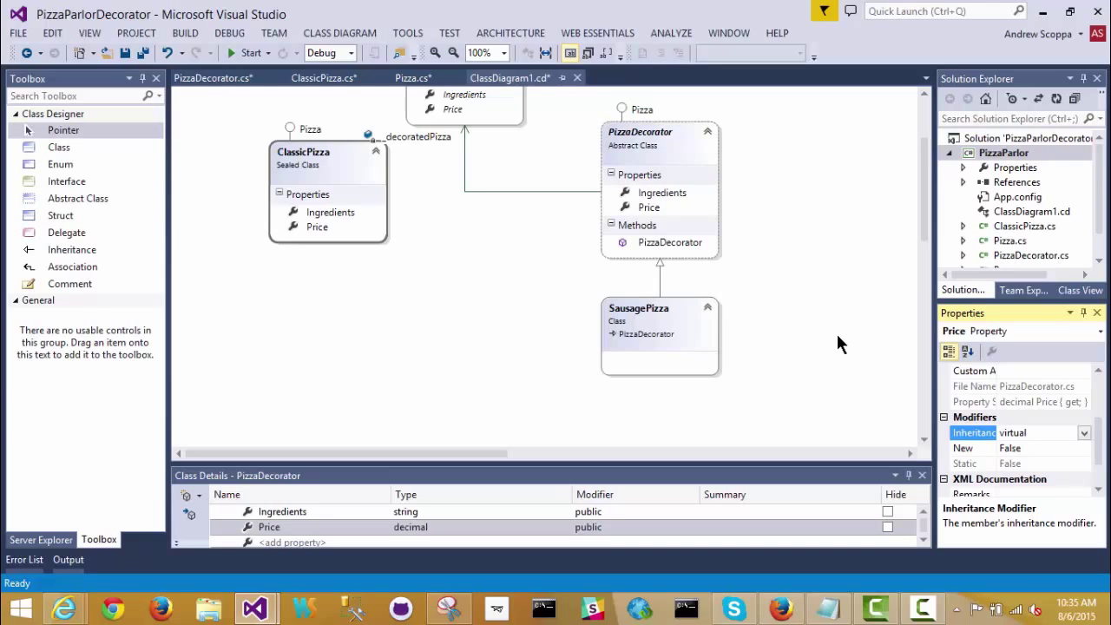
mouse_move(660, 320)
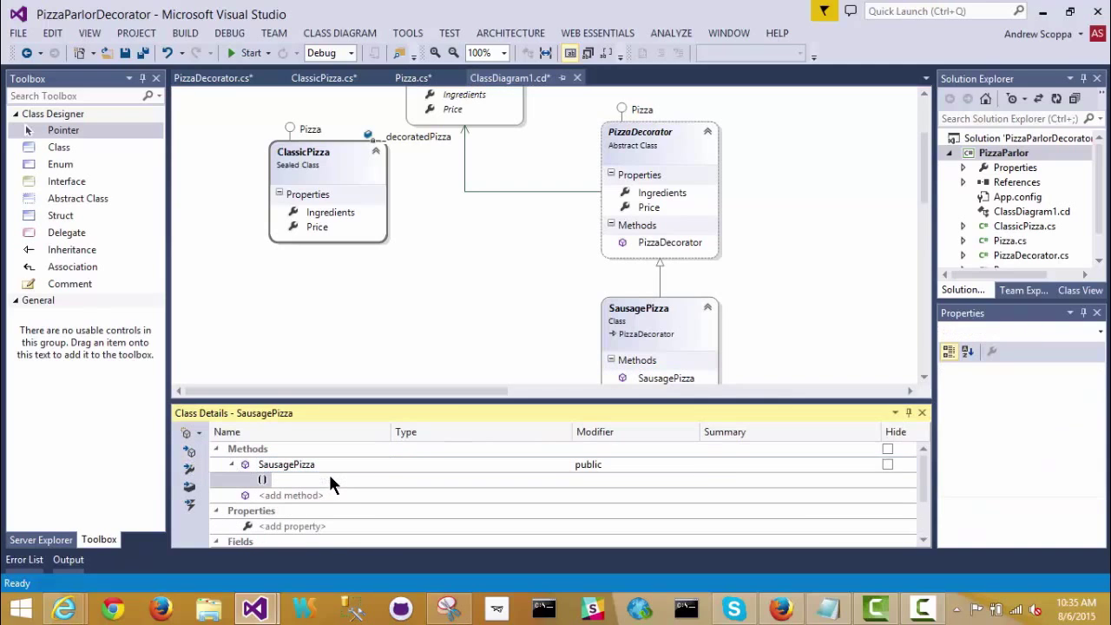
Give the SausagePizza constructor a parameter named pizza typed as Pizza.
text(pizza)
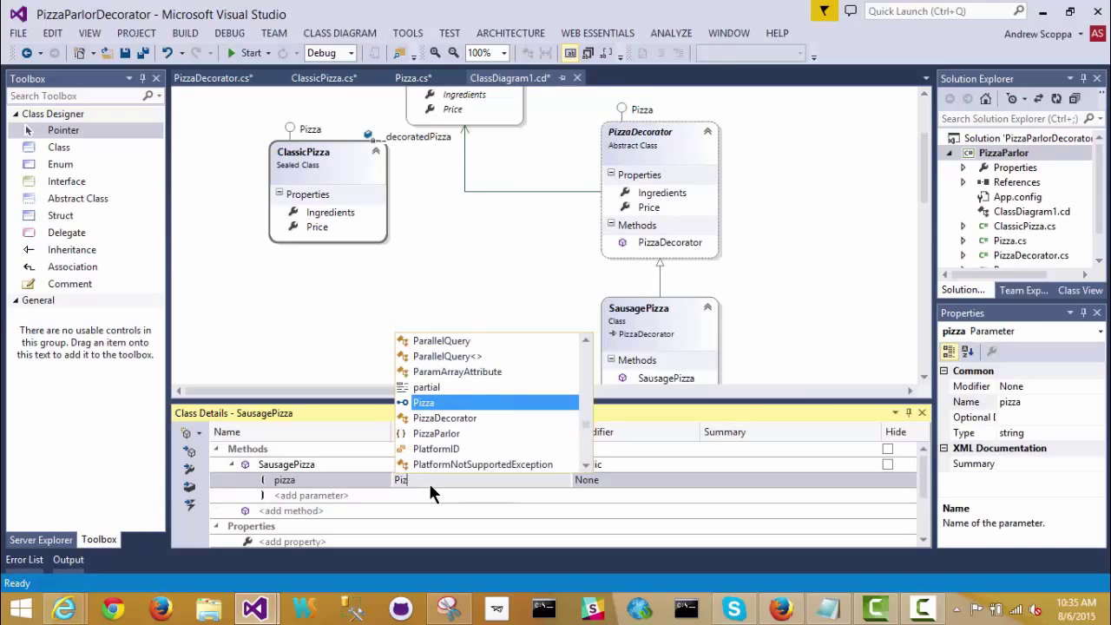
click(424, 403)
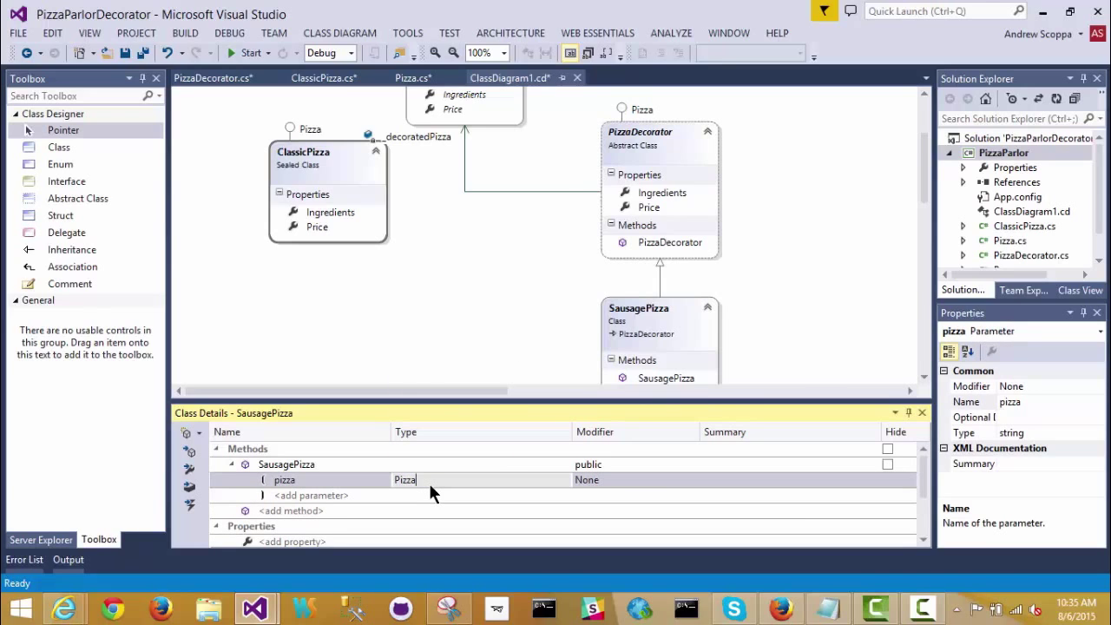
mouse_move(767, 316)
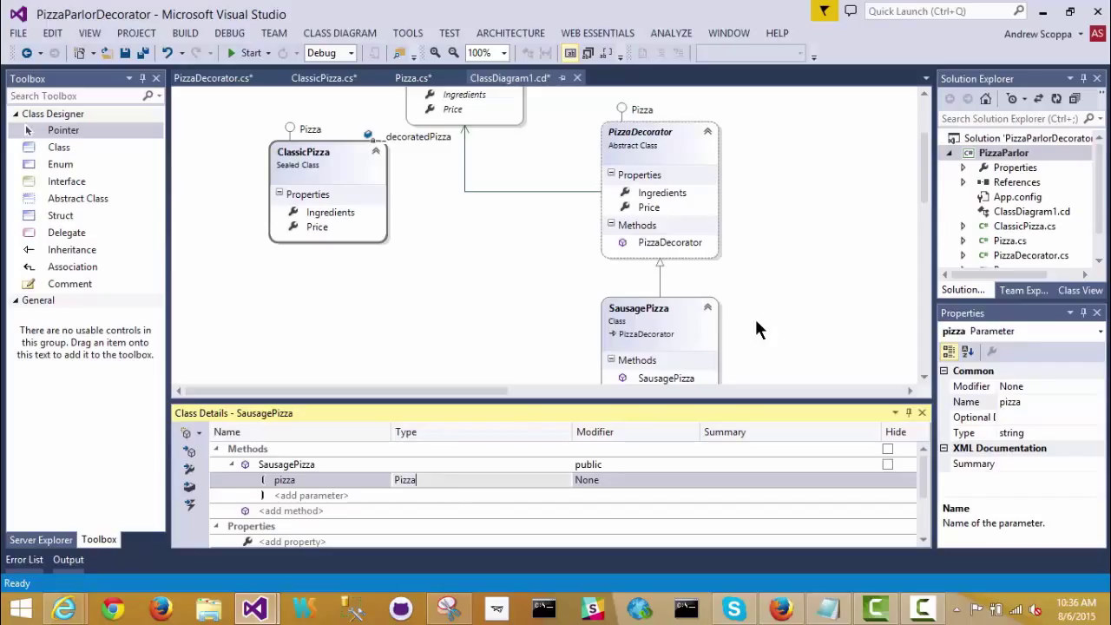
In SausagePizza.cs, make the constructor call base(pizza) with an empty body.
right_click(659, 312)
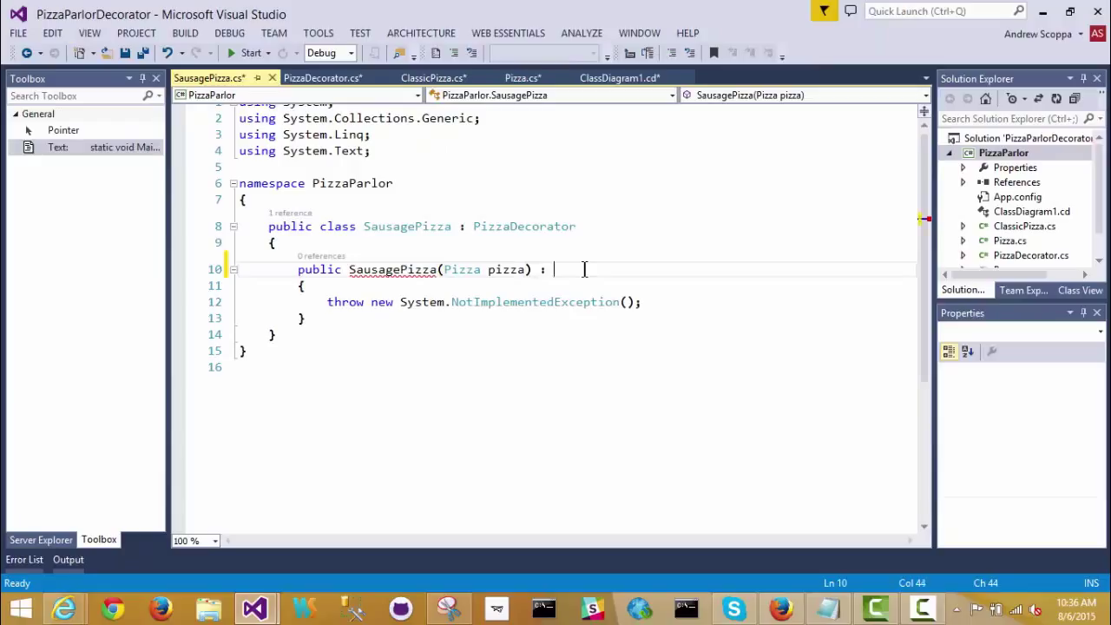
text(base(pizza)
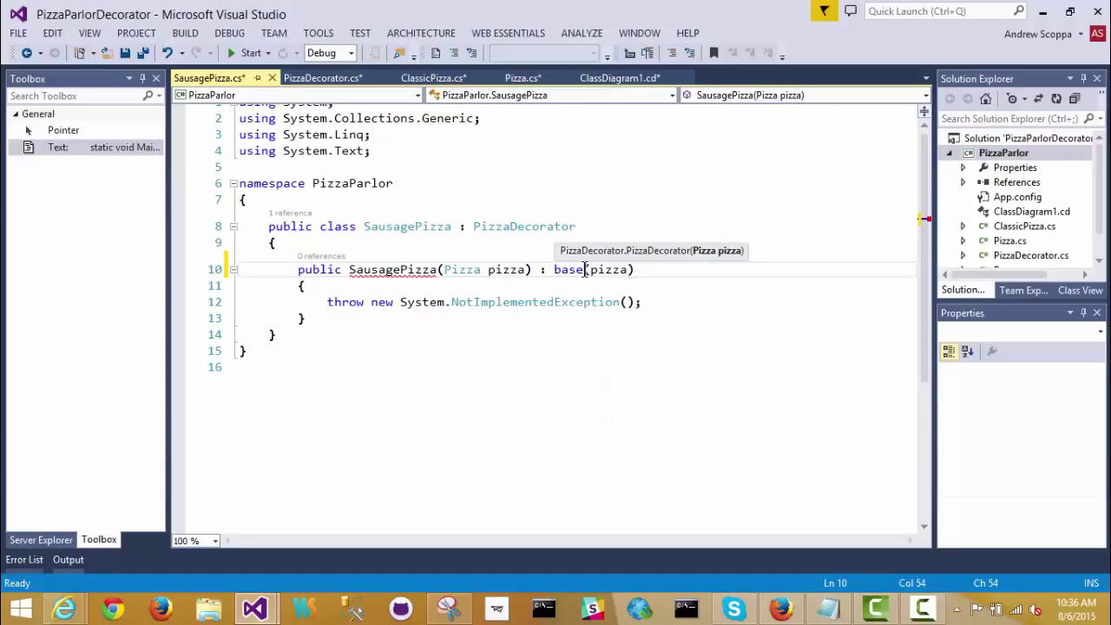
click(222, 302)
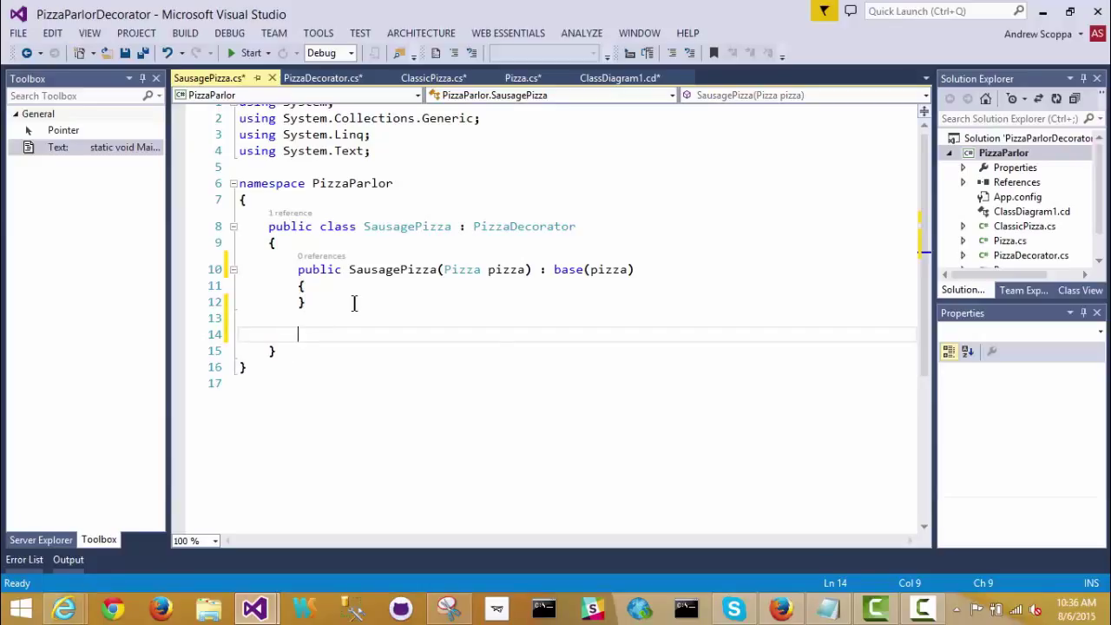
Override Ingredients to return base.Ingredients + ", sweet sausage" and Price to return base.Price + 3.75m.
text(override string Ingredients)
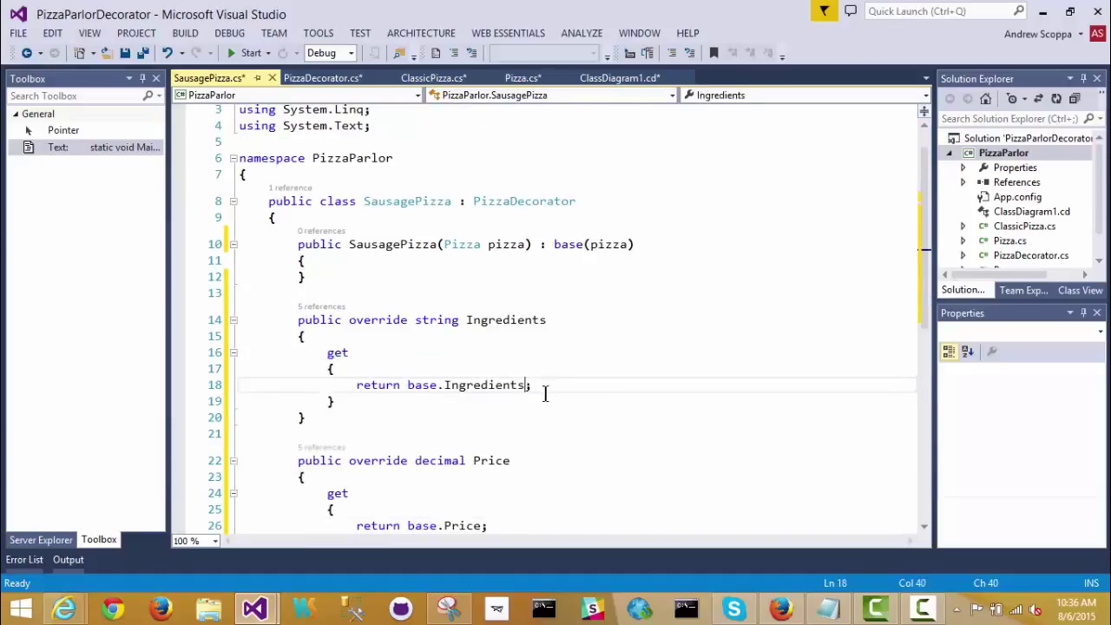
text(+ ", sweet sausage)
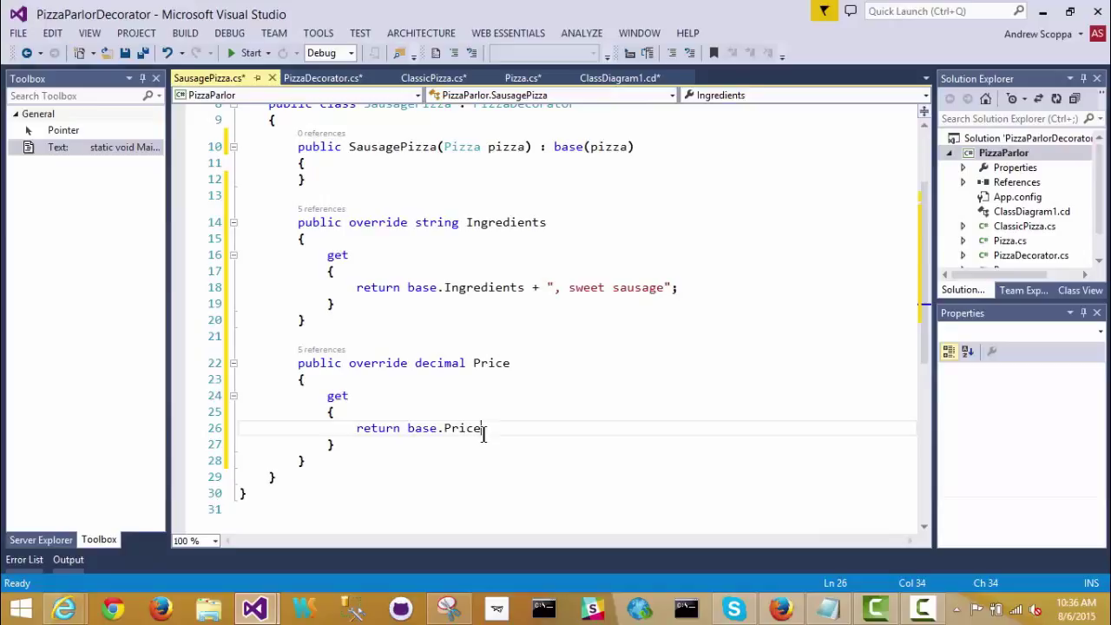
text(+ ;)
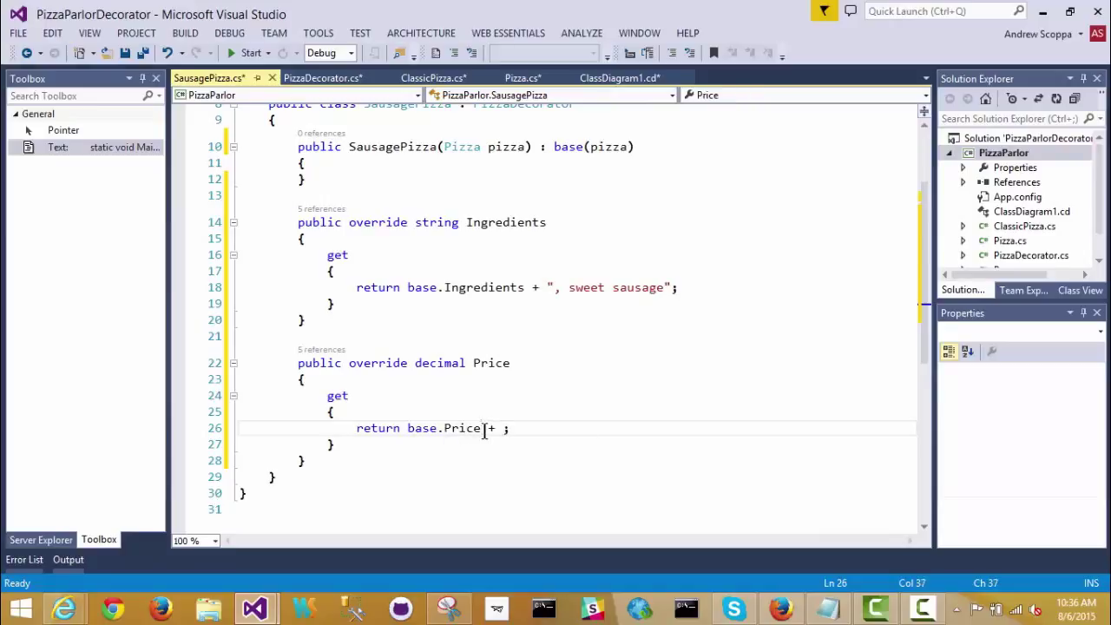
text(3.)
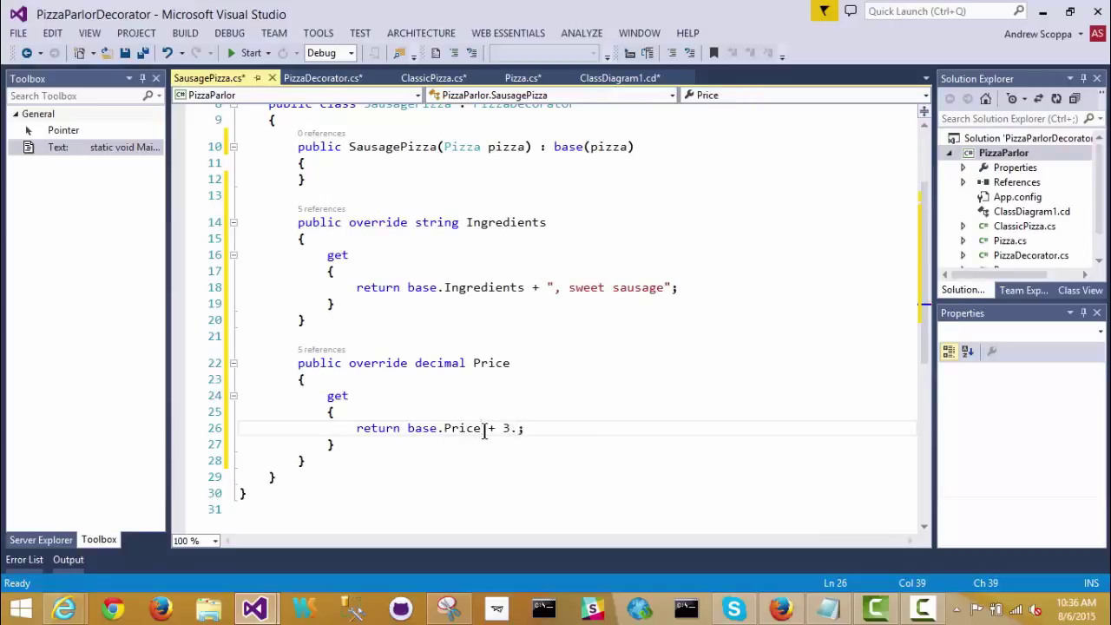
text(75)
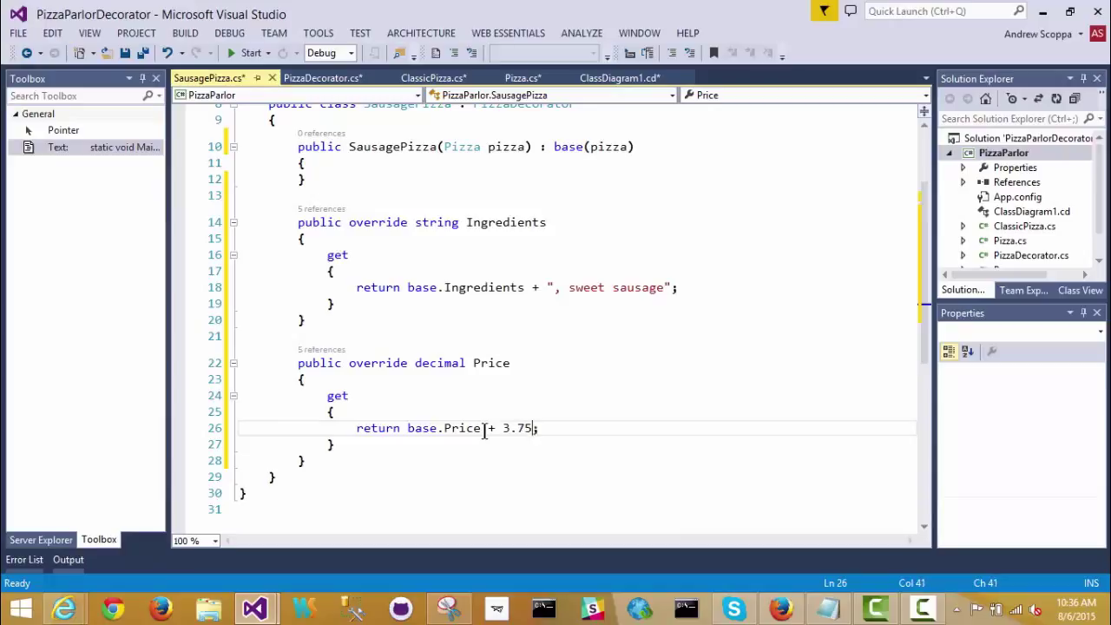
text(m)
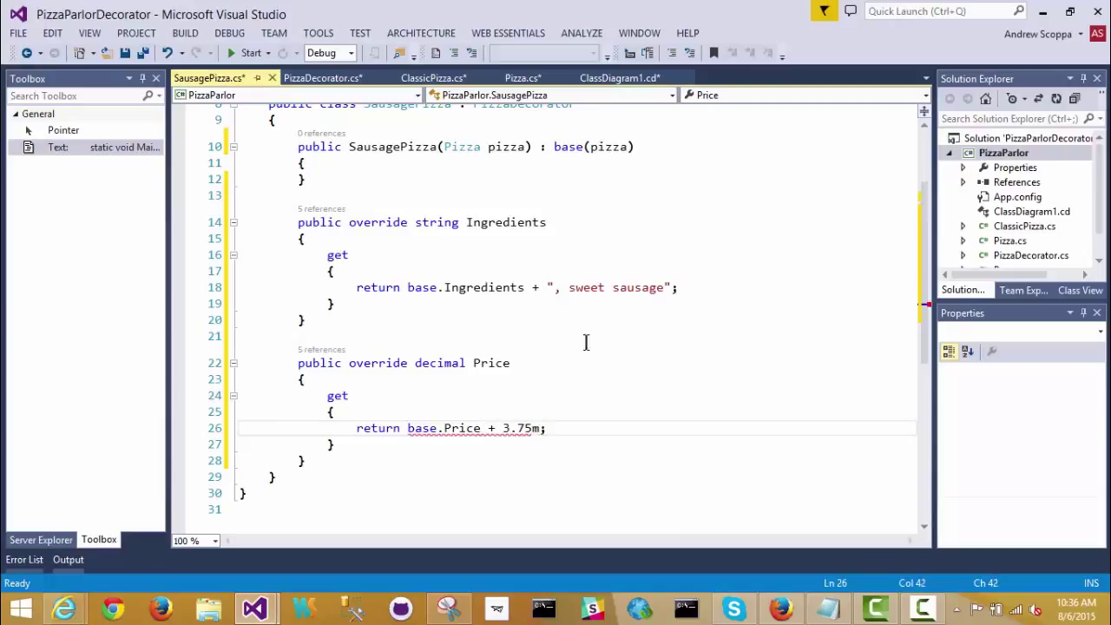
mouse_move(752, 337)
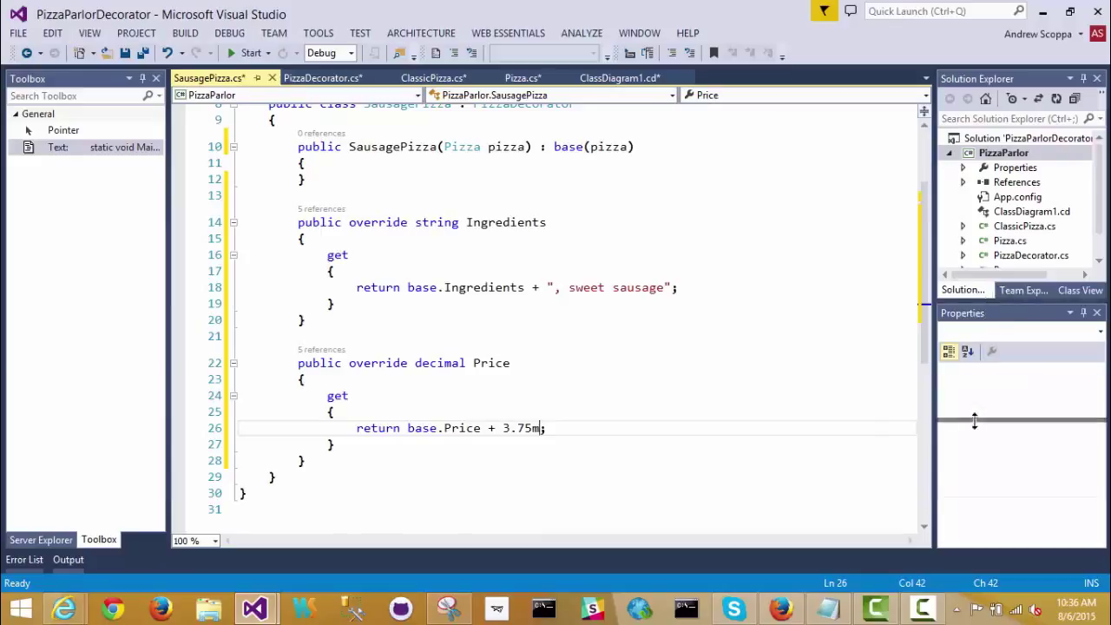
Expand Solution Explorer and switch back to ClassDiagram1.cd showing all four pizza classes.
click(948, 152)
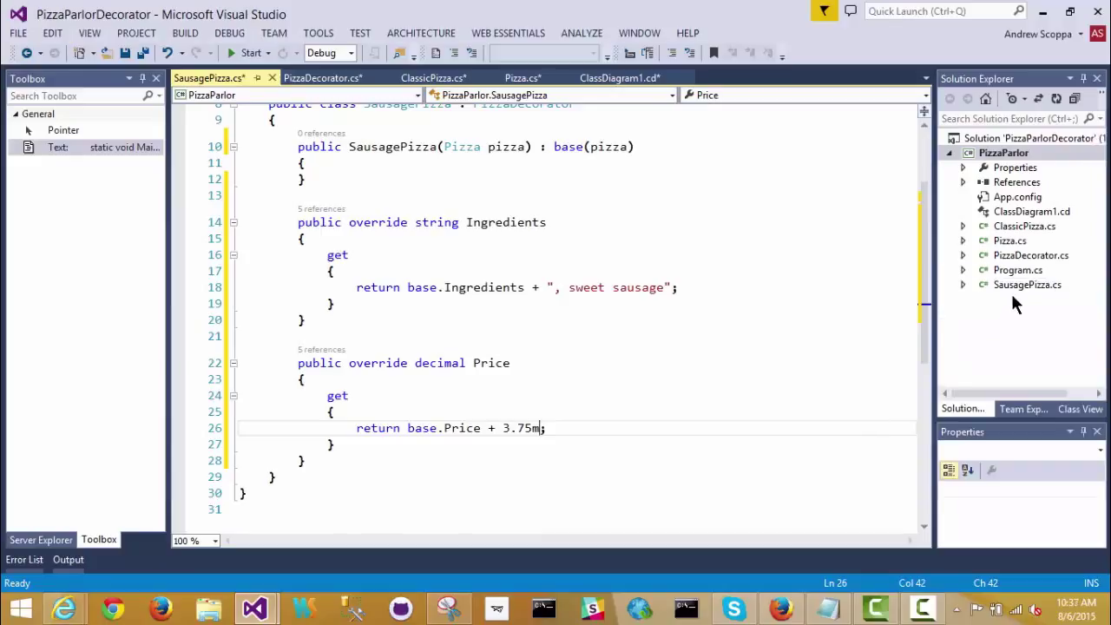
mouse_move(1003, 278)
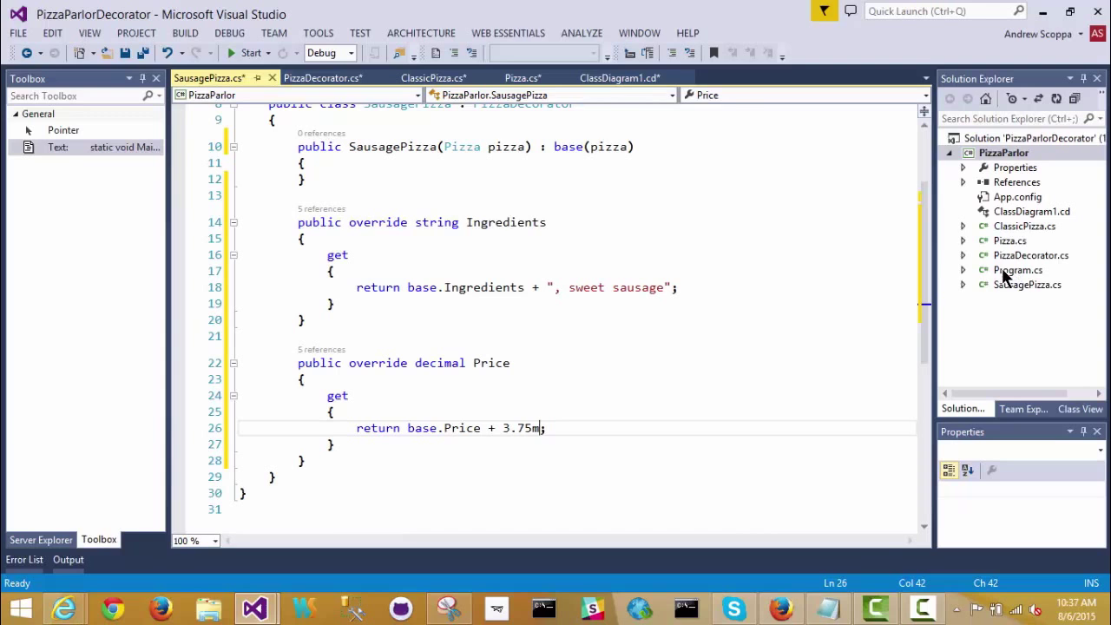
mouse_move(625, 76)
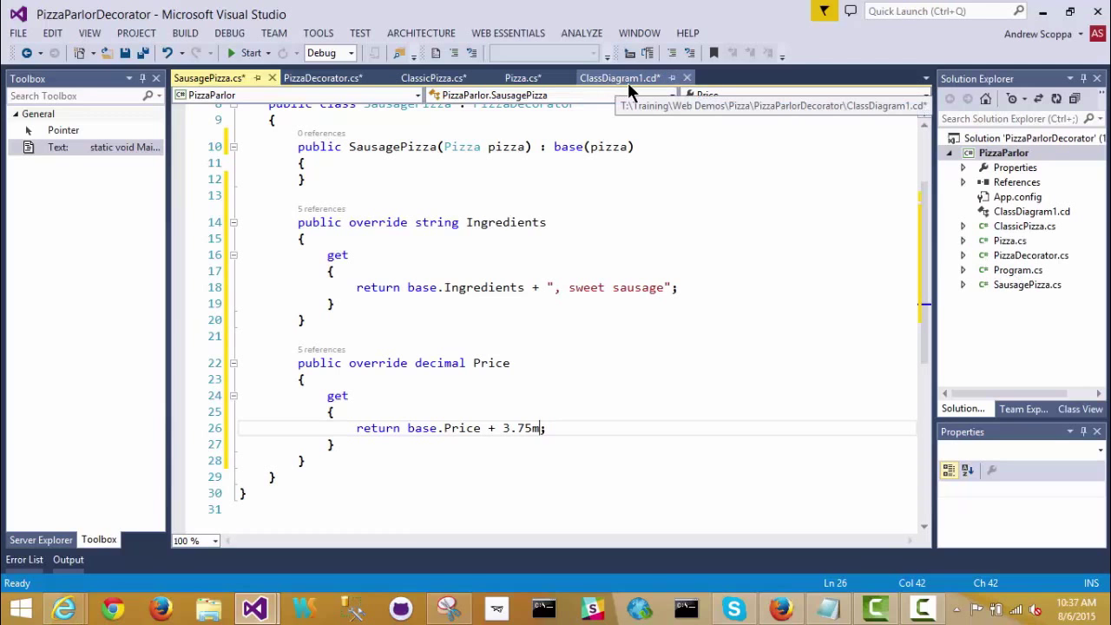
click(618, 76)
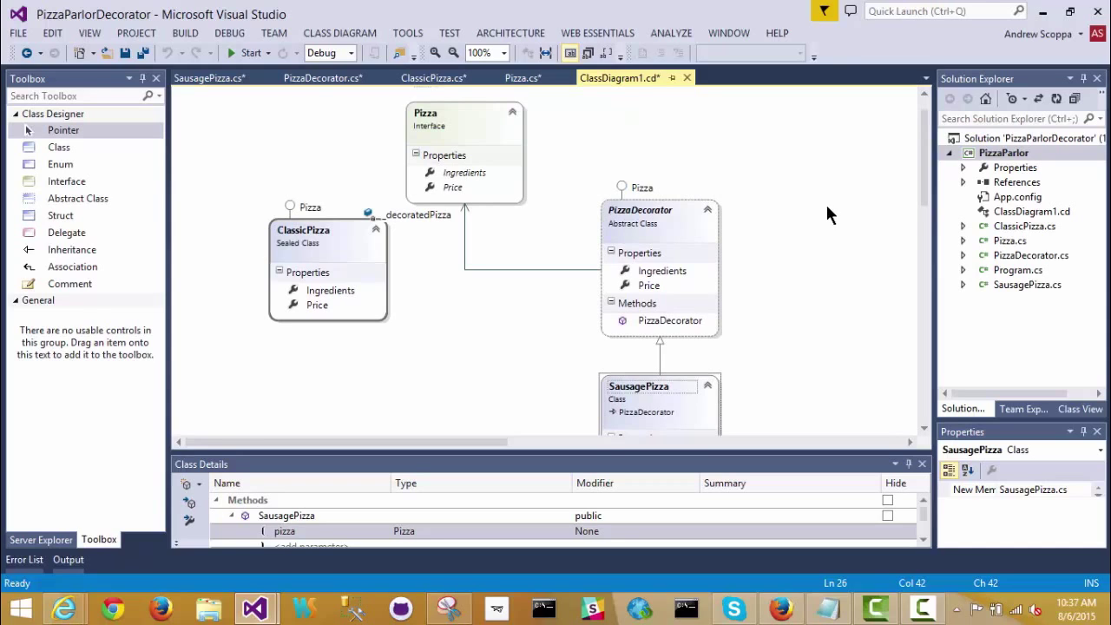
mouse_move(687, 236)
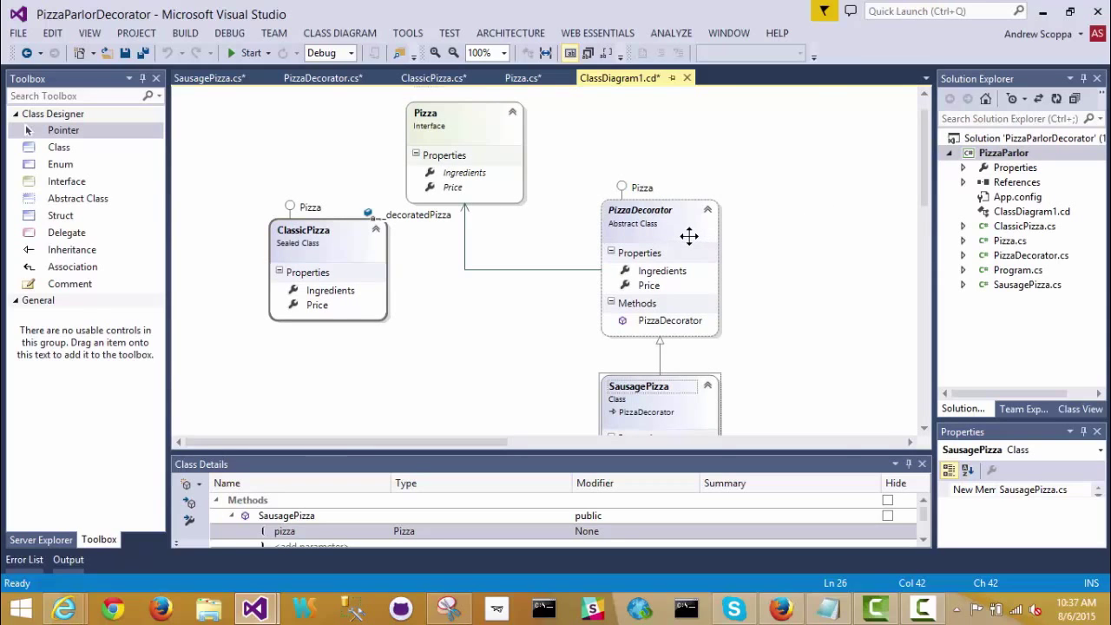
mouse_move(780, 240)
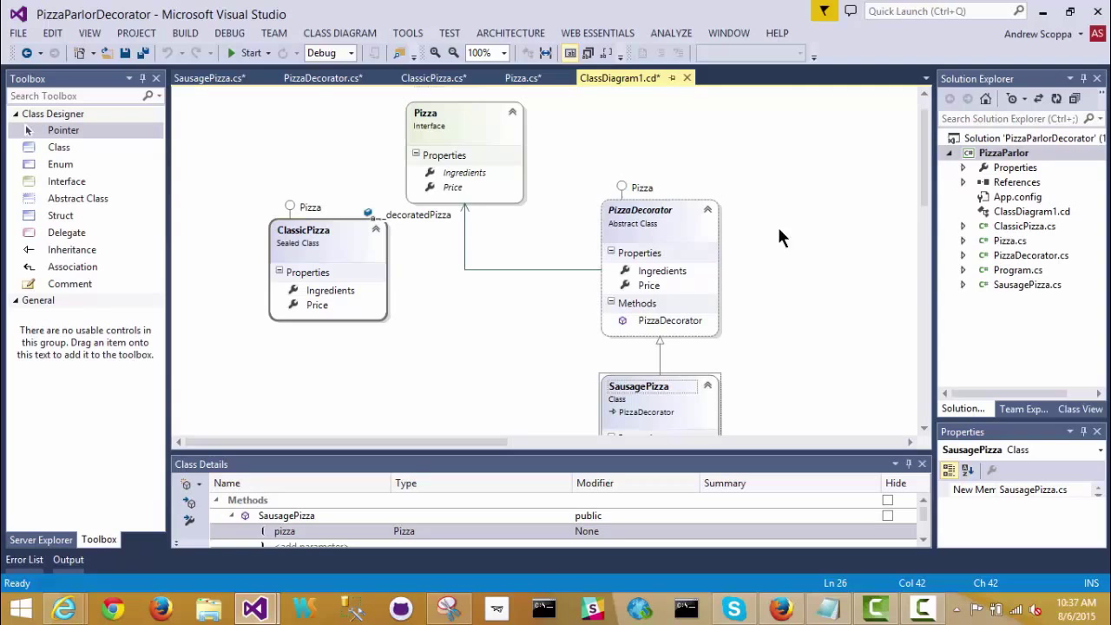
Switch the diagram's member format to Display Full Signature via the background context menu.
right_click(781, 240)
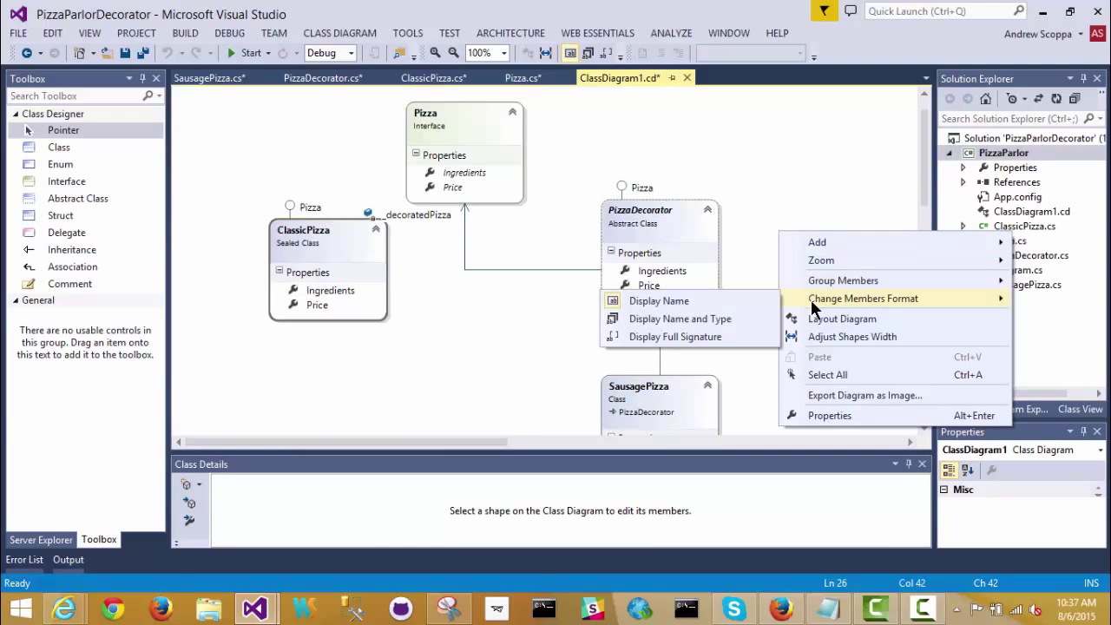
mouse_move(674, 337)
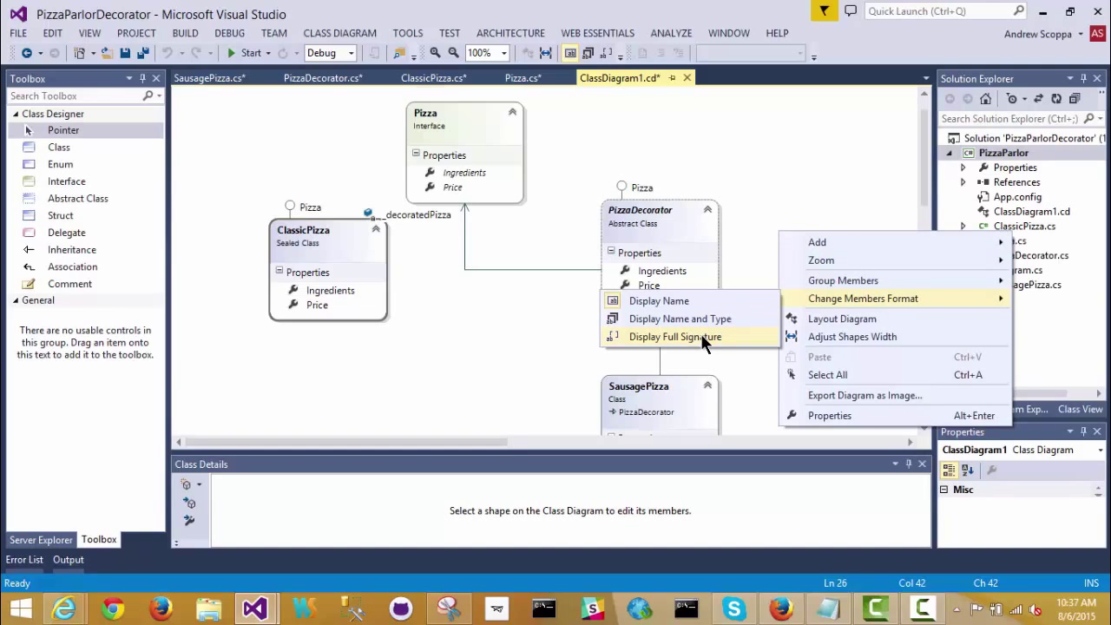
click(673, 336)
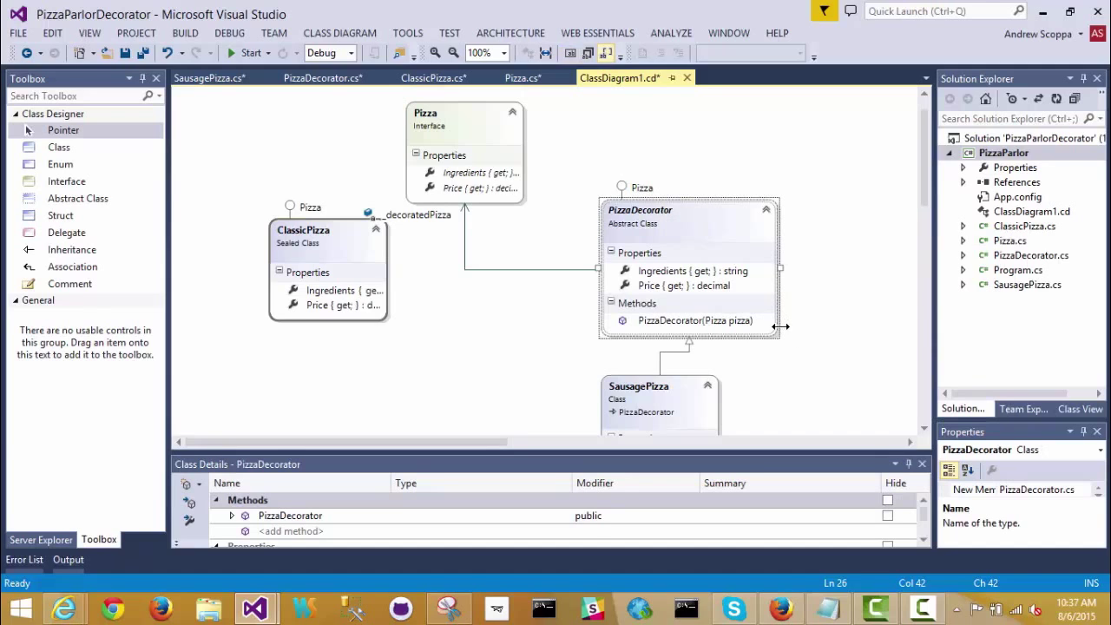
mouse_move(519, 293)
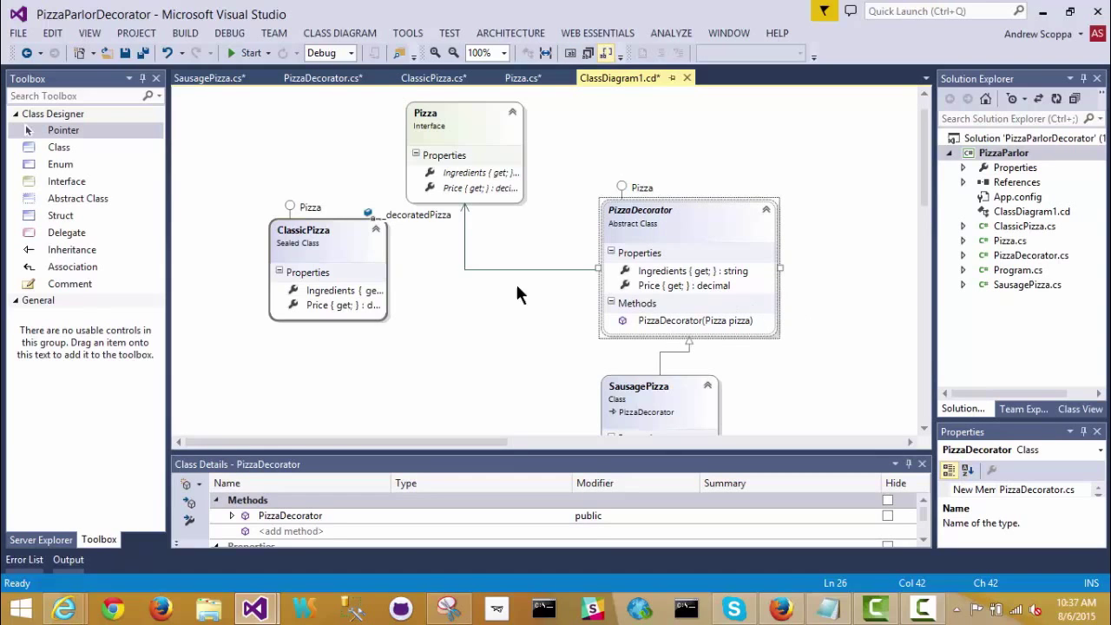
click(328, 269)
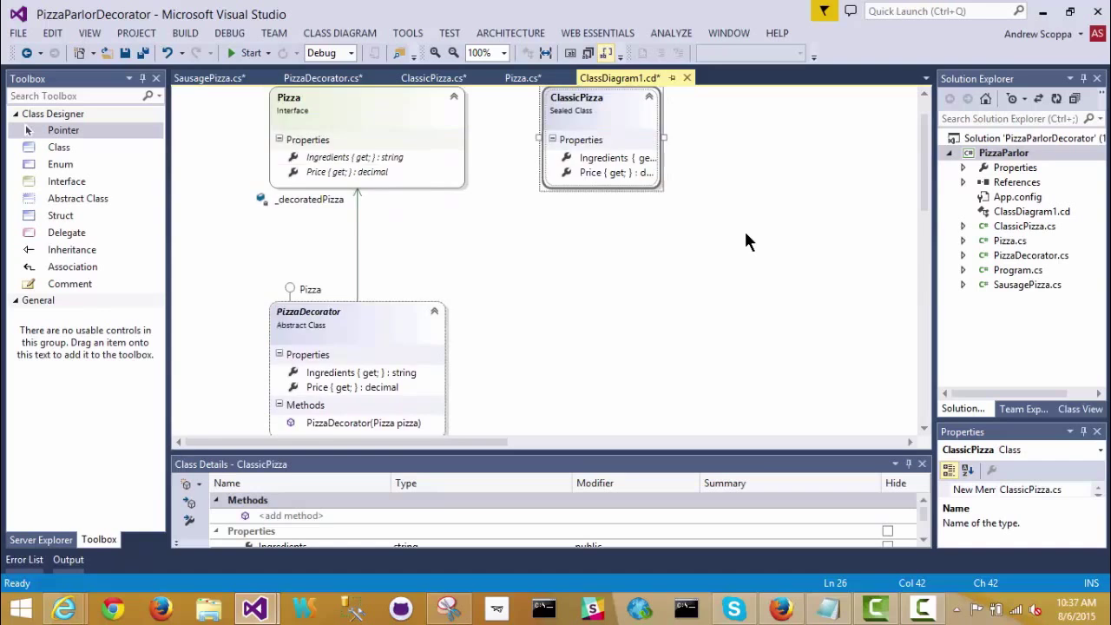
Scroll the class diagram while arranging ClassicPizza beside the Pizza interface.
scroll(down, 3)
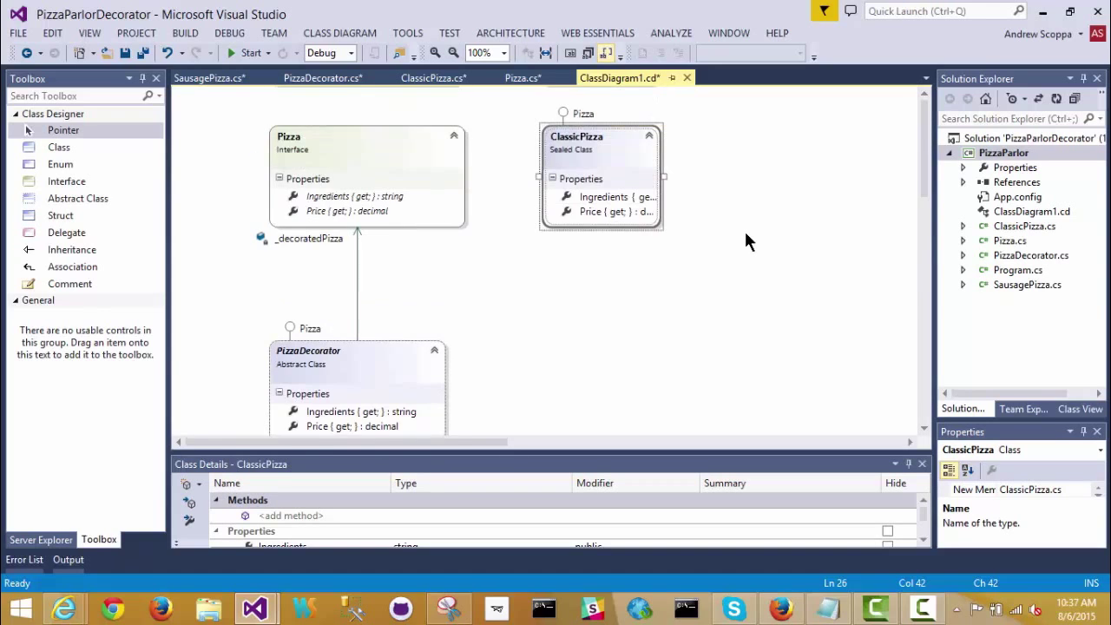
mouse_move(1003, 279)
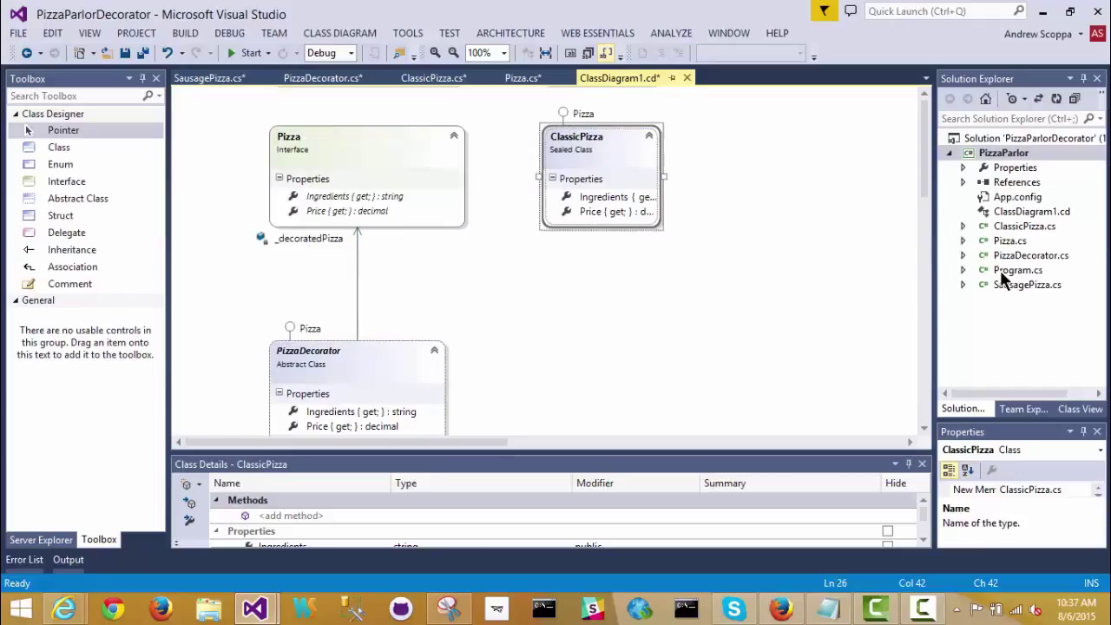
mouse_move(1013, 276)
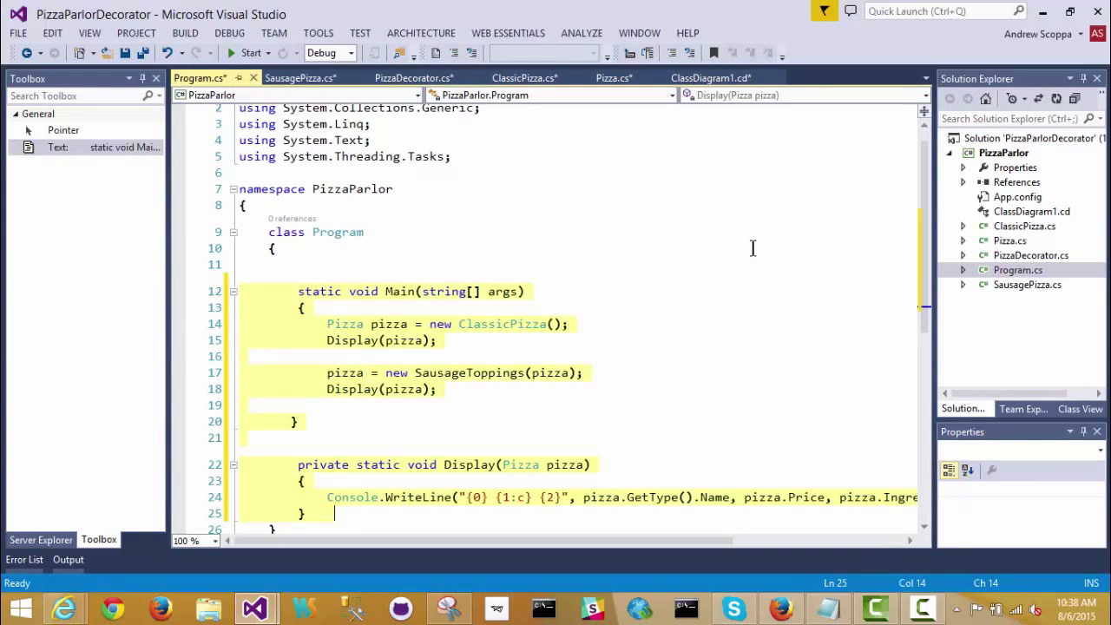
Edit Main in Program.cs to wrap the ClassicPizza in SausagePizza and highlight the pizza variable's uses.
click(275, 246)
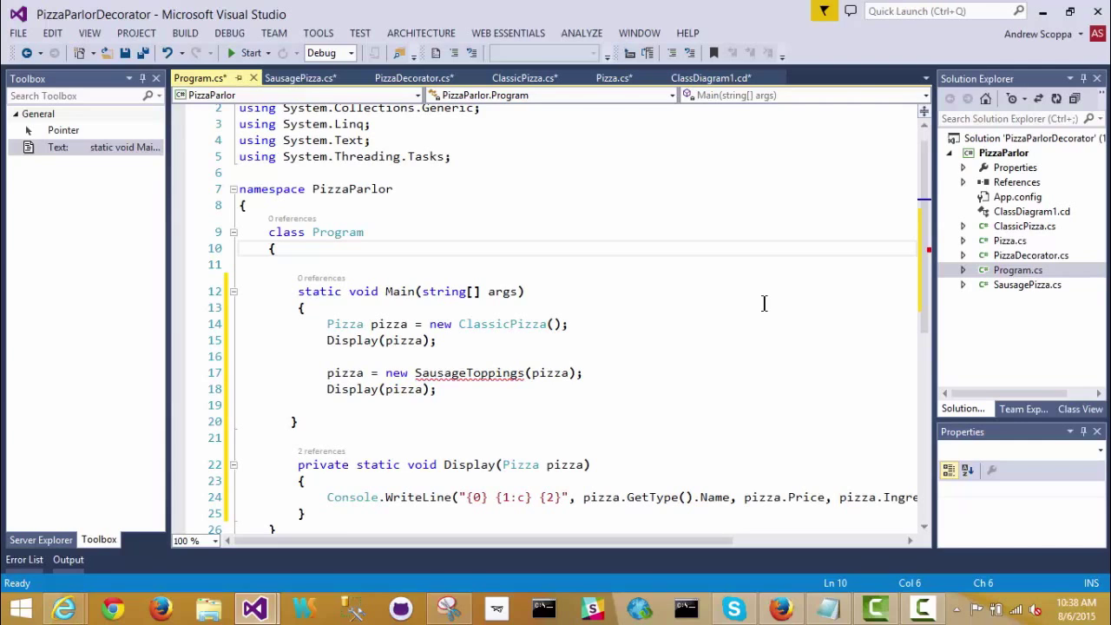
mouse_move(646, 347)
text(Pizza)
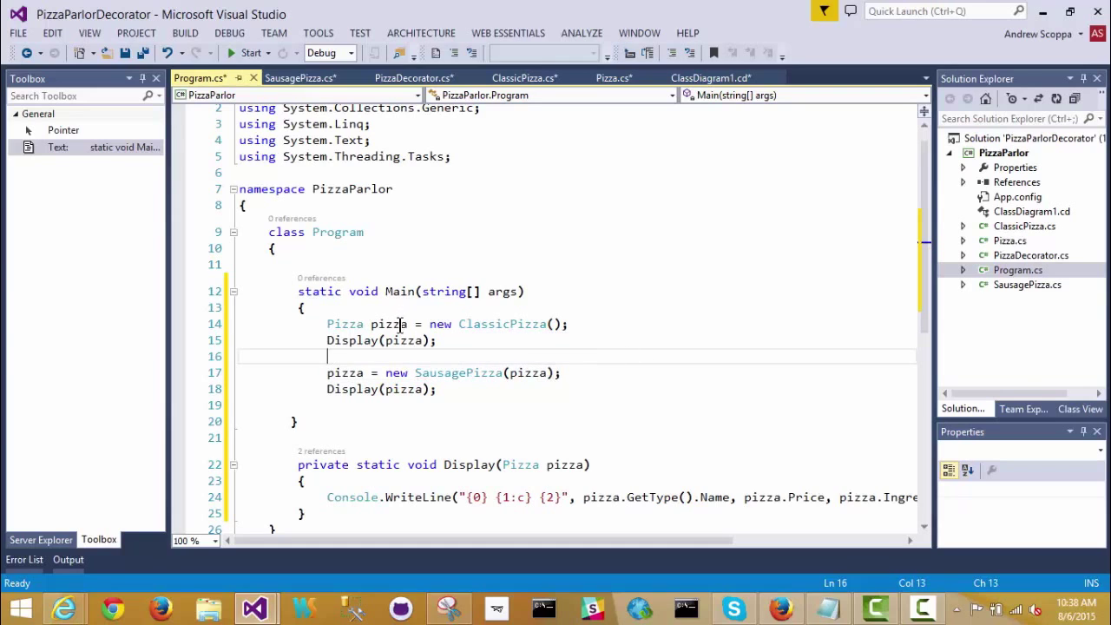
scroll(down, 3)
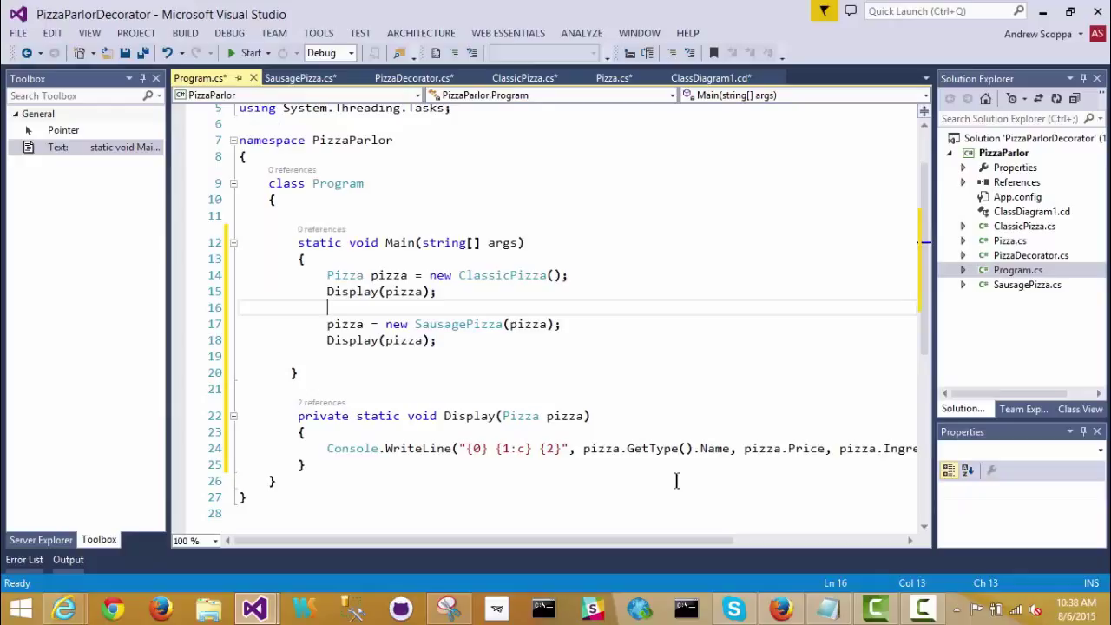
mouse_move(771, 465)
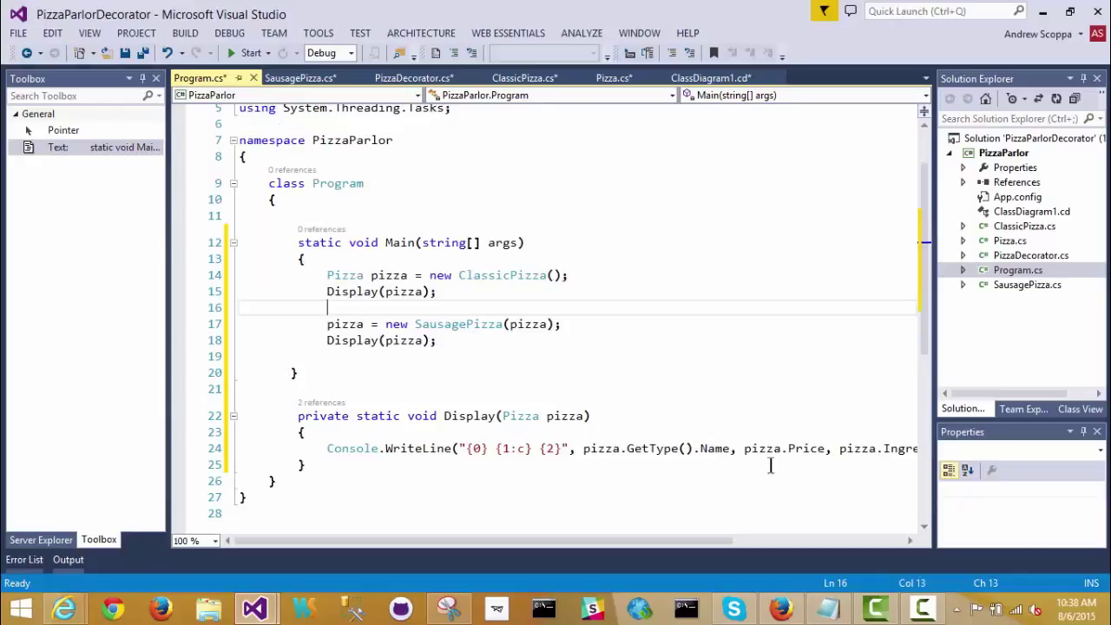
mouse_move(373, 281)
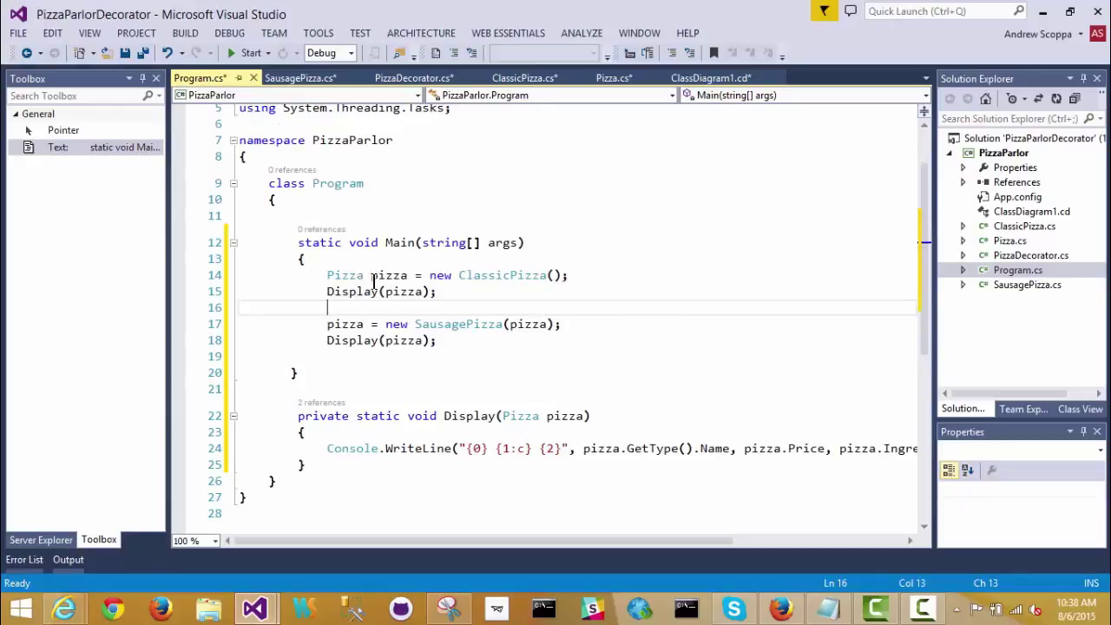
double_click(389, 274)
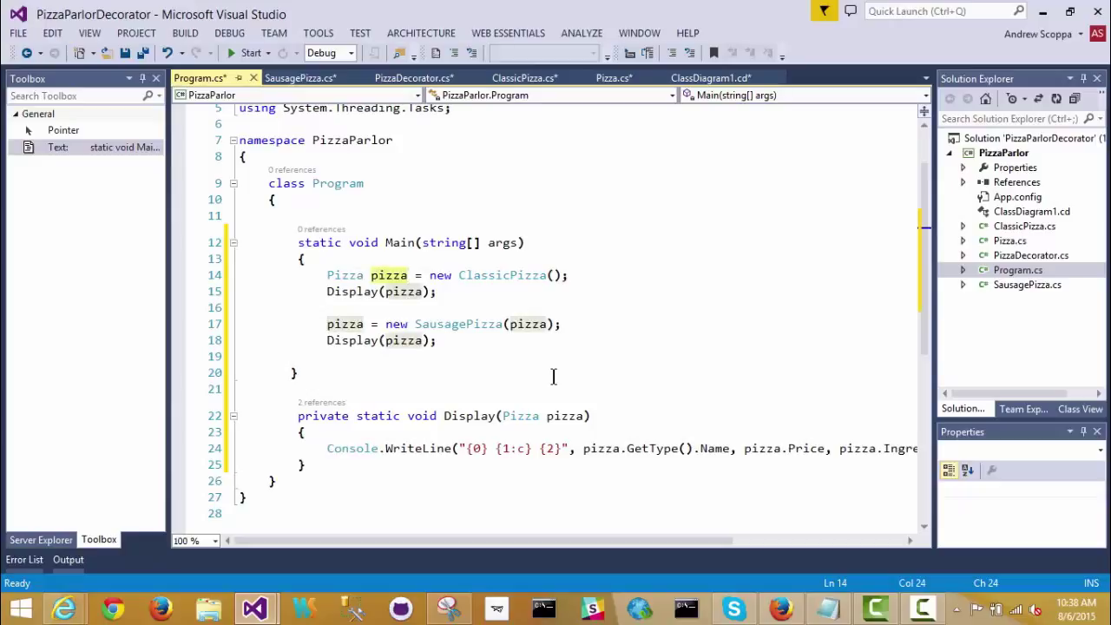
mouse_move(478, 328)
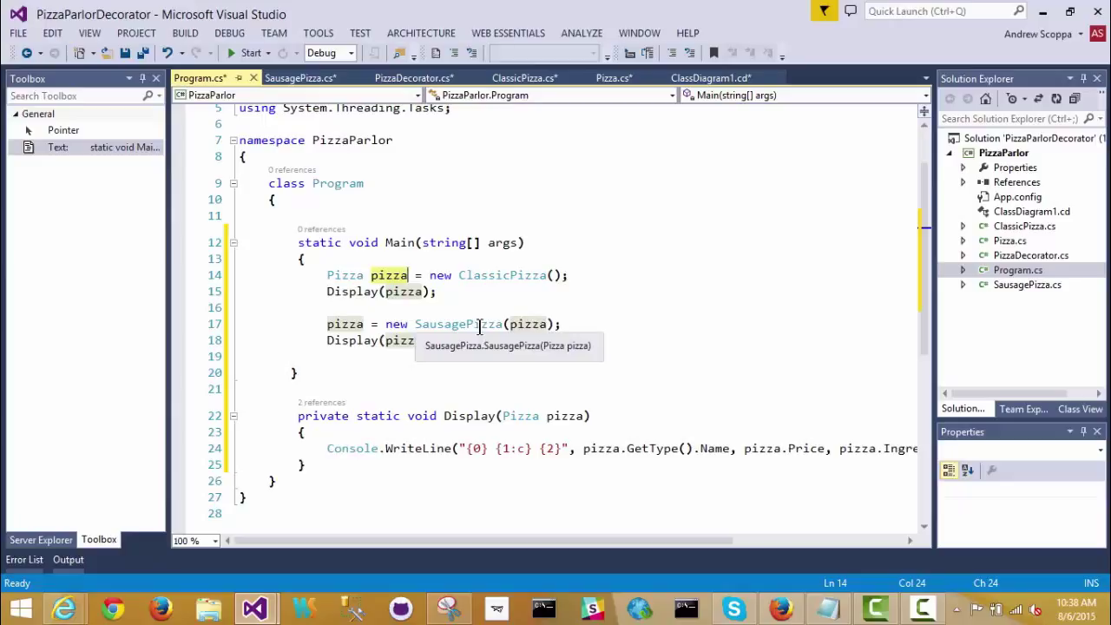
mouse_move(534, 325)
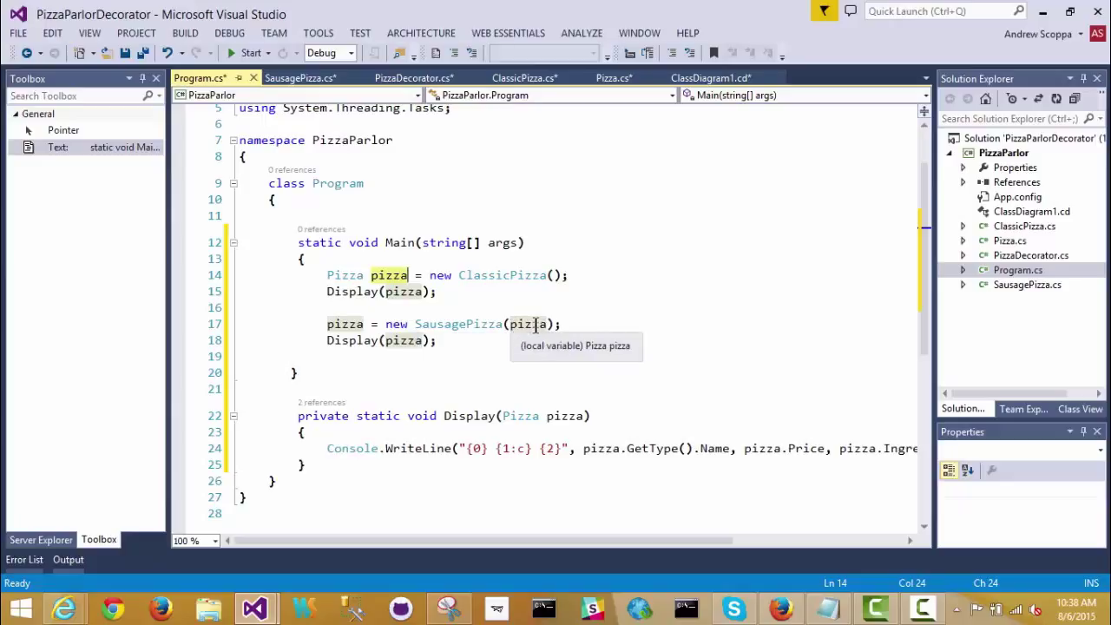
mouse_move(328, 41)
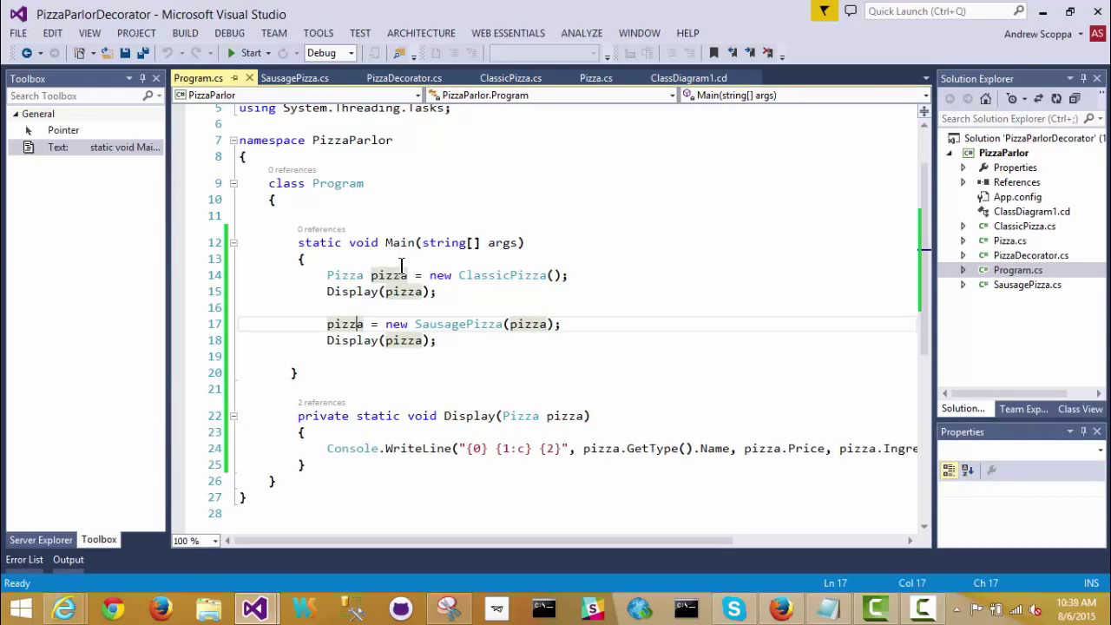
mouse_move(403, 291)
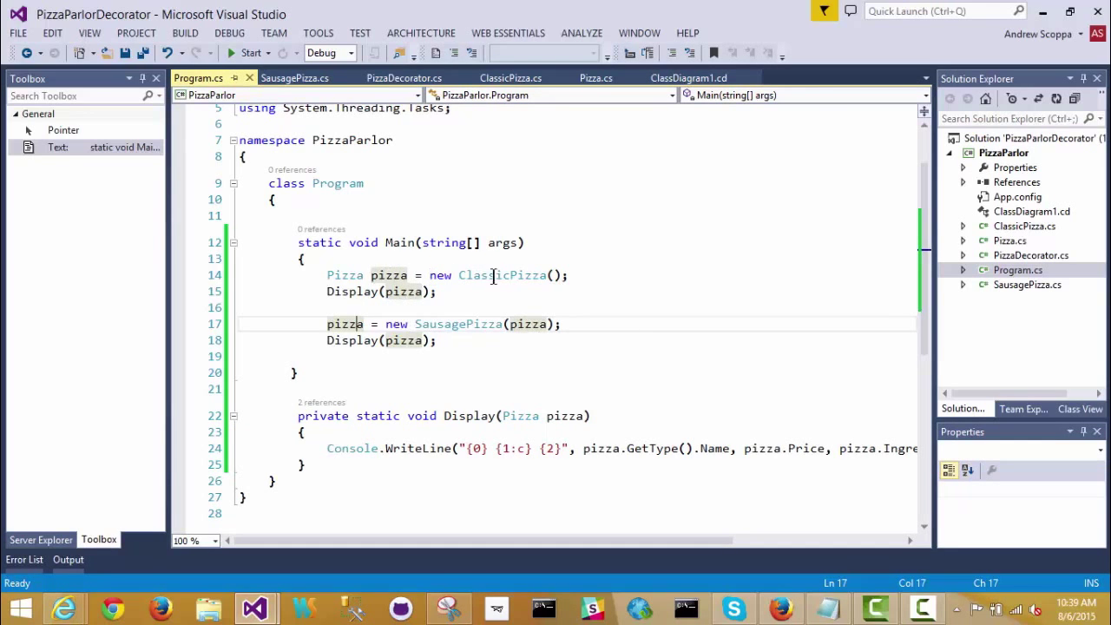
mouse_move(503, 274)
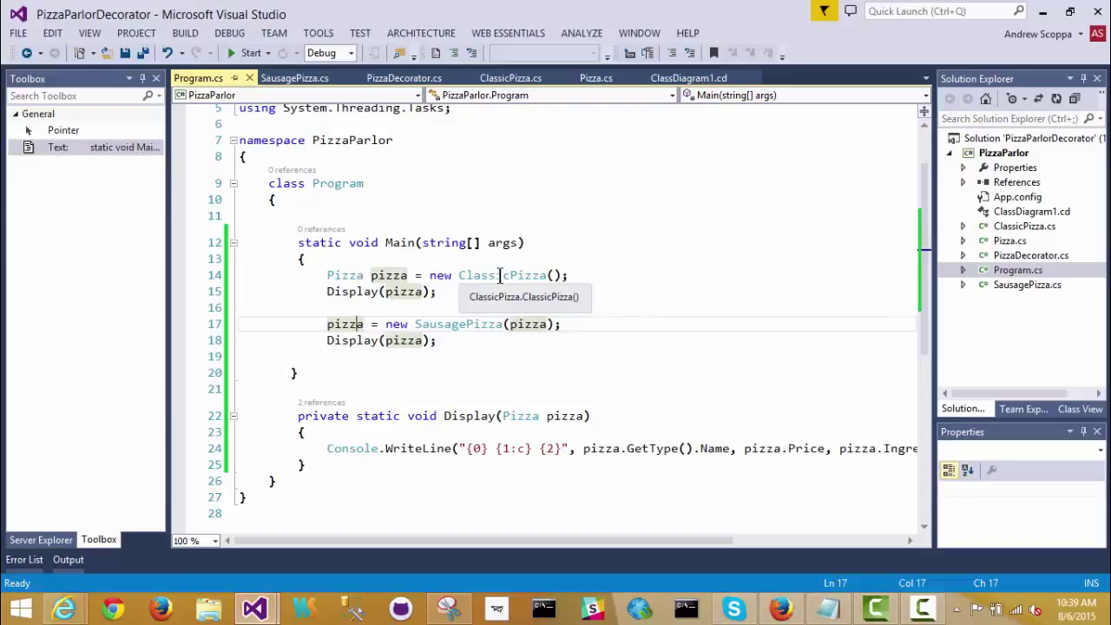